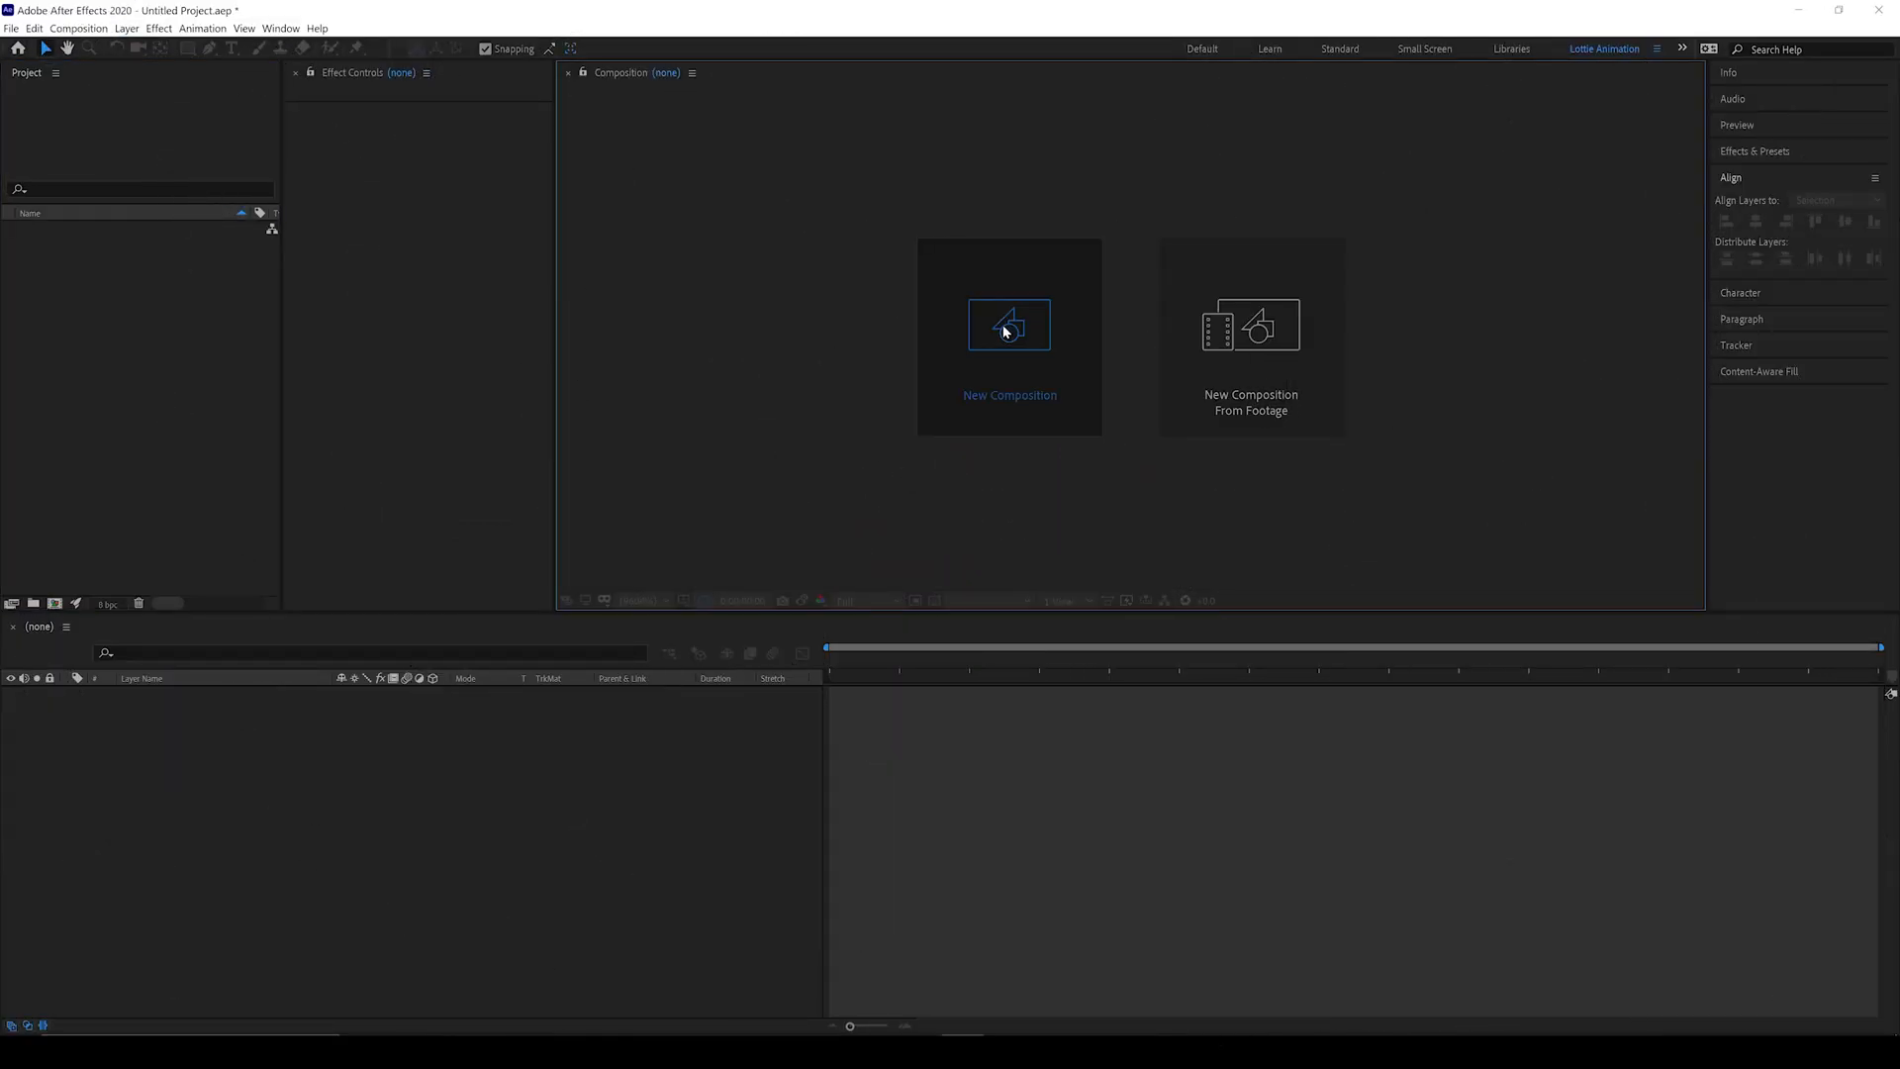
Step: Create a new composition from the 4k 60 fps preset (3840×2160, 60 fps)
left_click(1008, 324)
type("Main Comp")
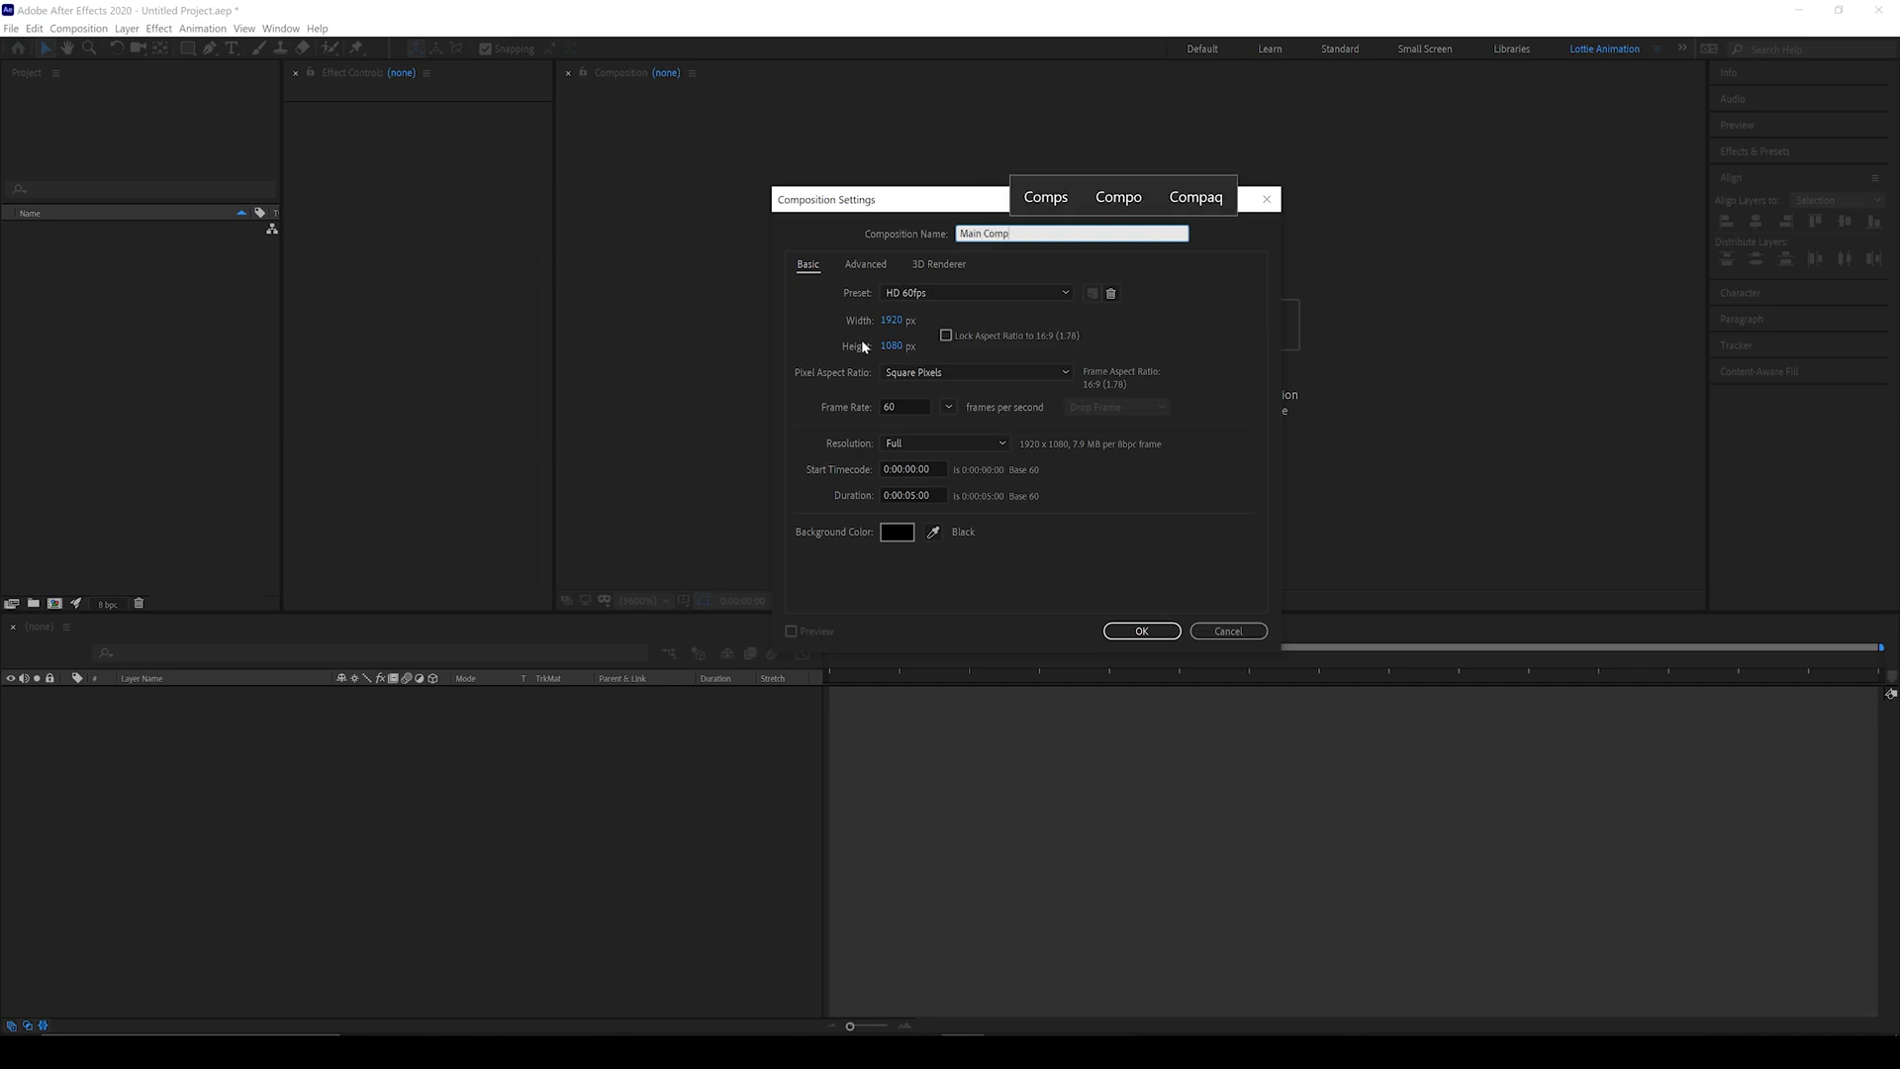
left_click(976, 292)
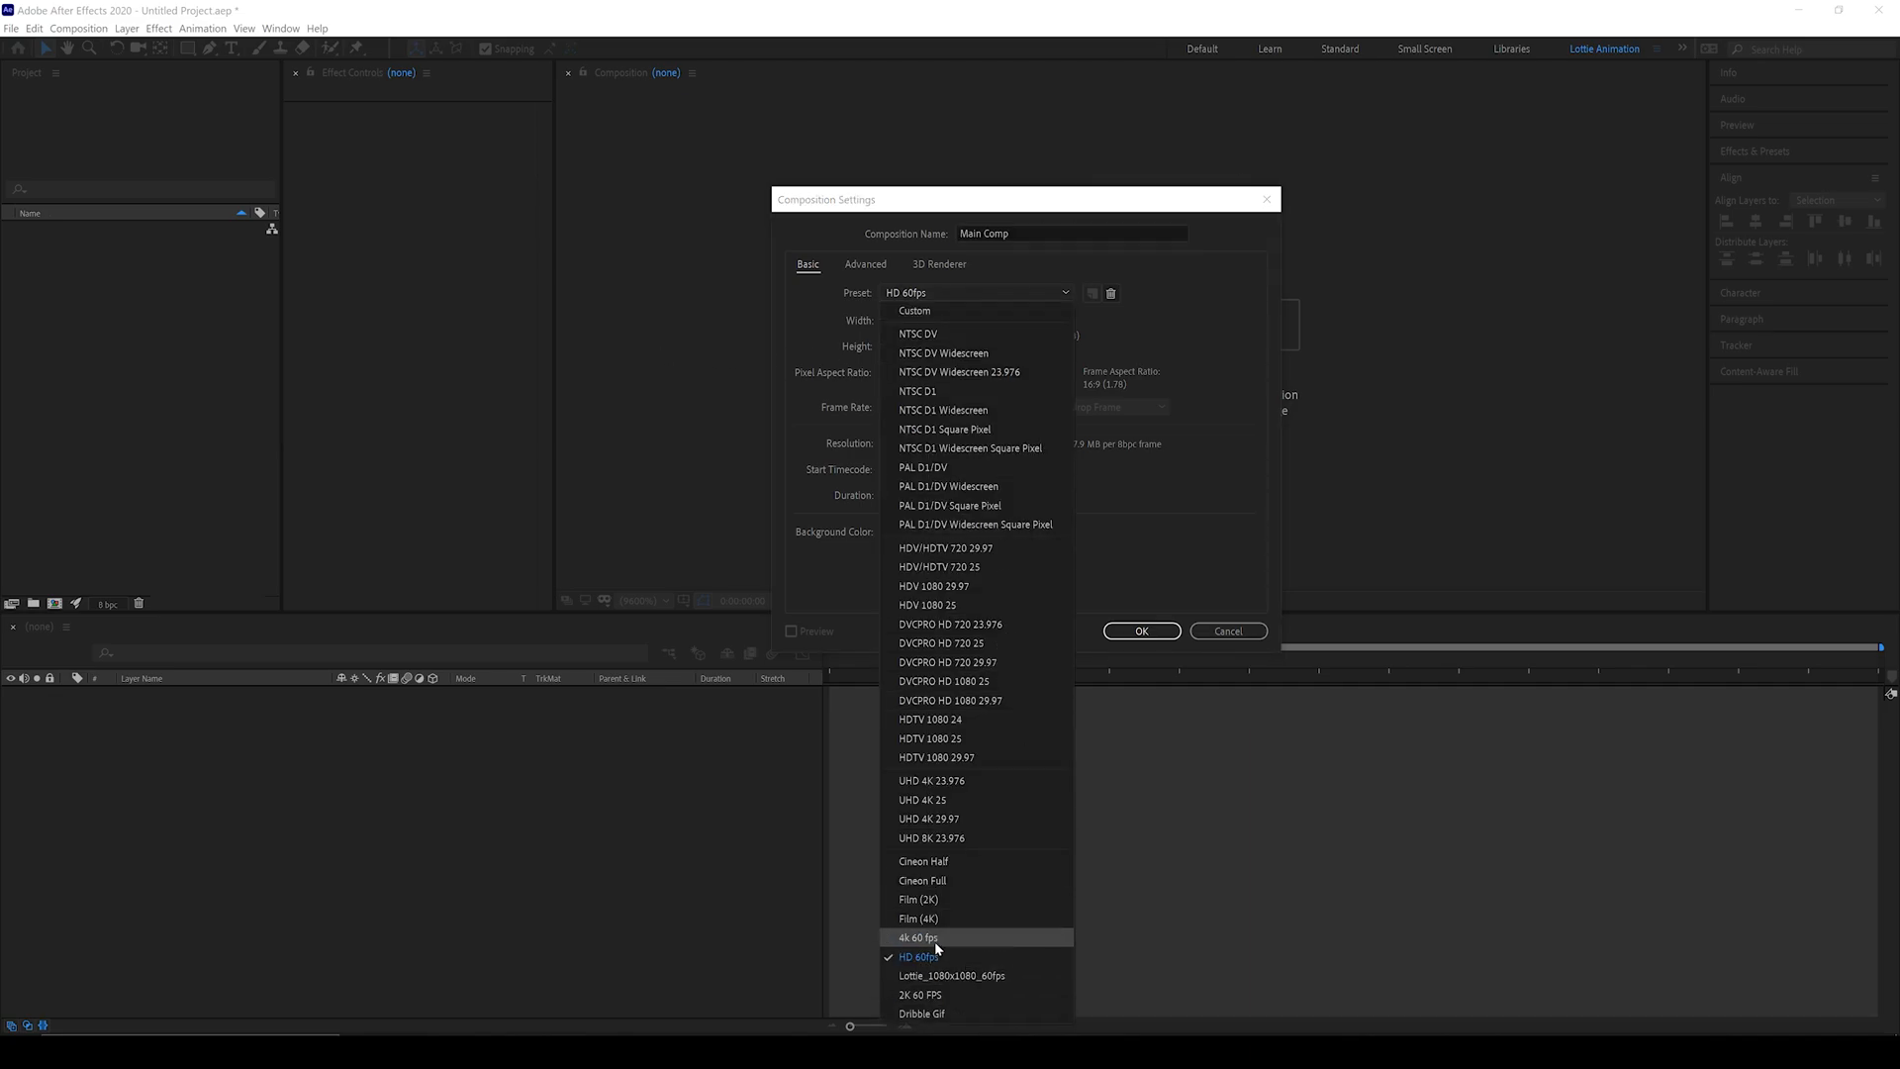
left_click(917, 938)
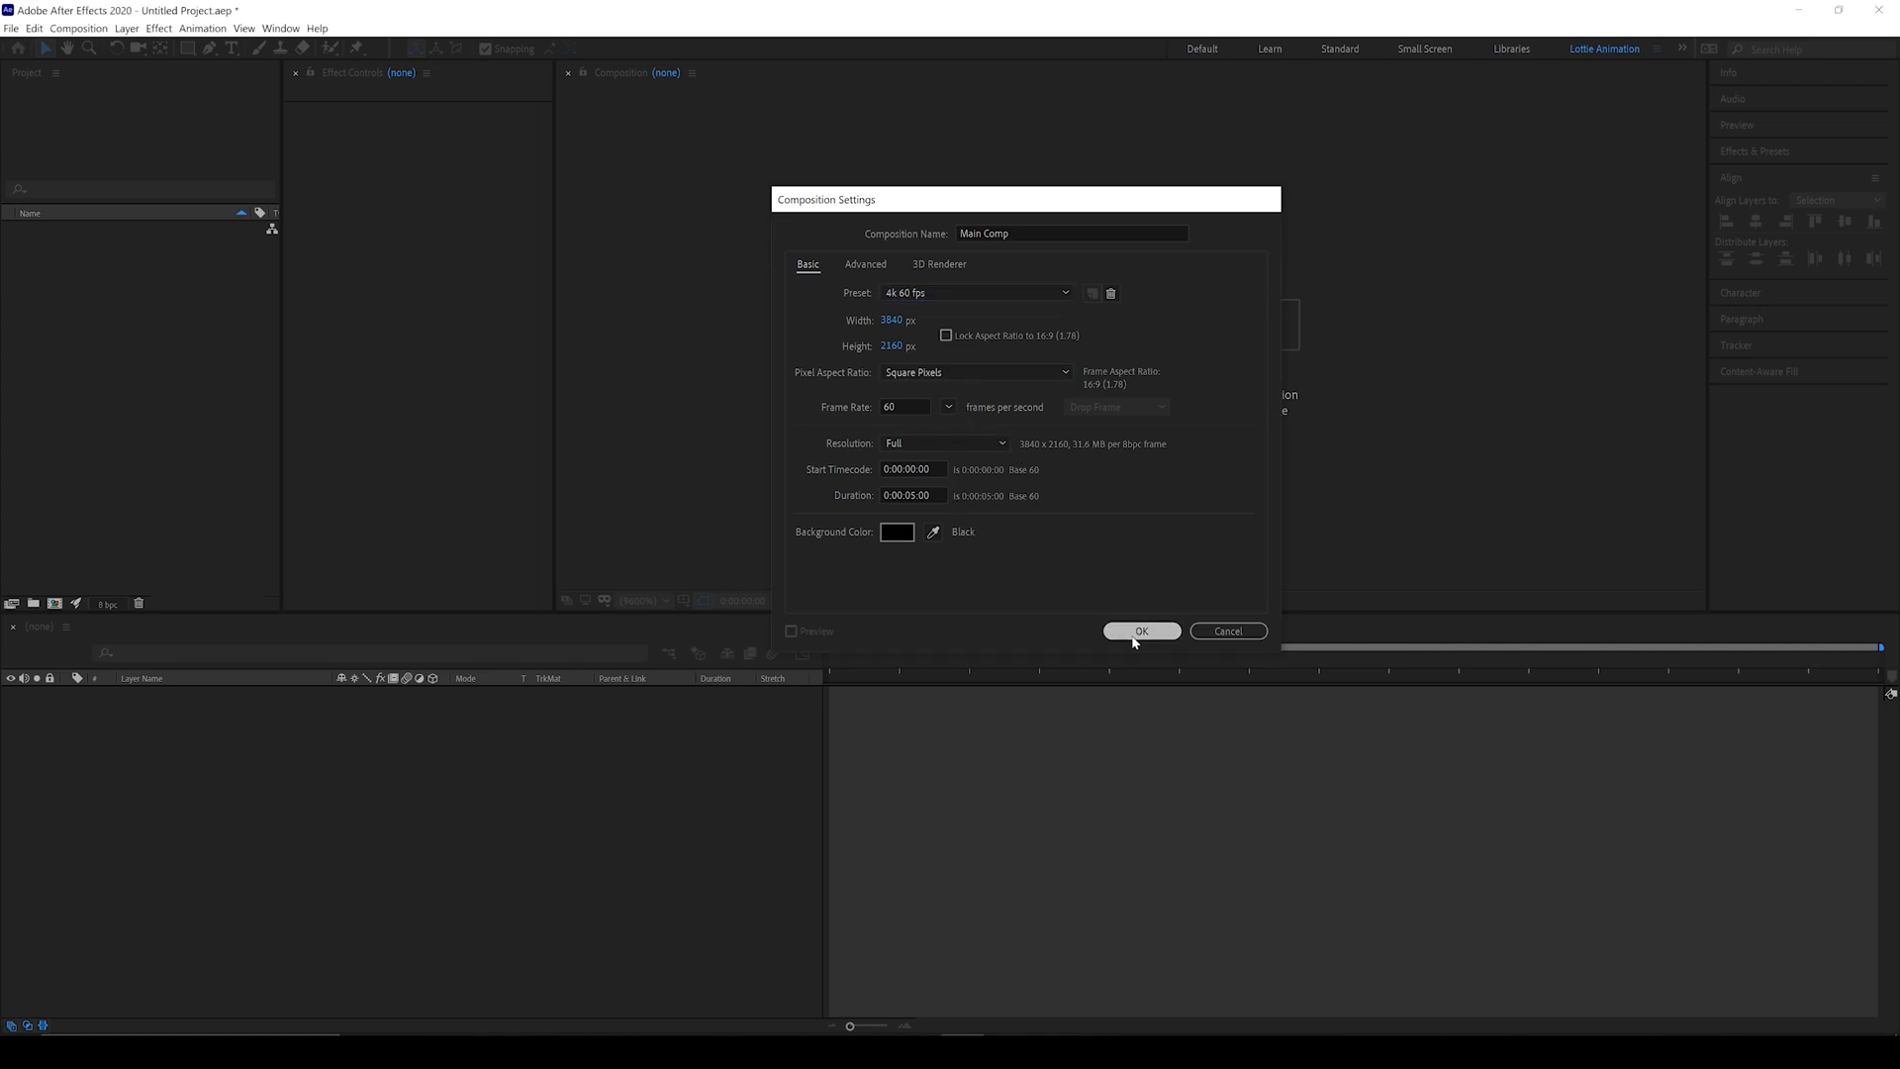
left_click(1140, 632)
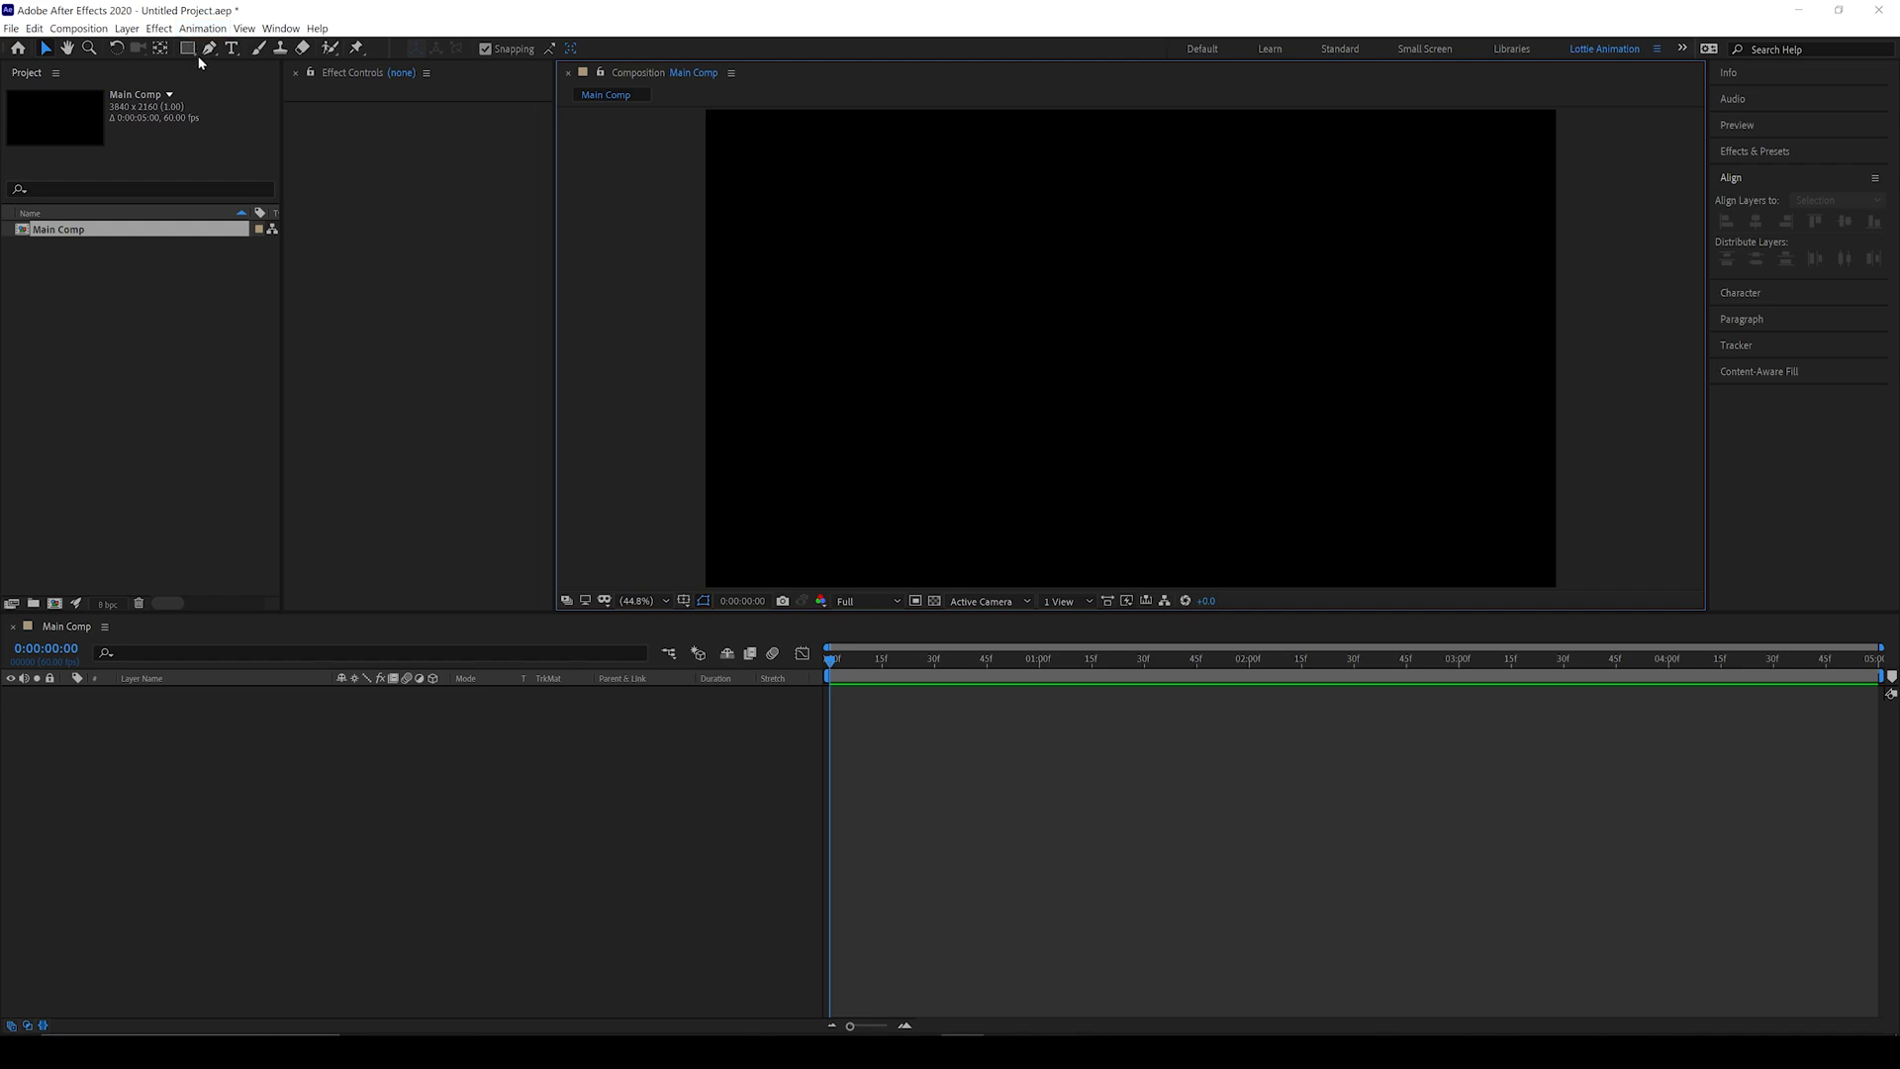
Step: Draw a rectangle shape, delete its Fill 1 and set its size to 1000 by 1000
left_click_drag(708, 112, 1554, 584)
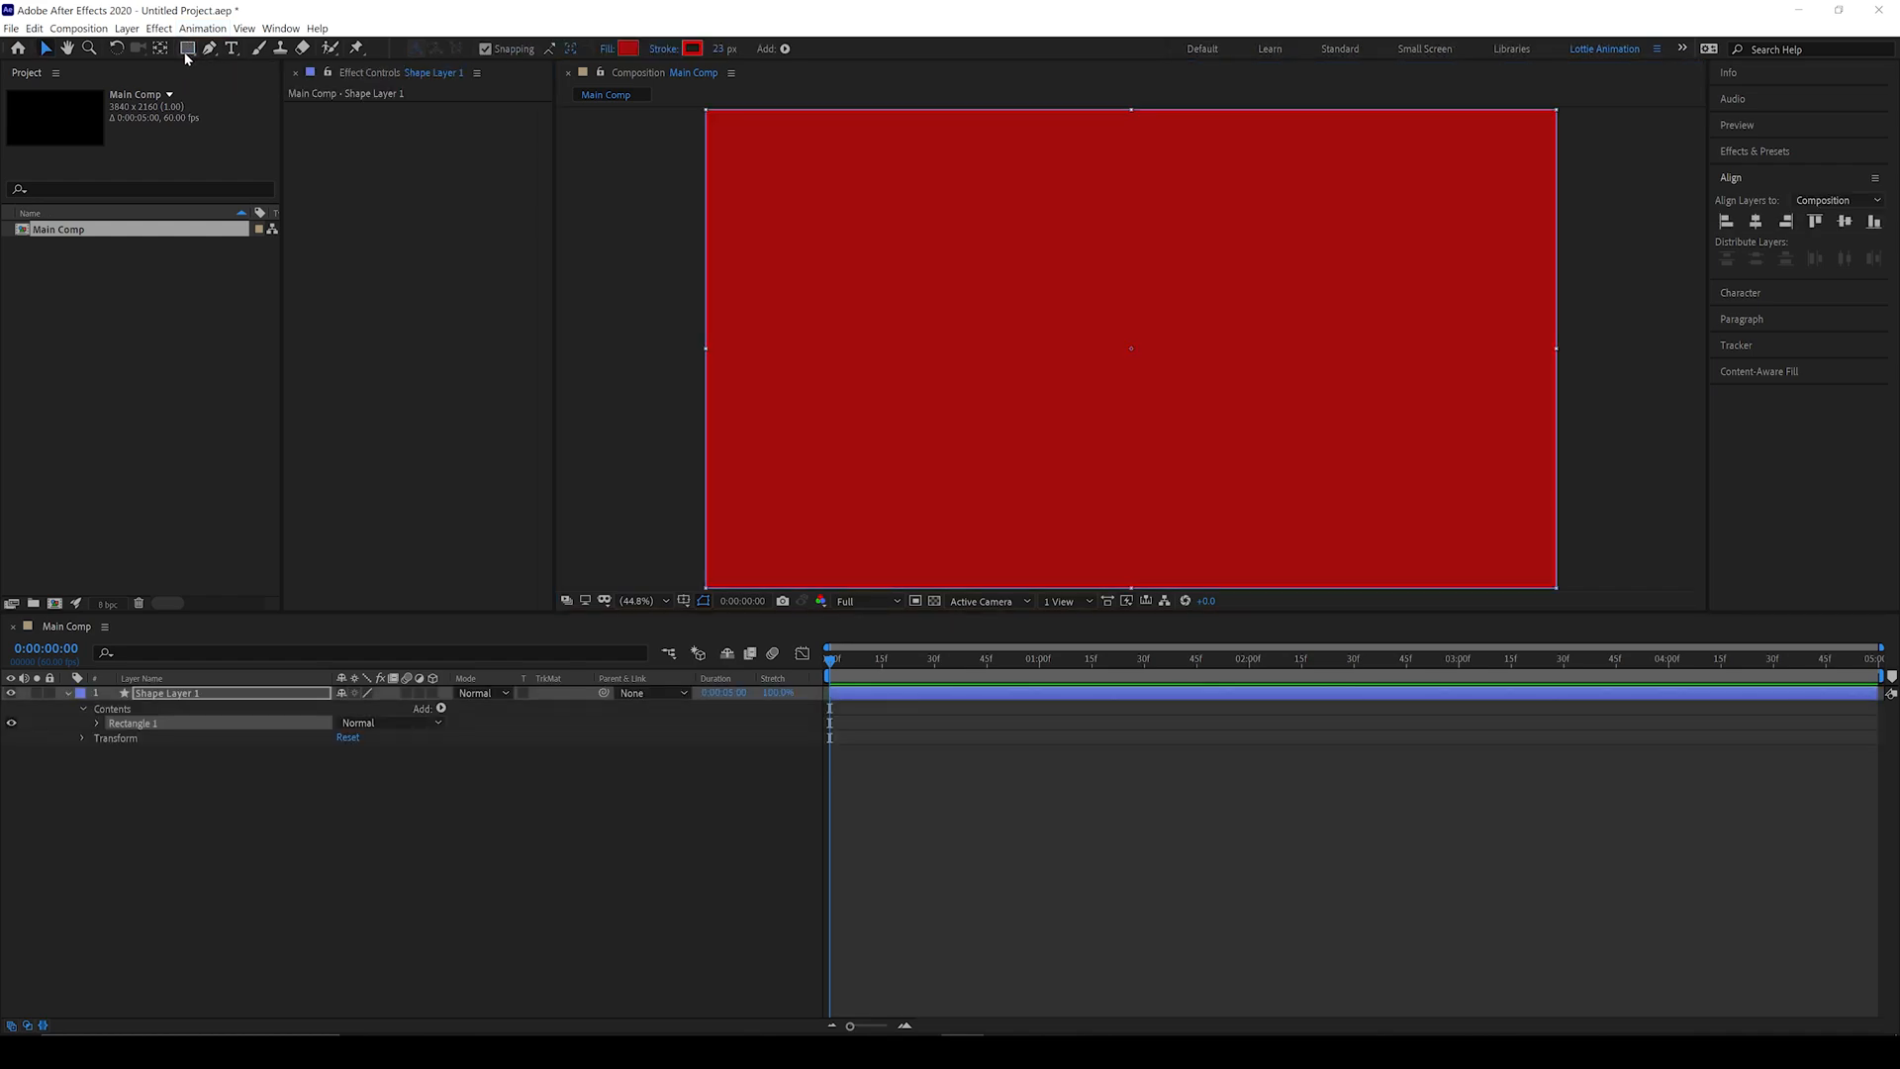
left_click(97, 723)
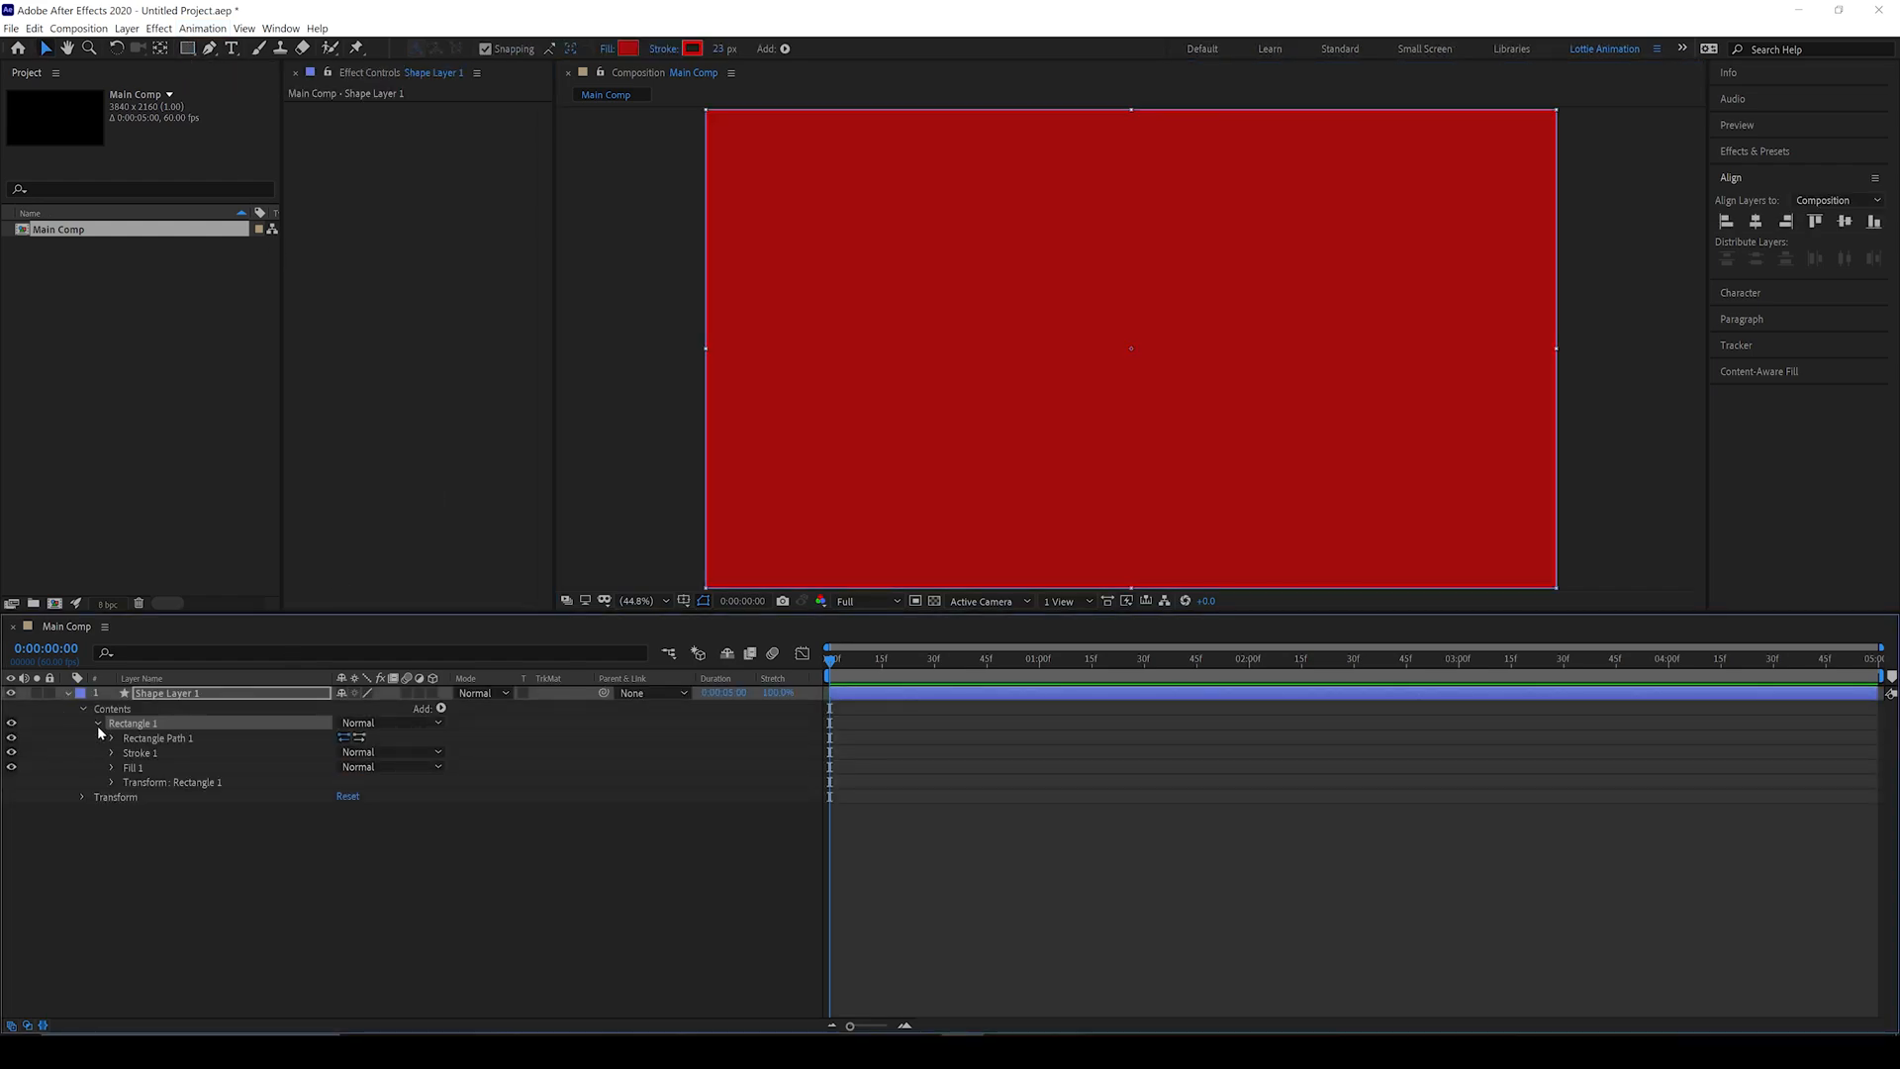
left_click(112, 738)
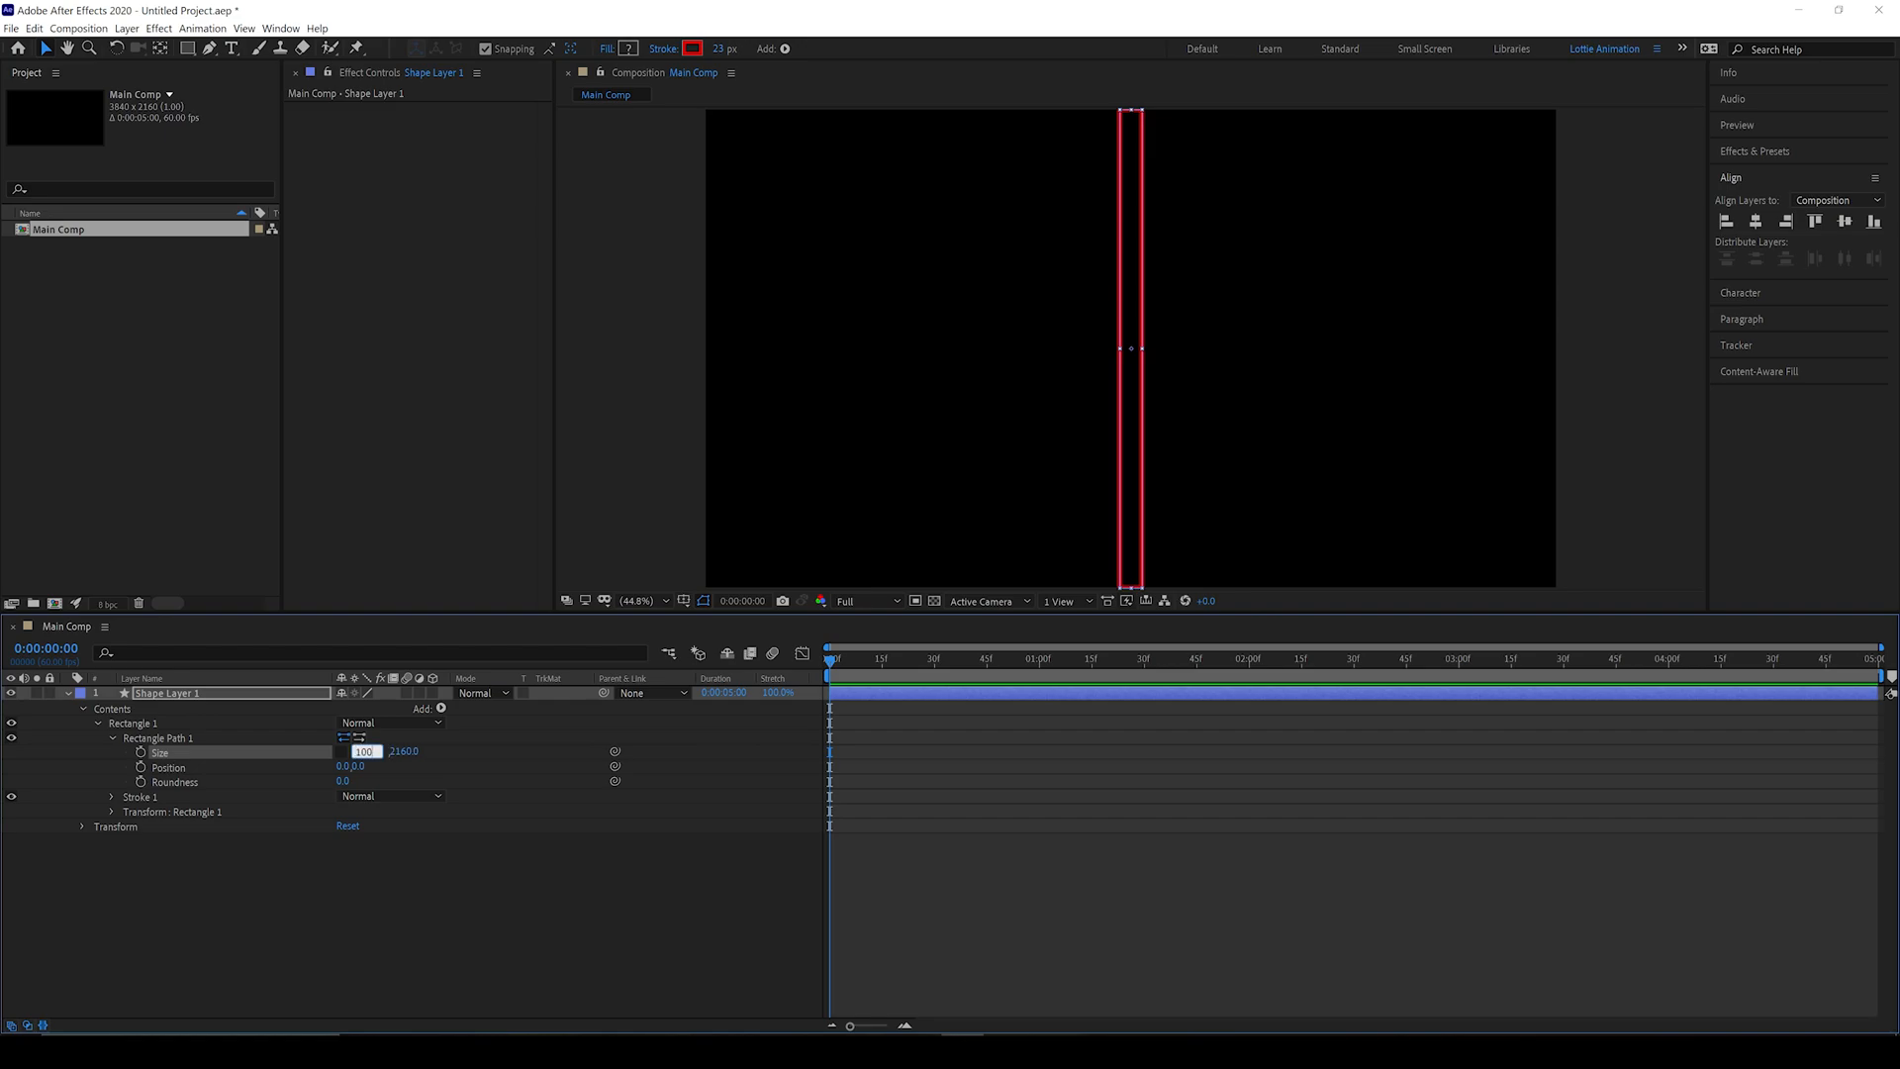
type("1000.0")
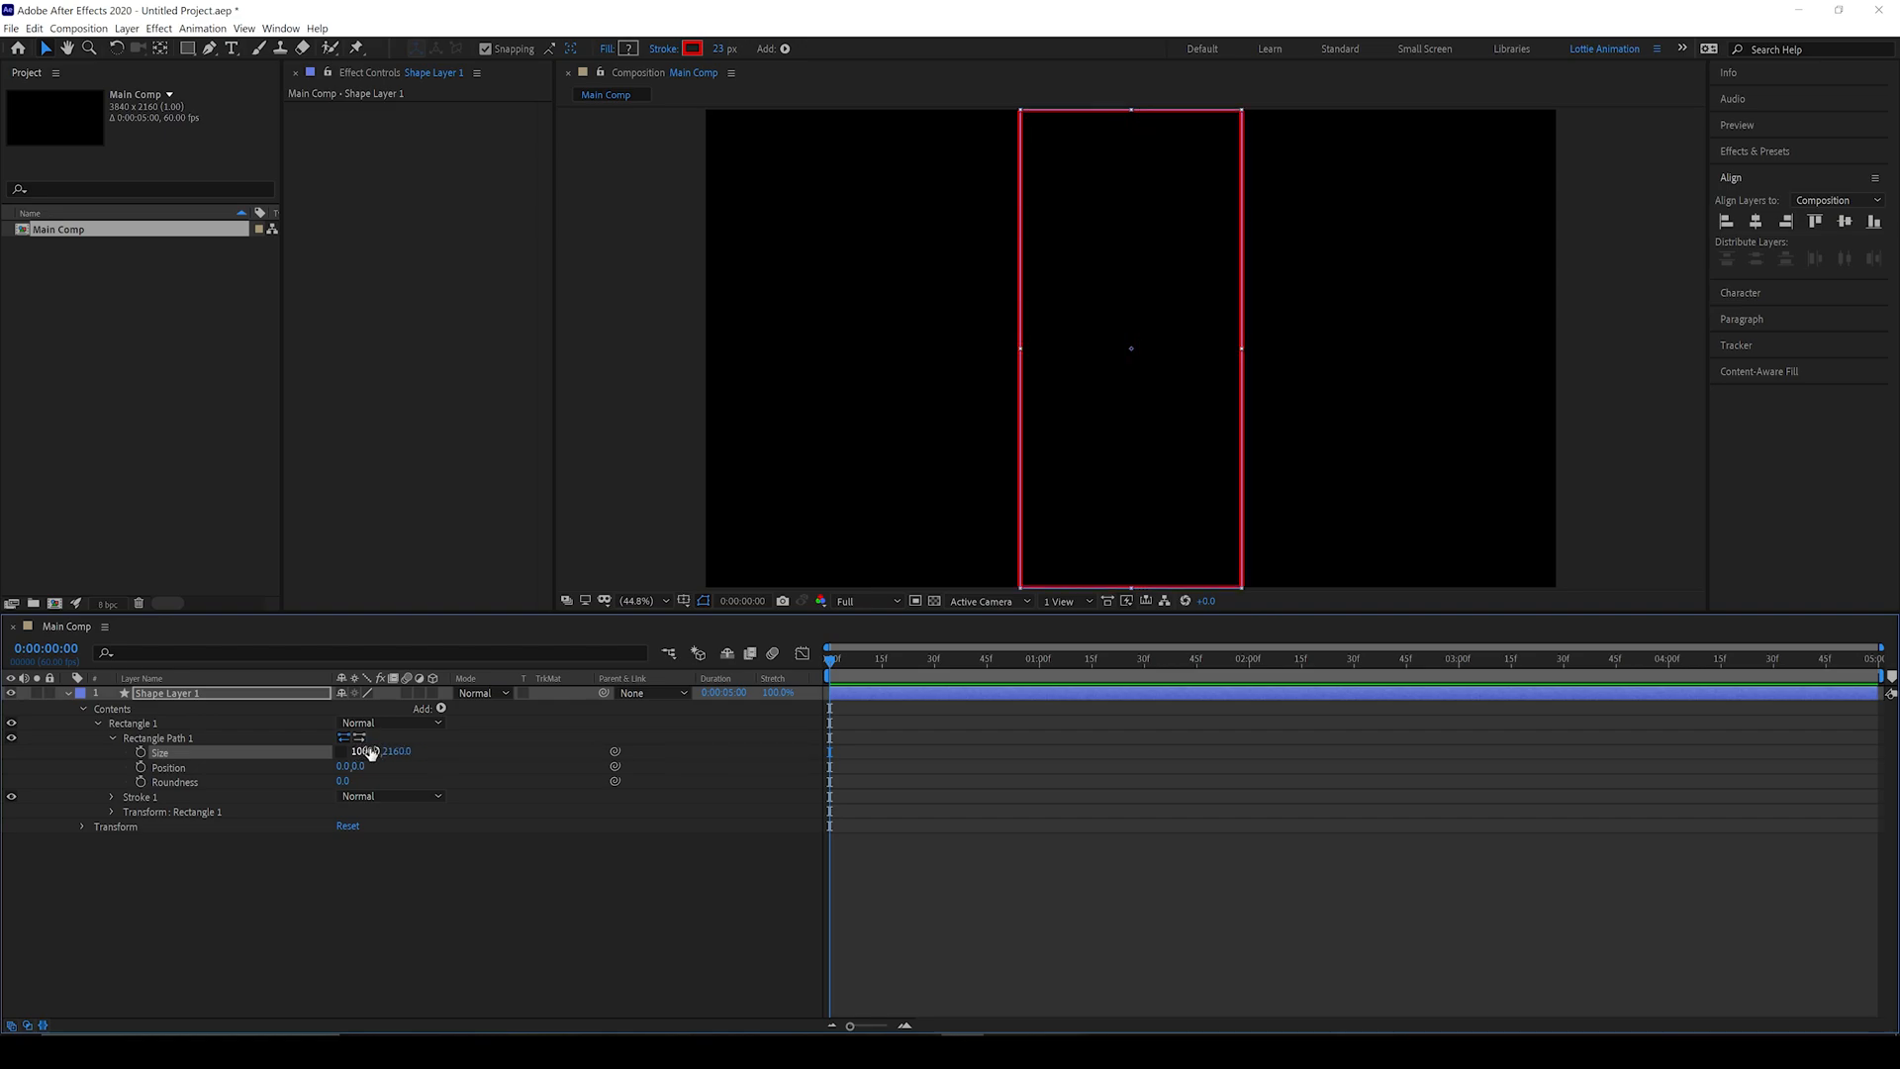
left_click(398, 751)
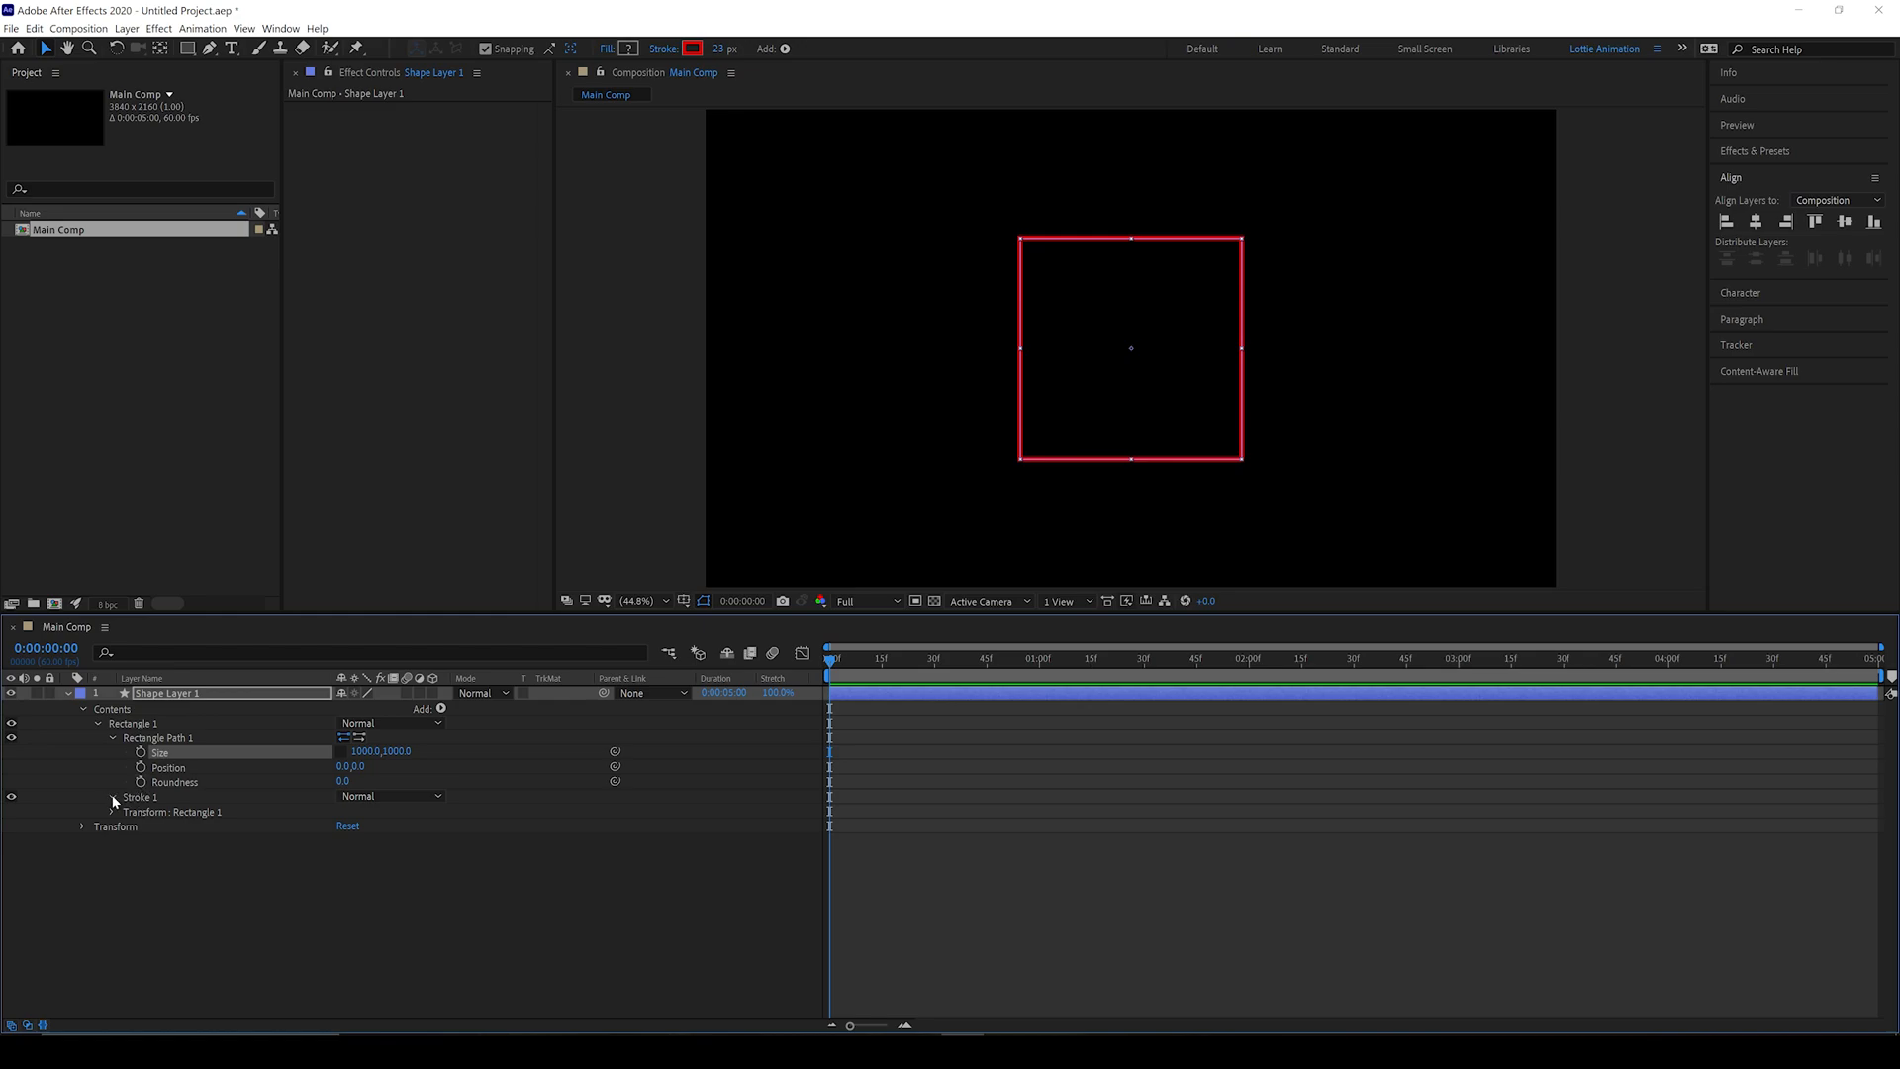
Step: Set stroke width 58 with round caps and joins, and convert Rectangle Path 1 to Bezier
left_click(112, 798)
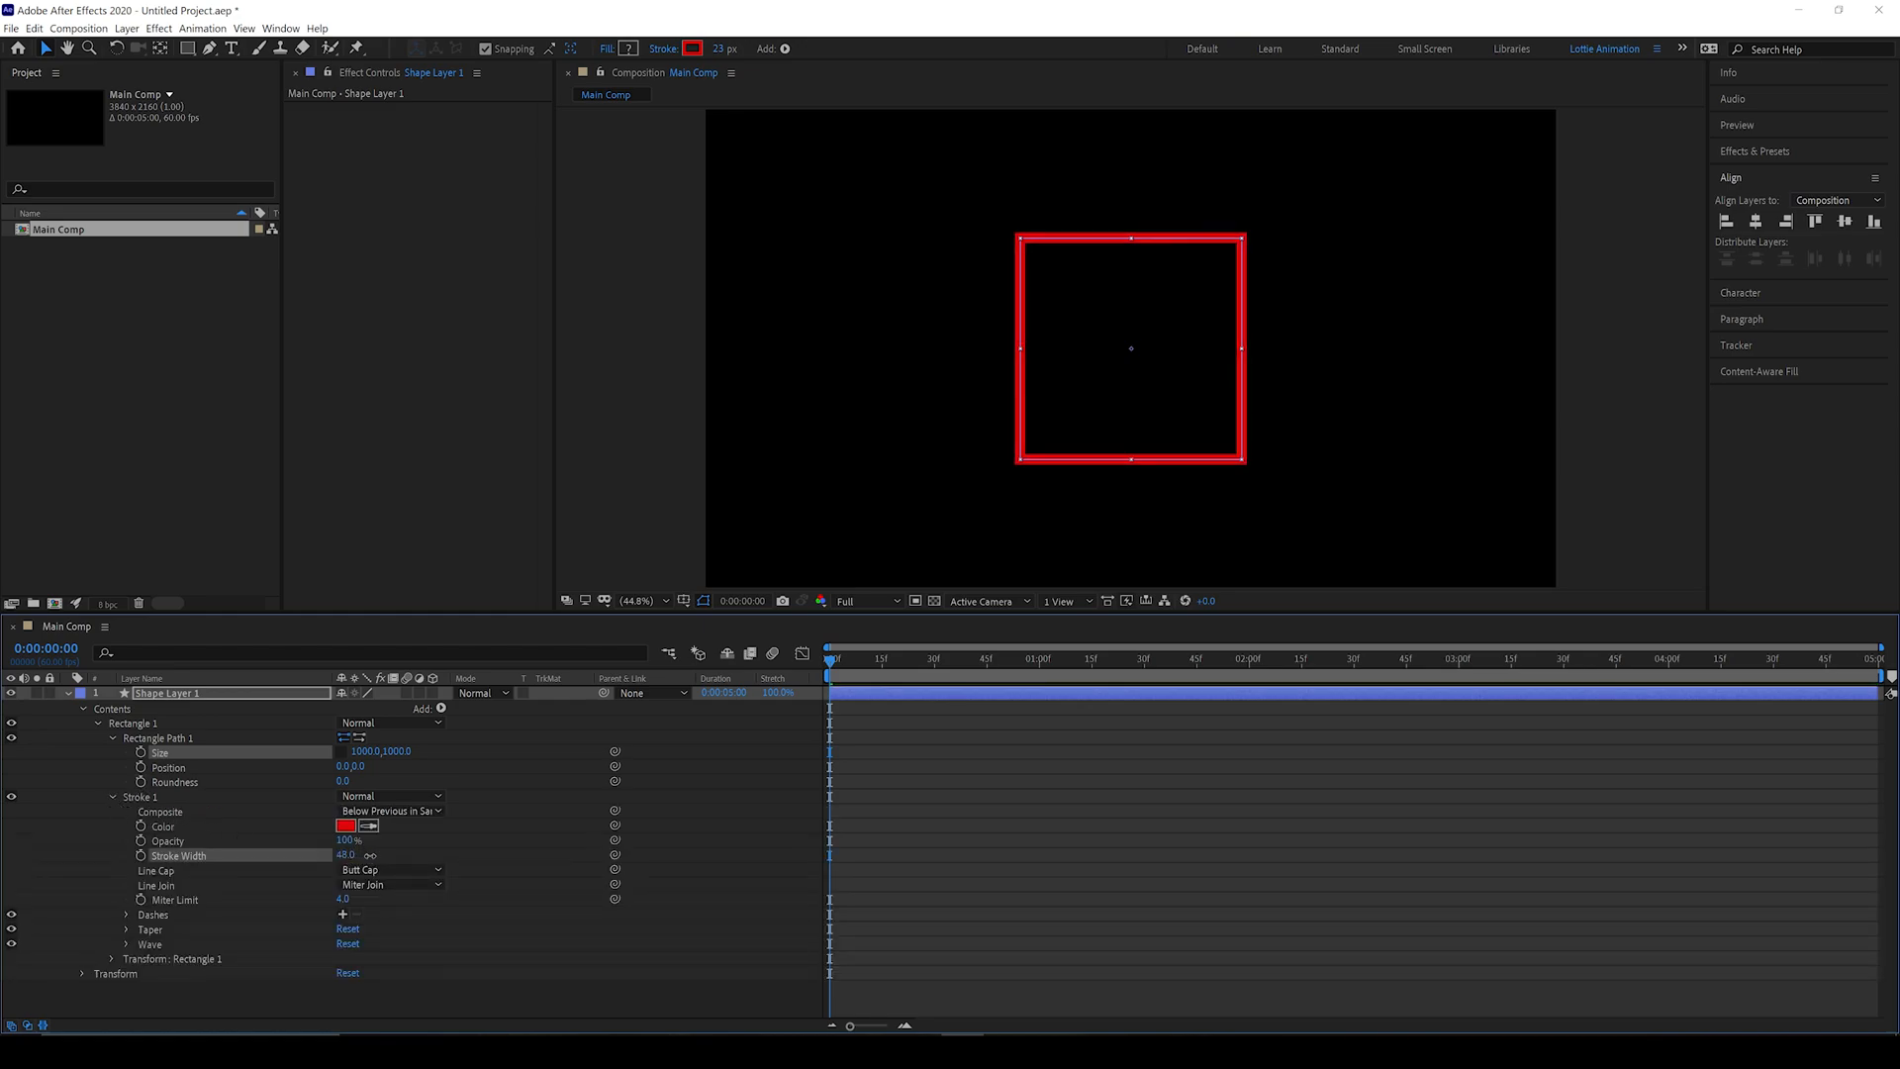
left_click(388, 870)
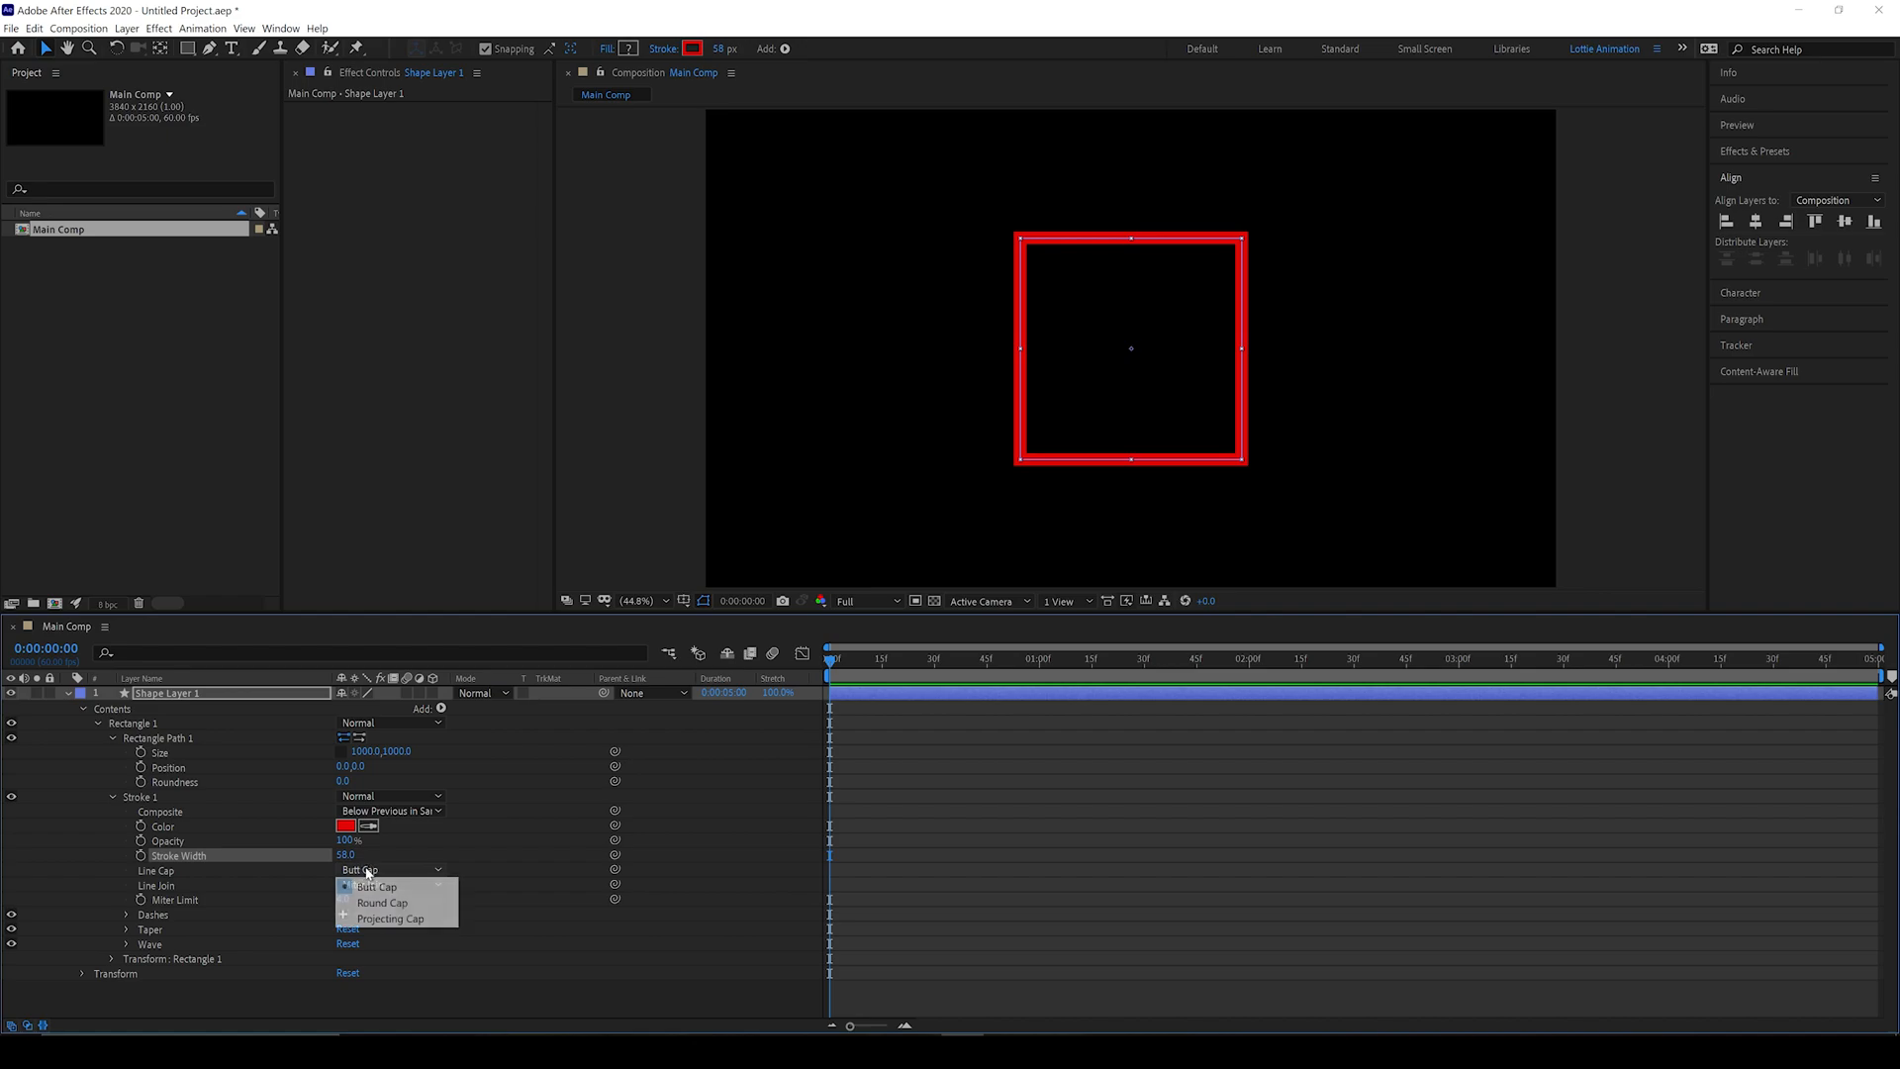
left_click(382, 902)
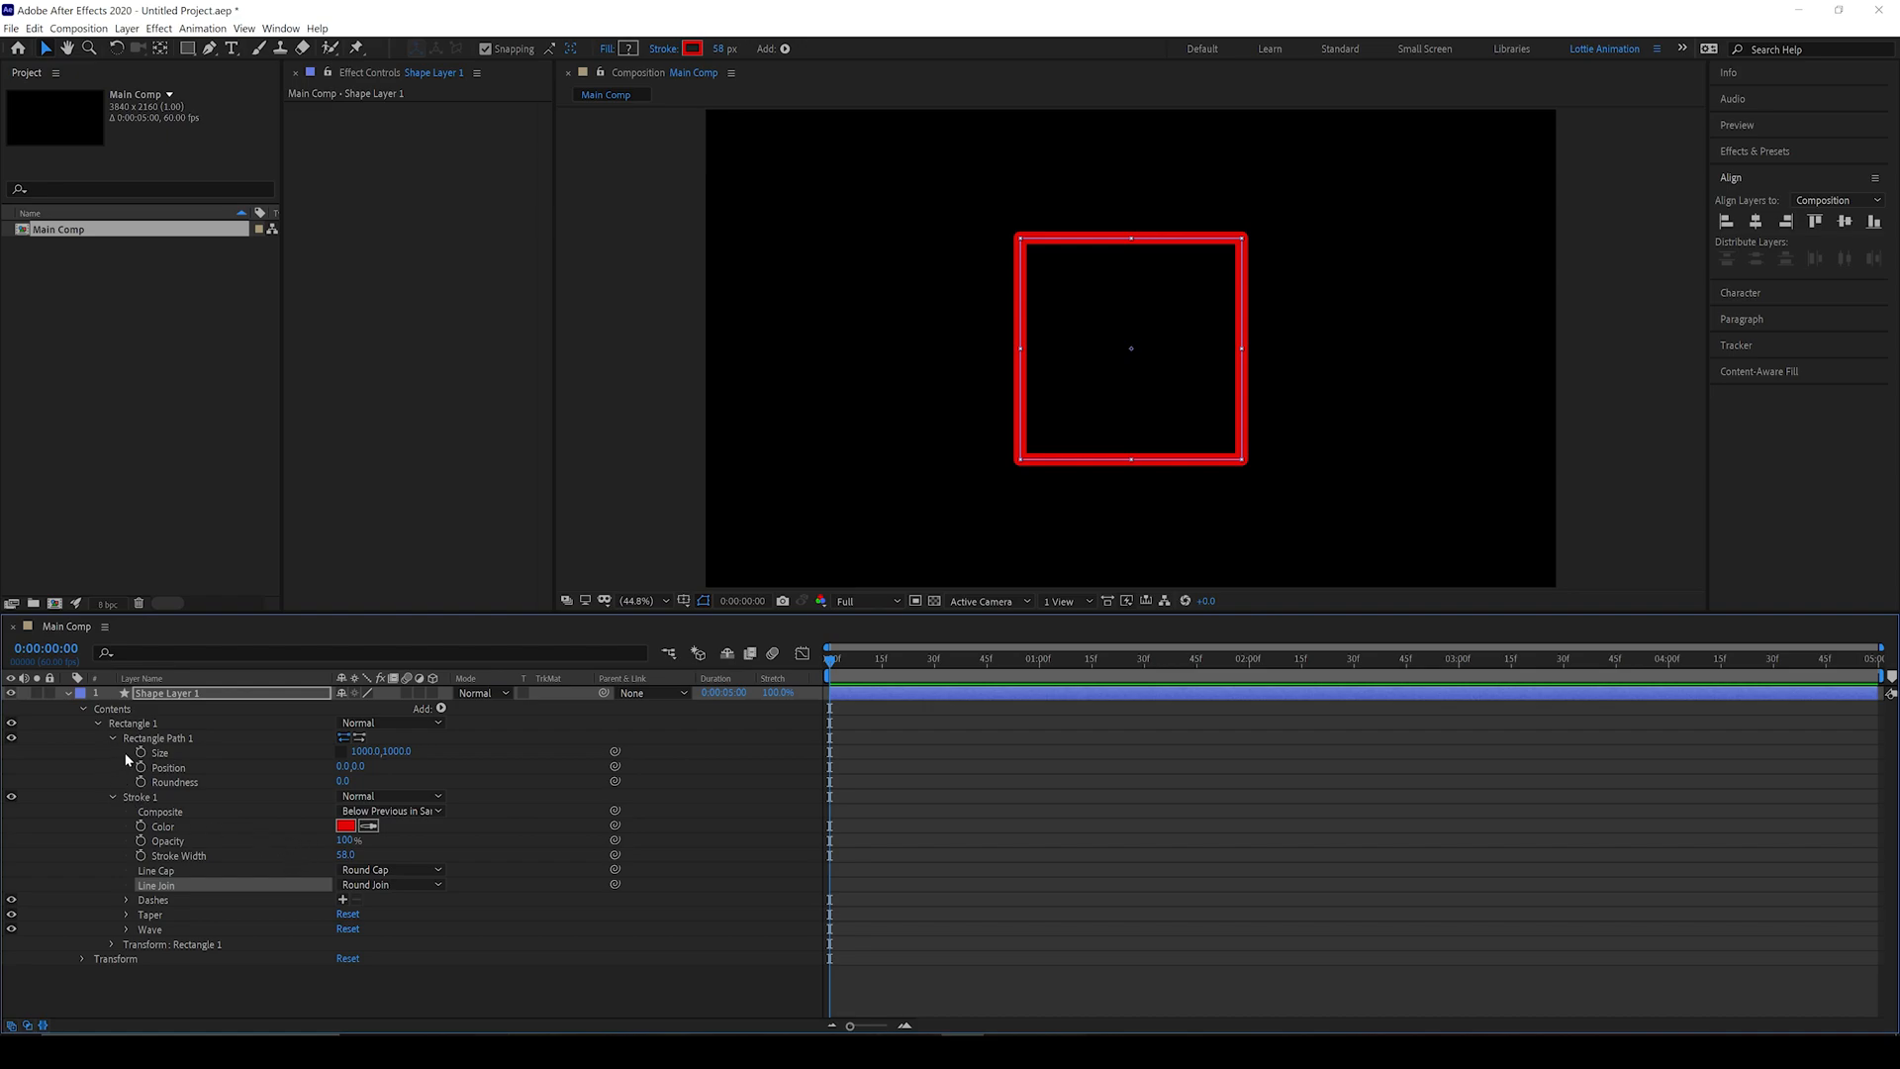
left_click(159, 739)
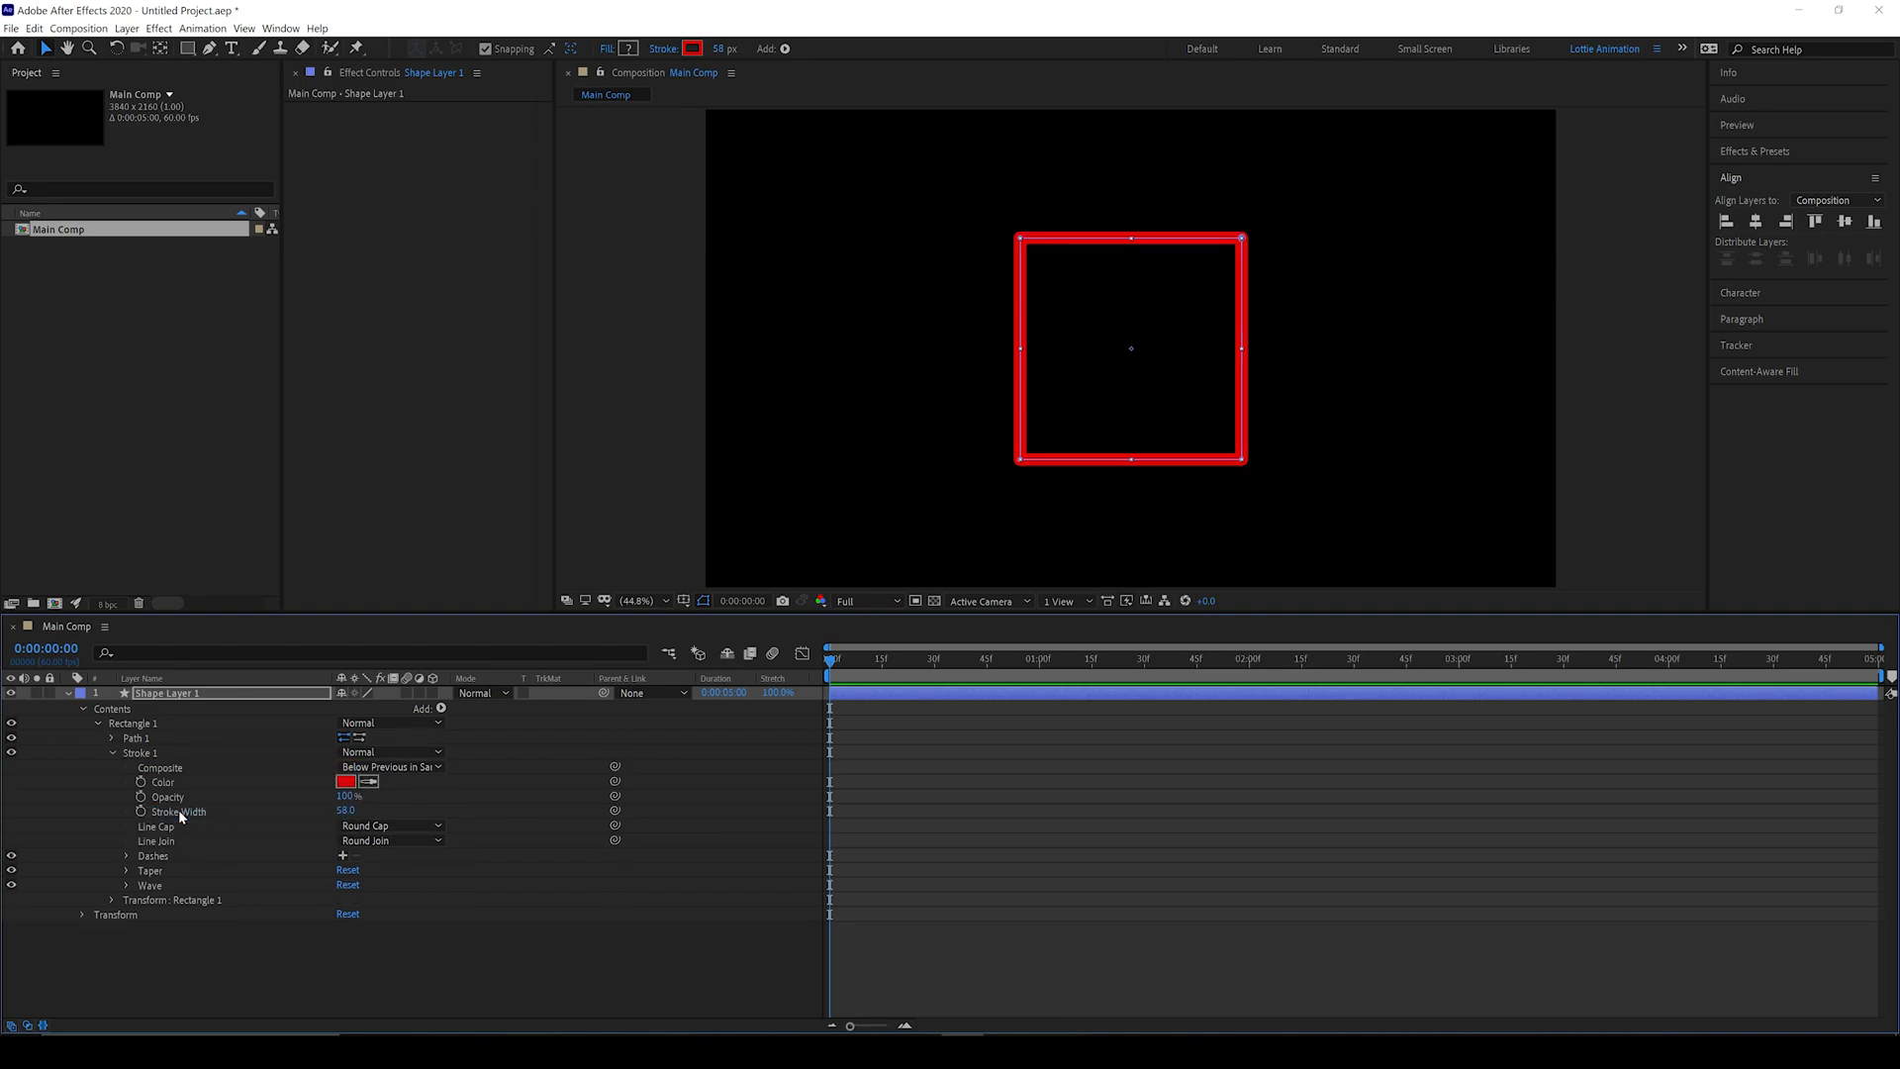
left_click(125, 739)
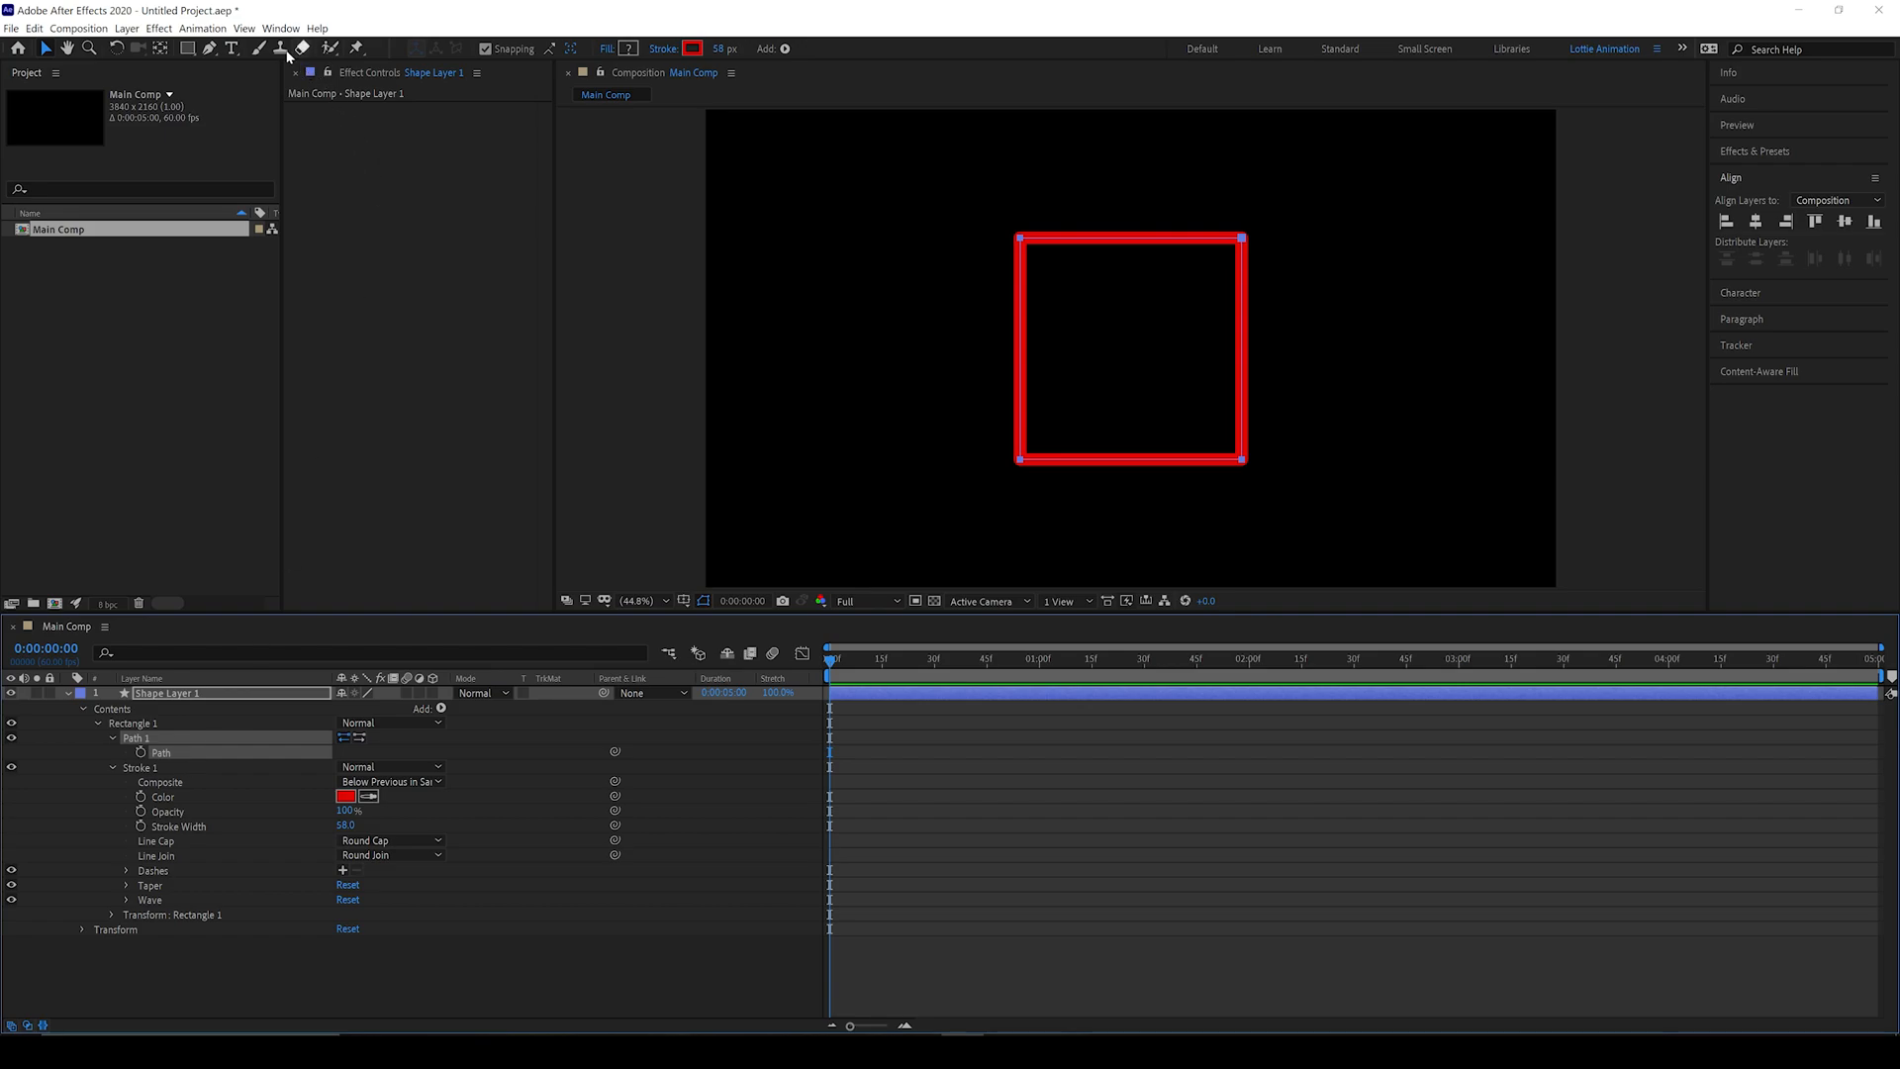
Step: Run Create Nulls From Paths on the square's path with Points Follow Nulls
left_click(280, 27)
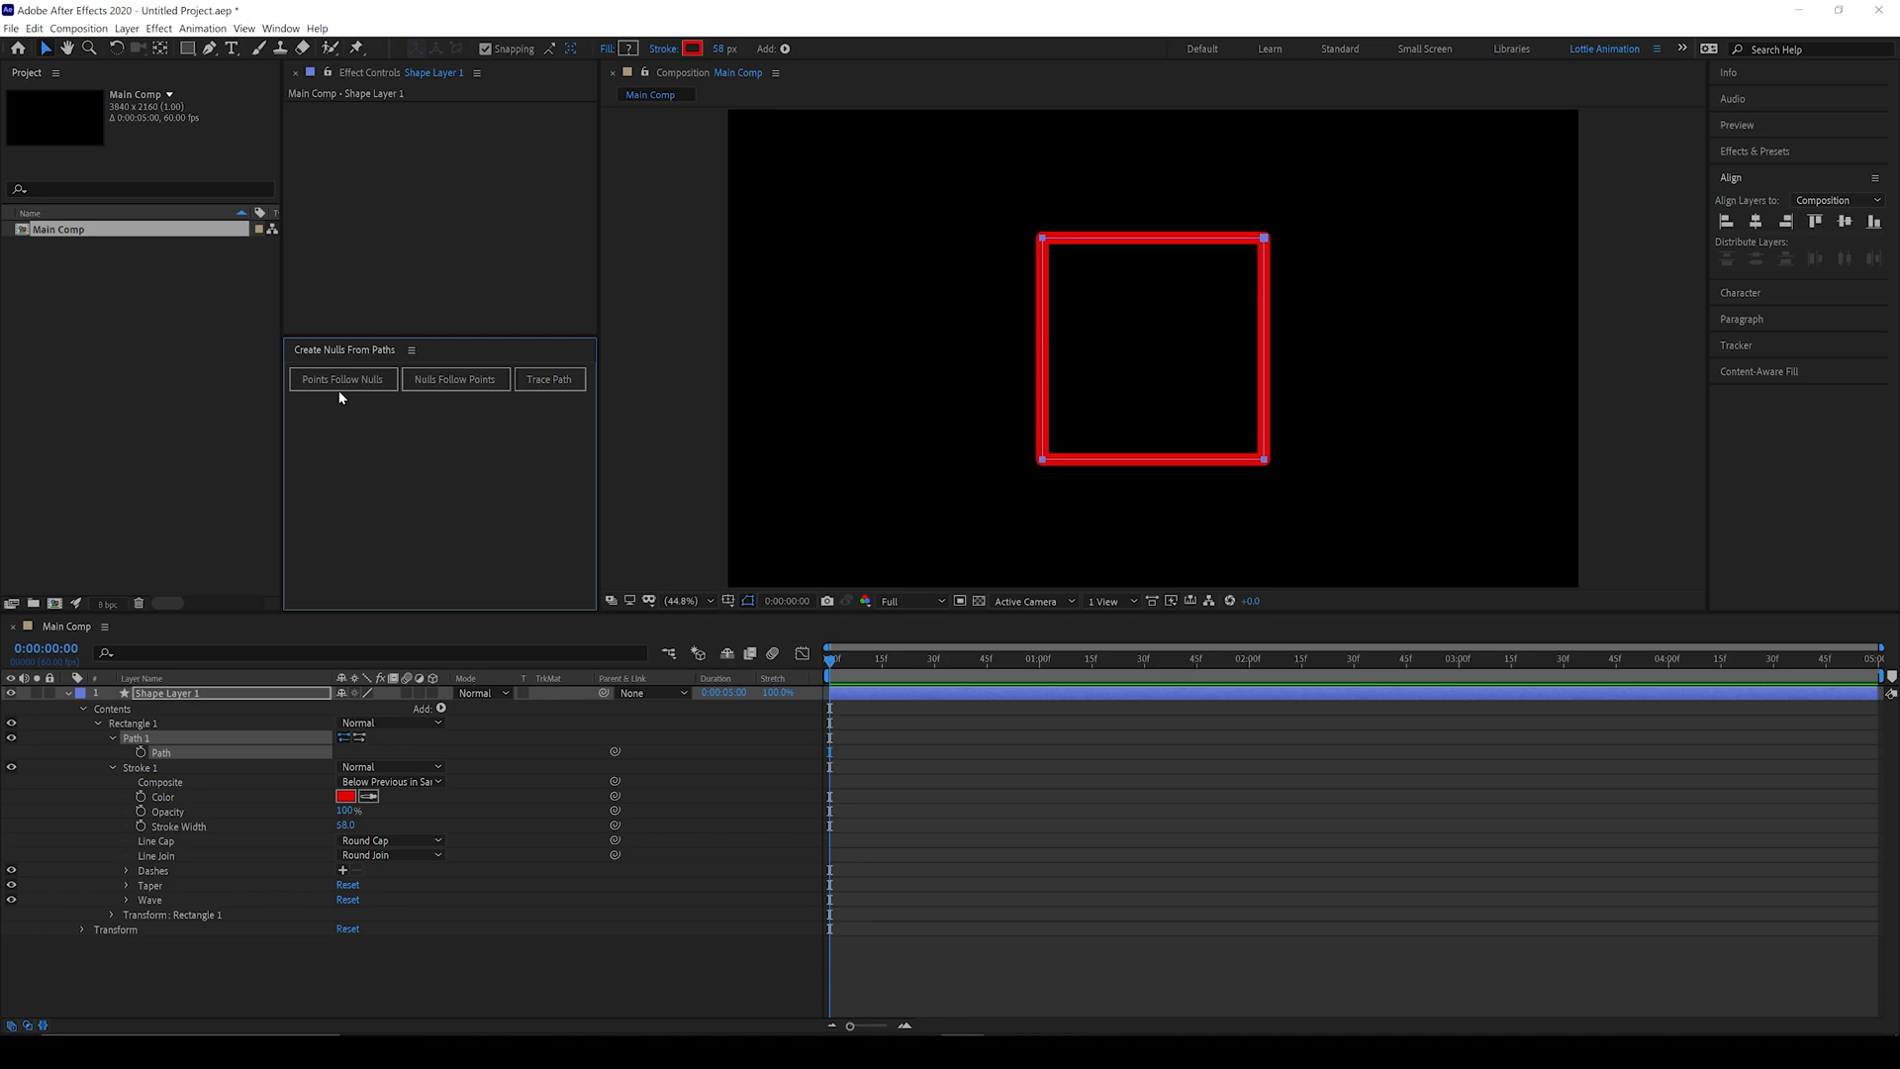
left_click(343, 379)
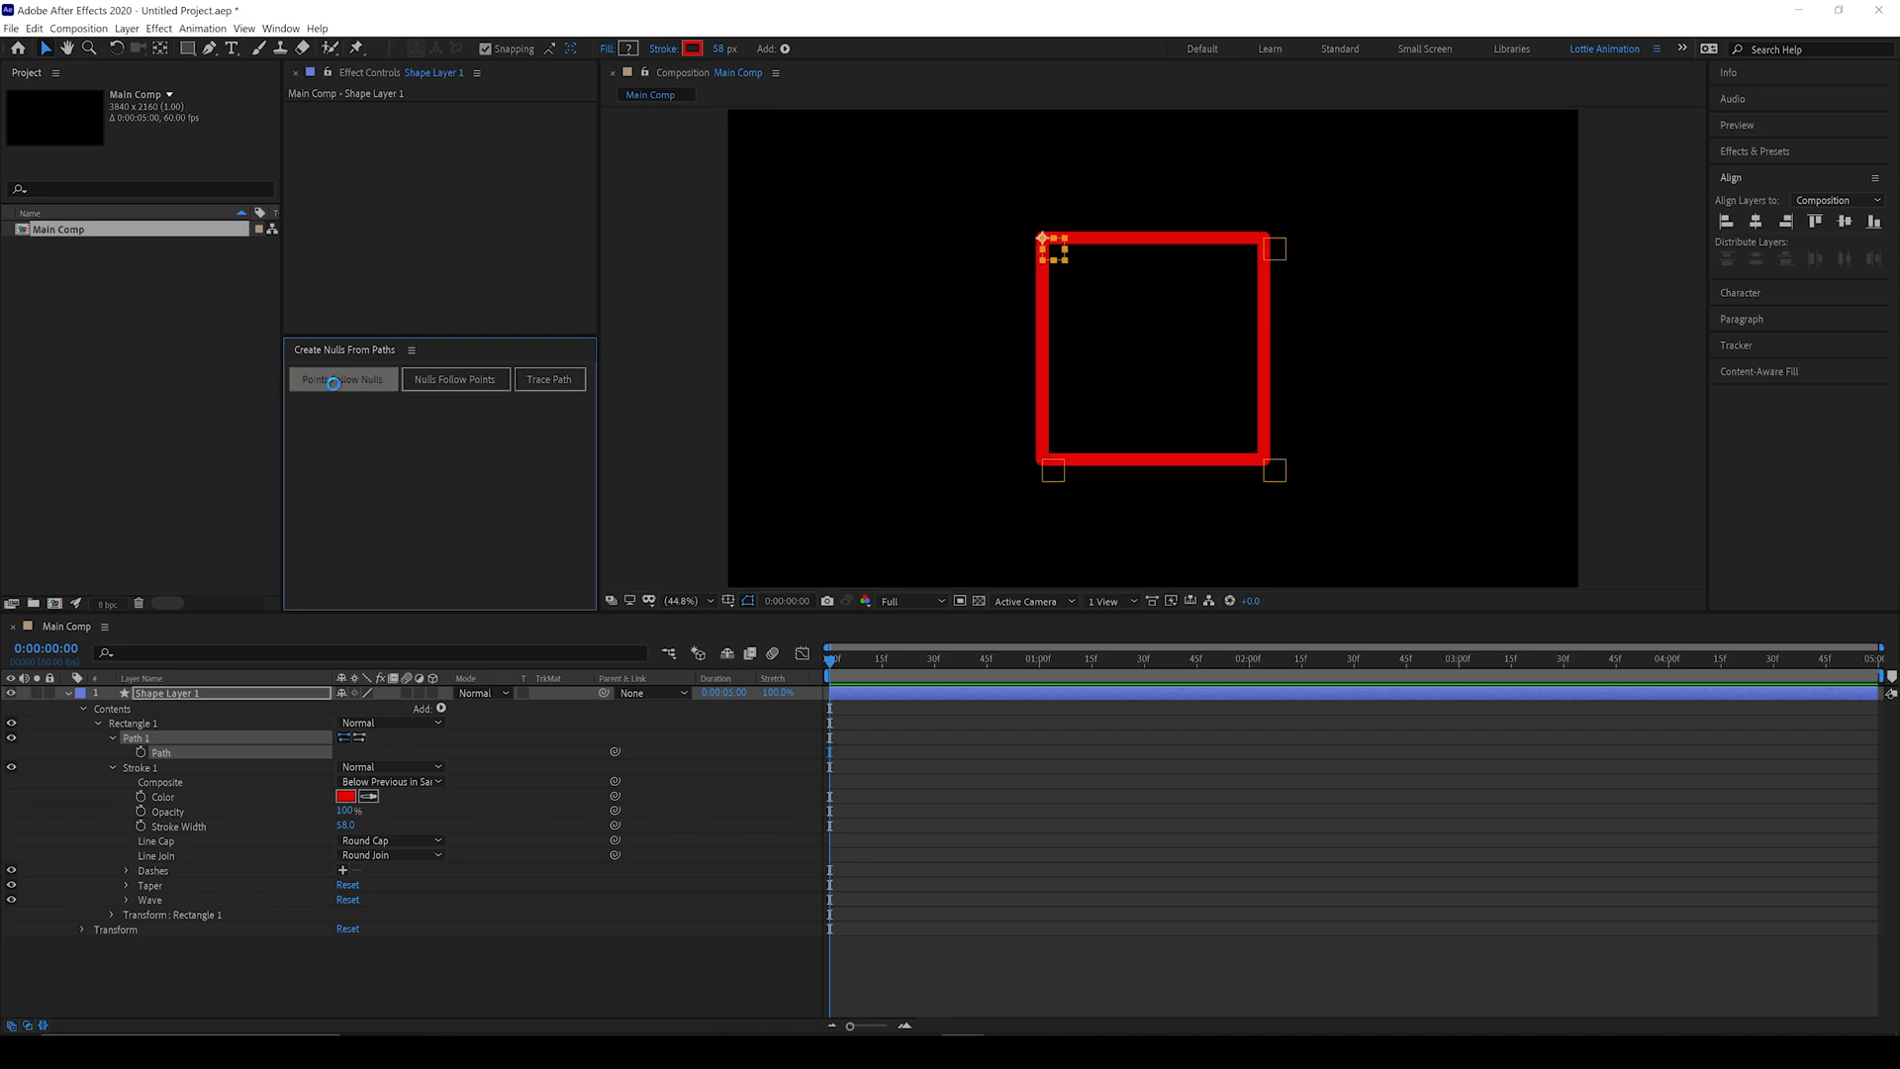
left_click(344, 379)
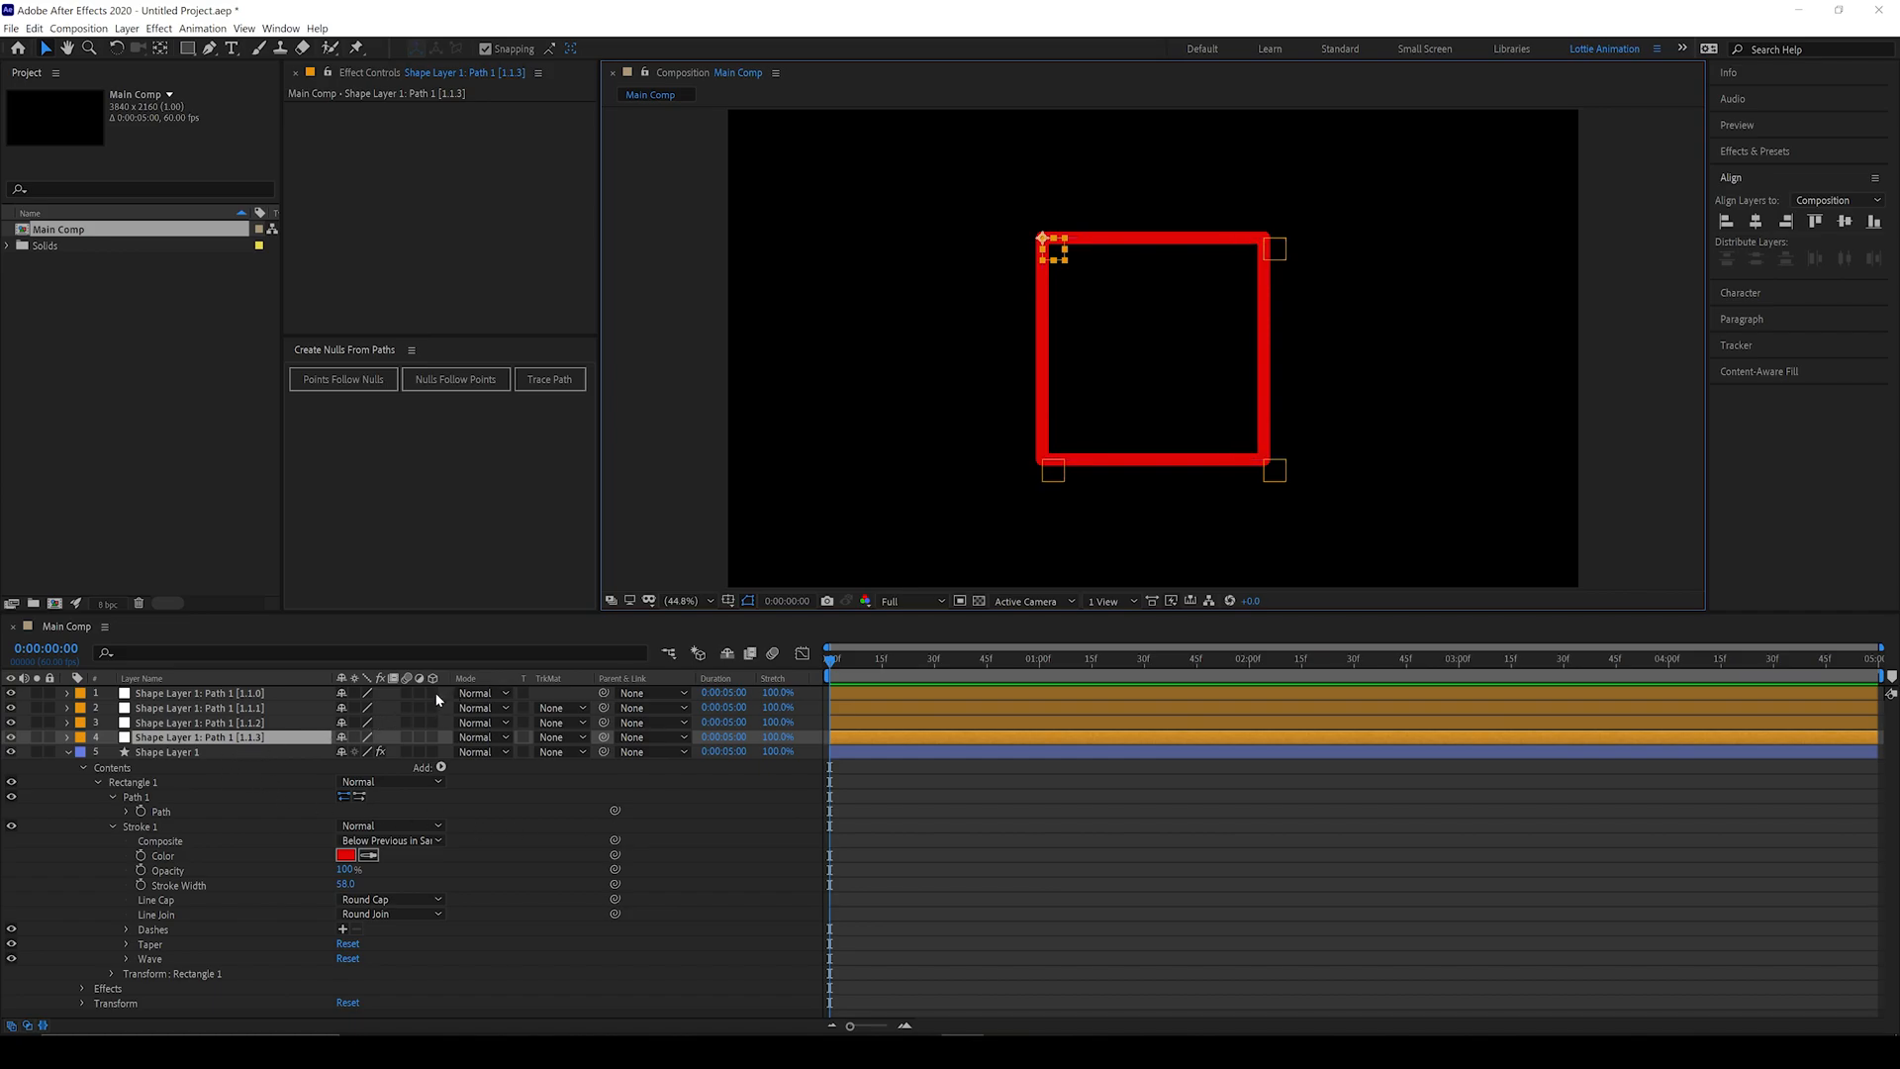
mouse_move(432, 694)
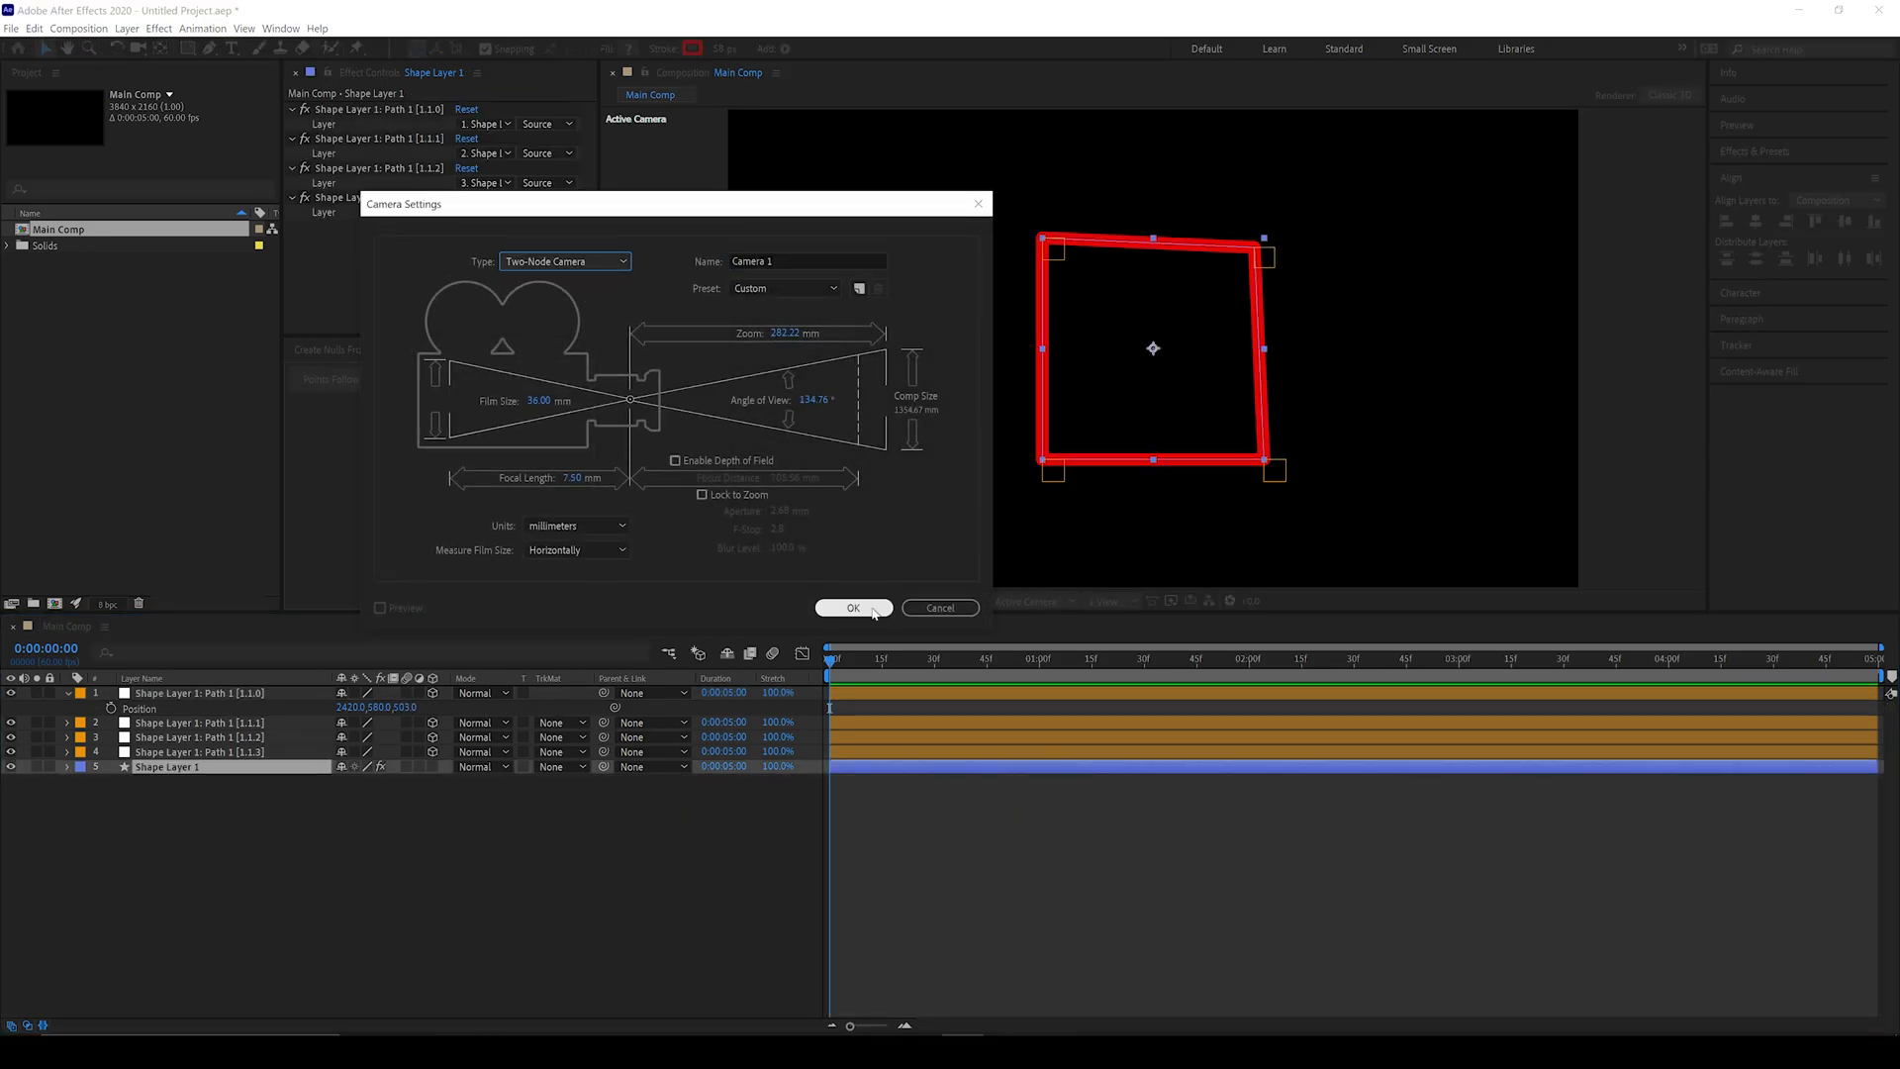
Step: Confirm the new two-node camera and switch to the Orbit Camera Tool
left_click(854, 607)
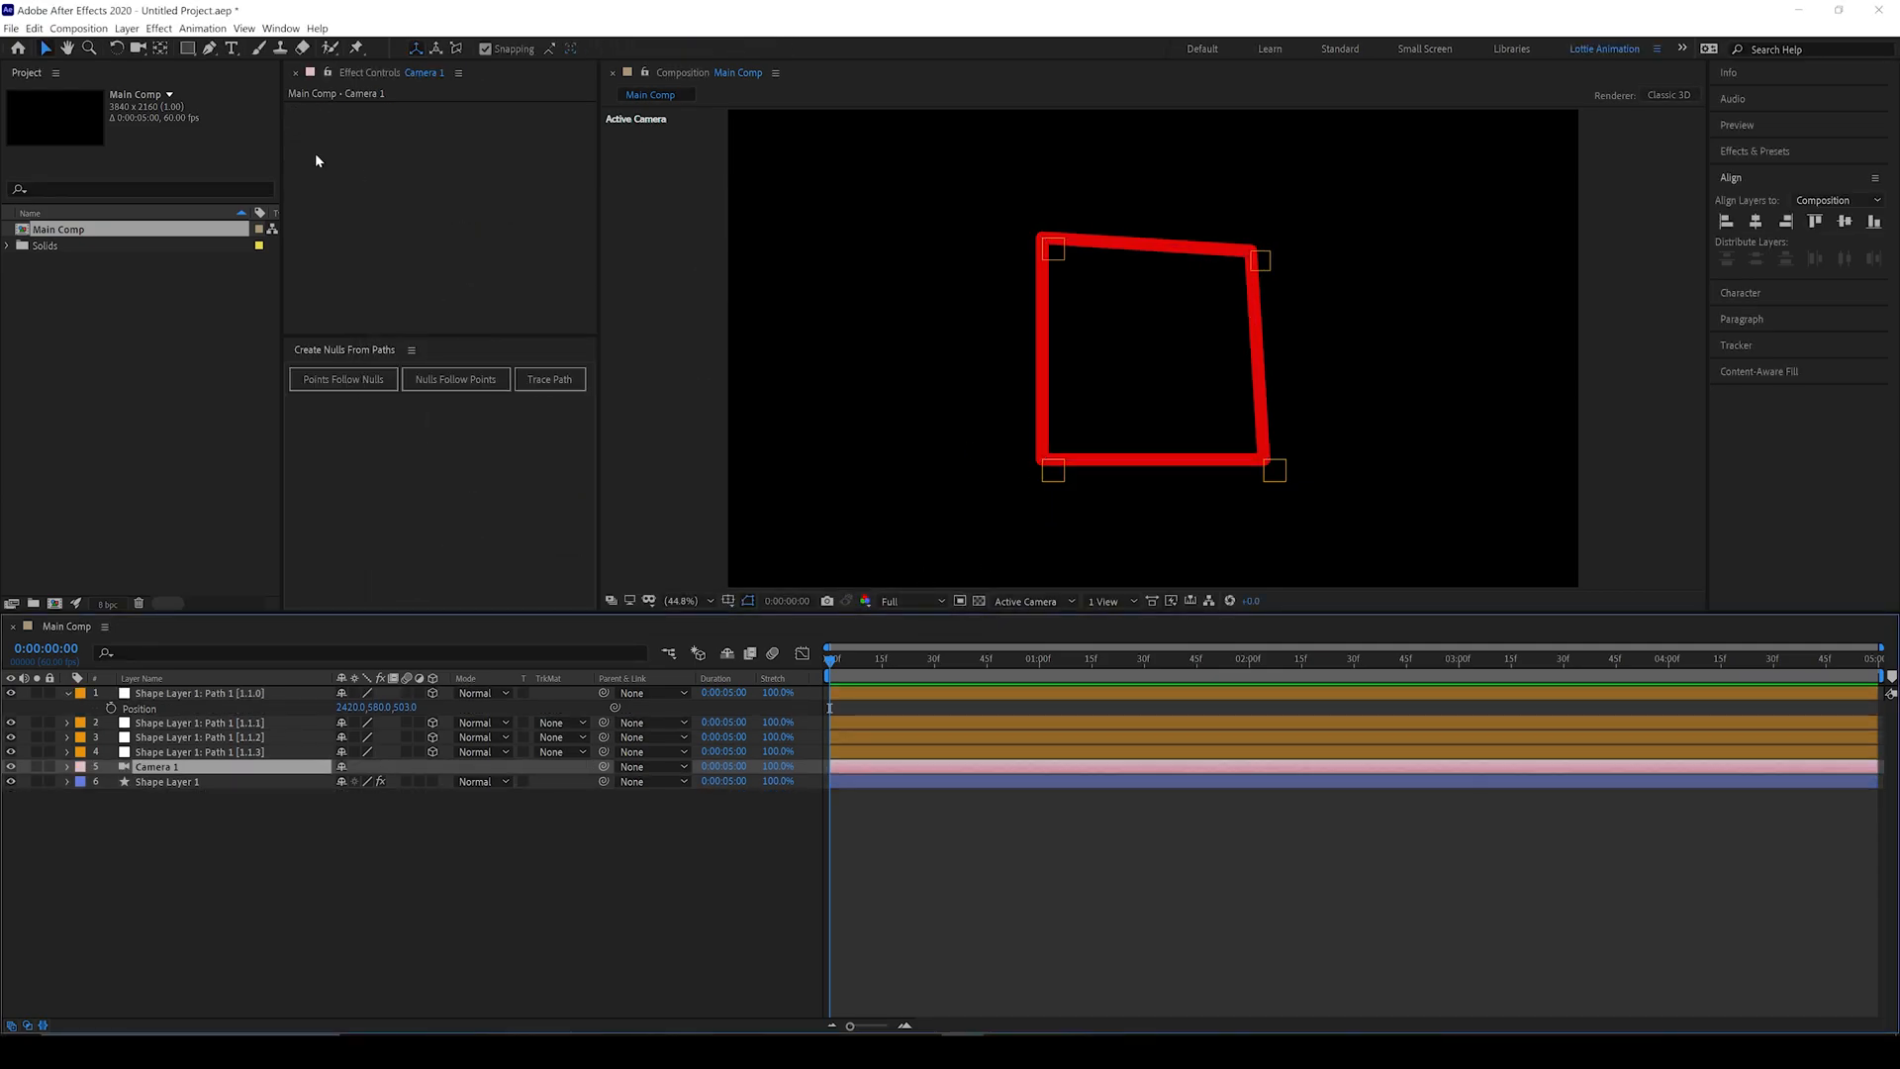
left_click(139, 49)
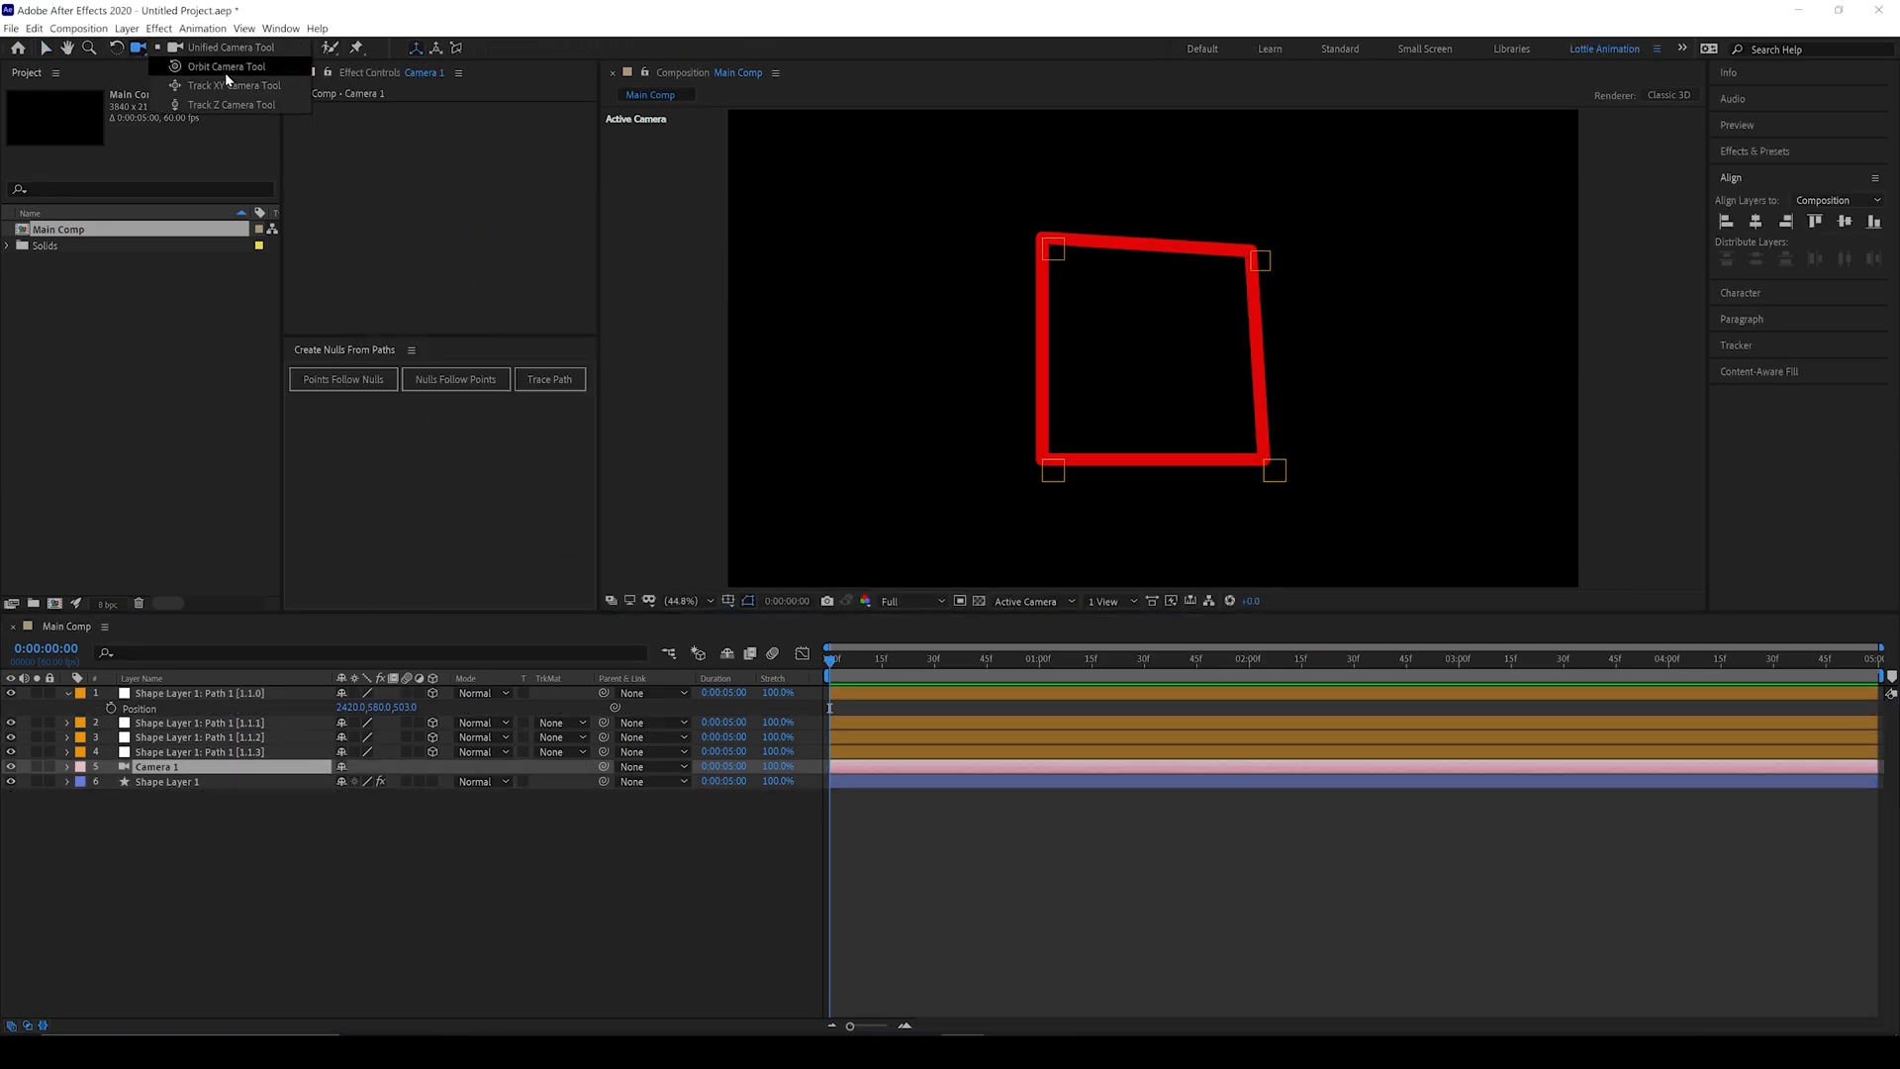
left_click(224, 65)
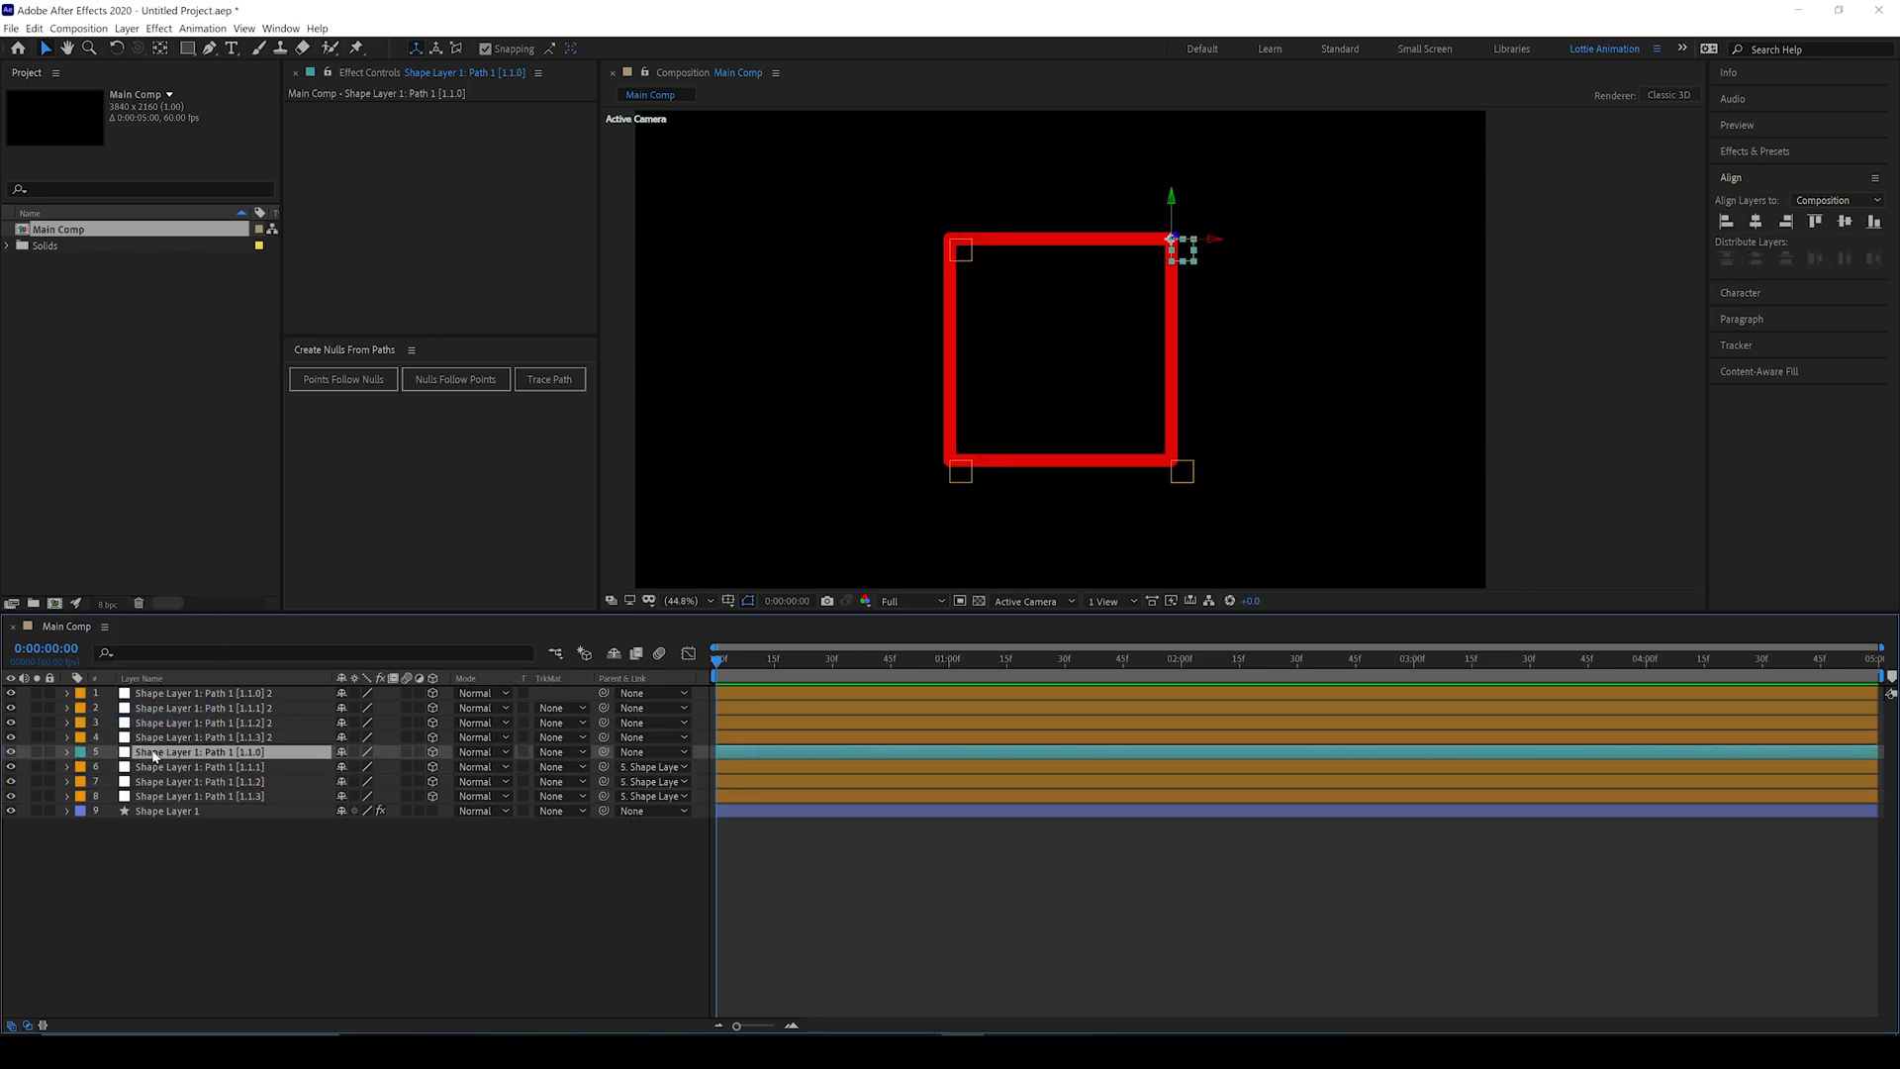
Step: Recolour the duplicated [1.1.0] corner null's label and add a two-node camera
left_click(200, 736)
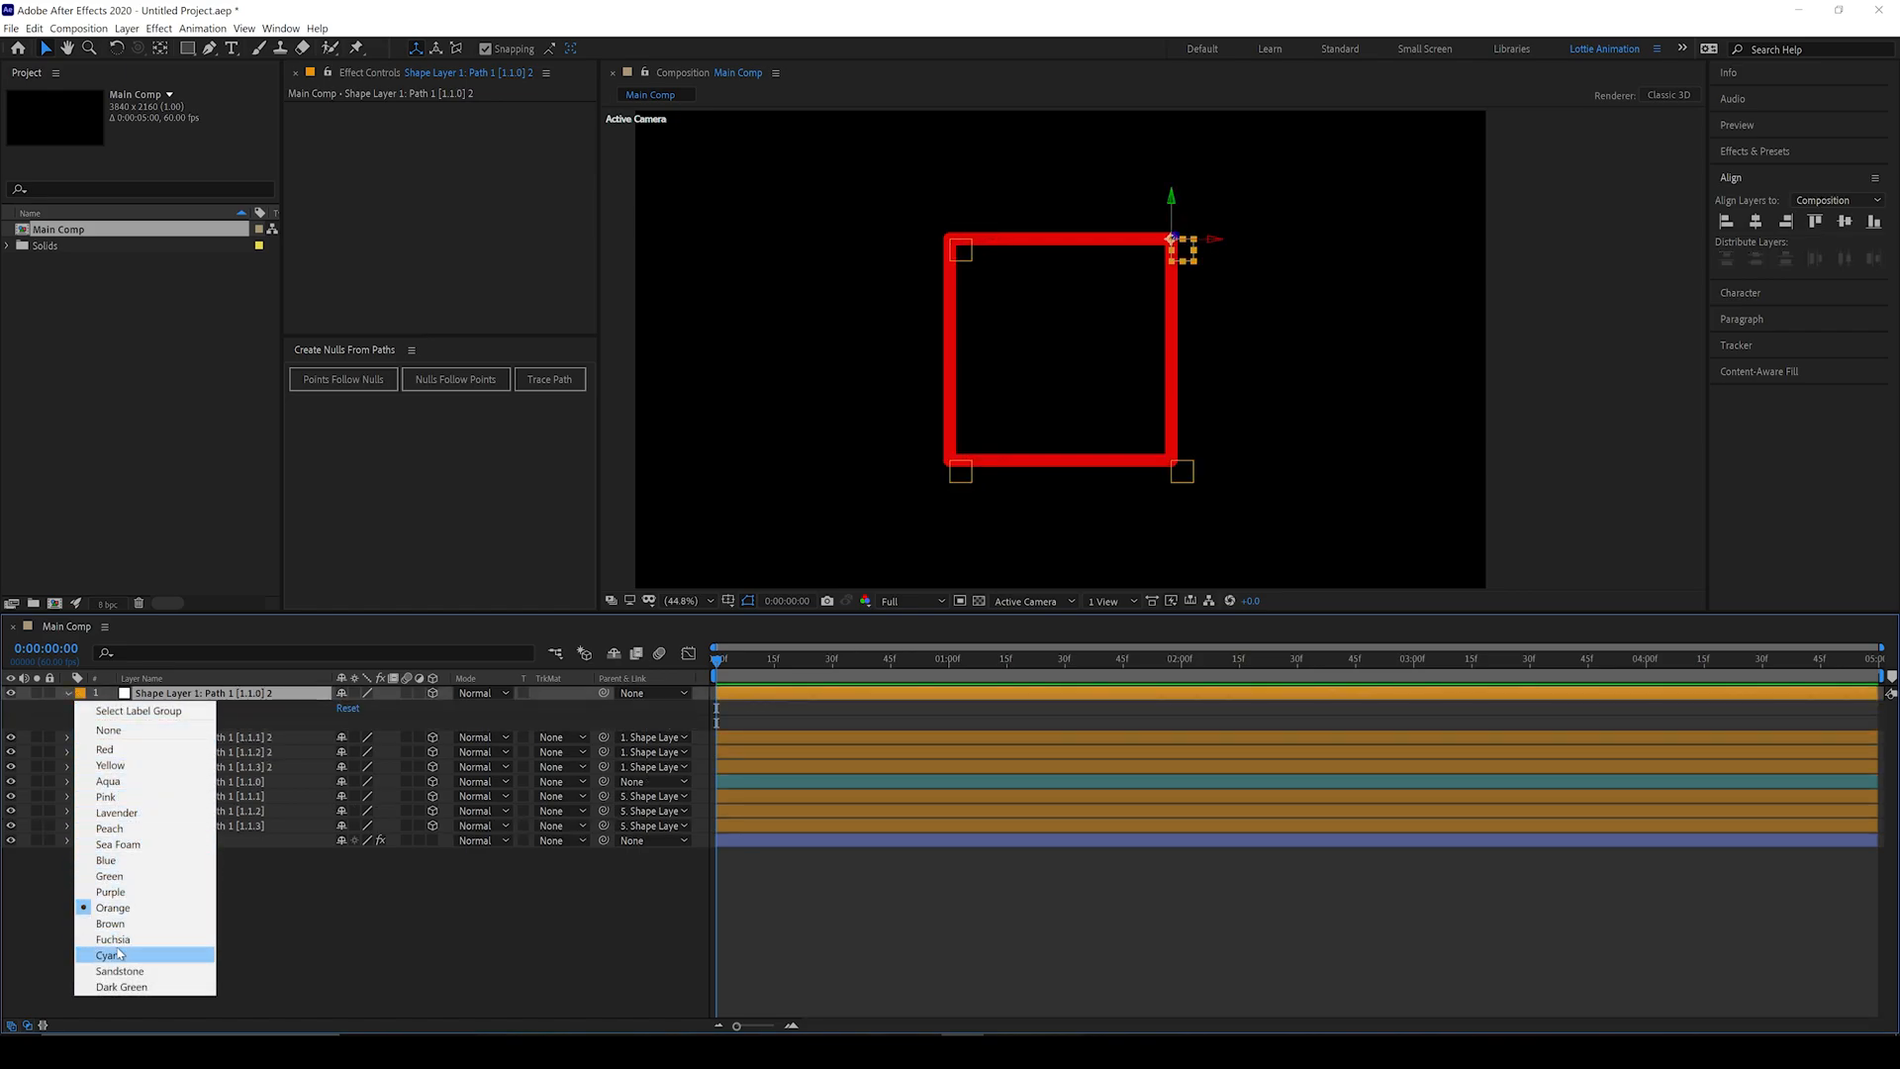
left_click(108, 955)
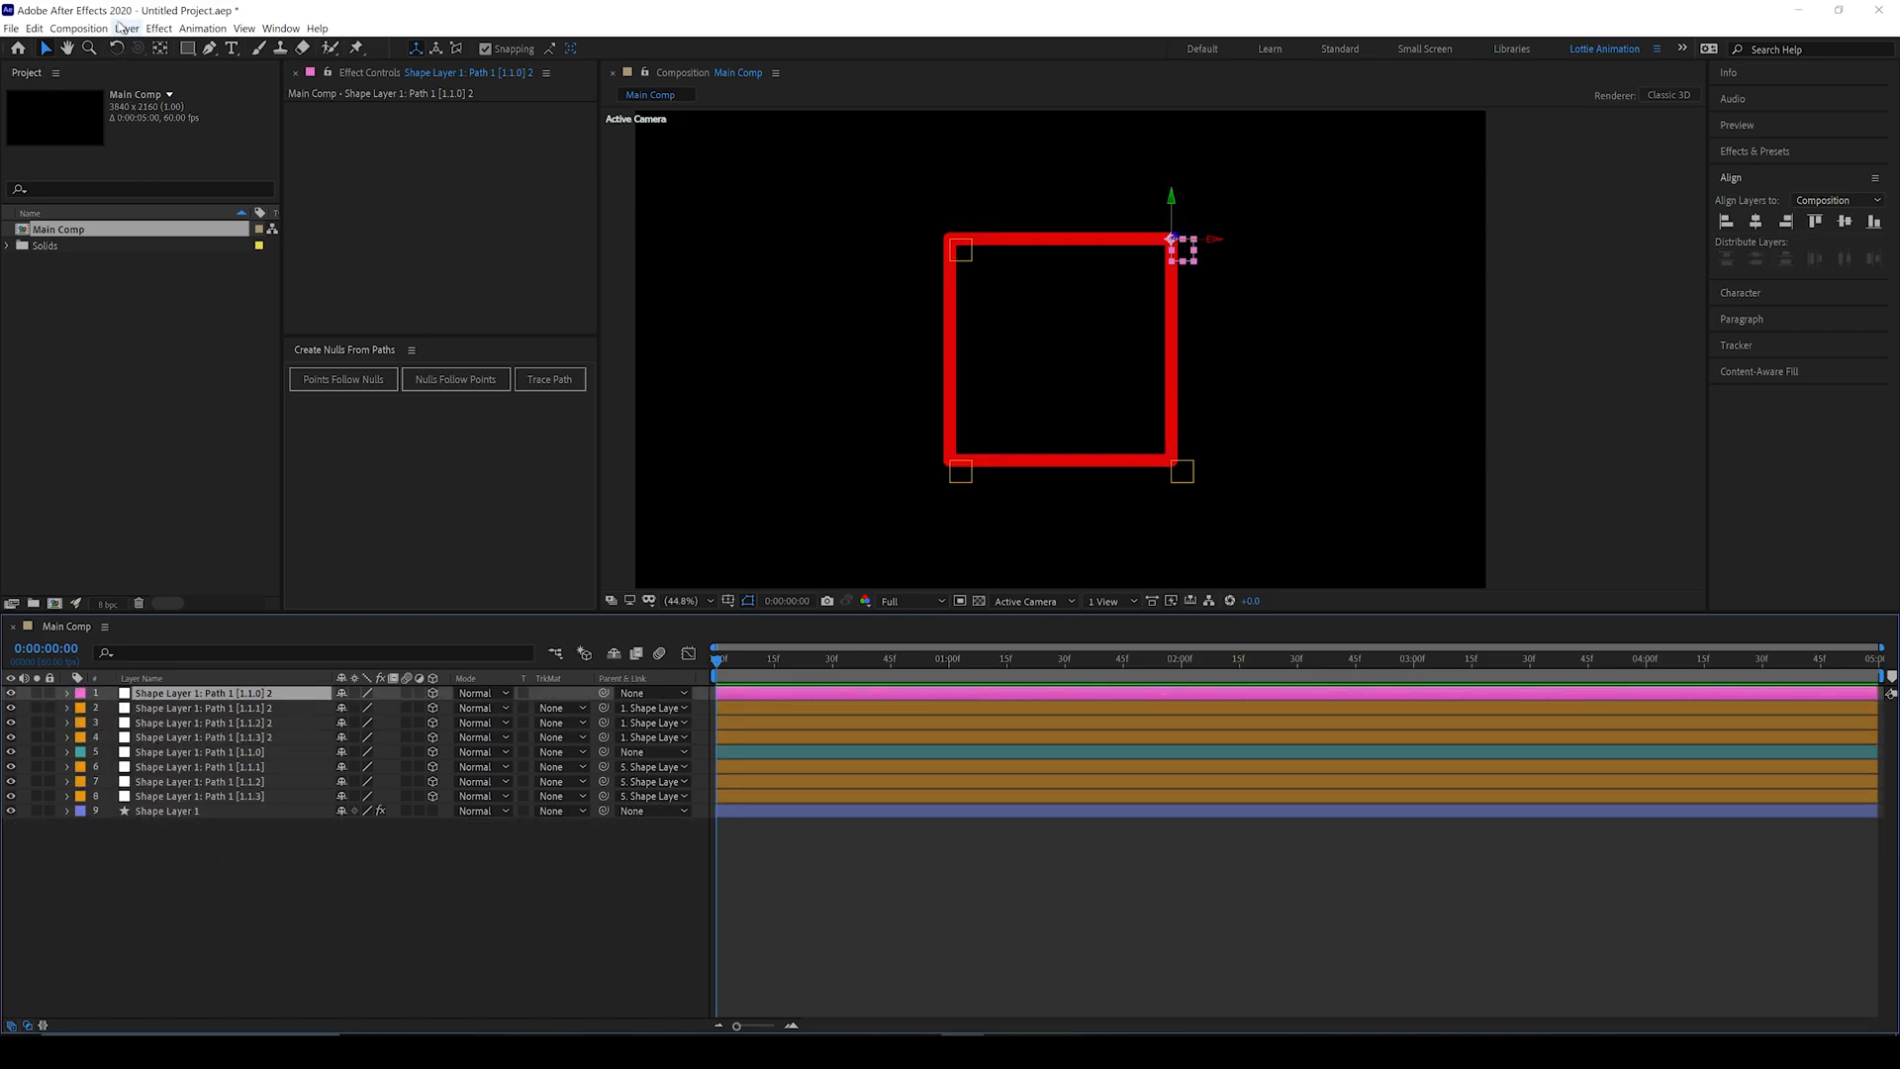
left_click(126, 28)
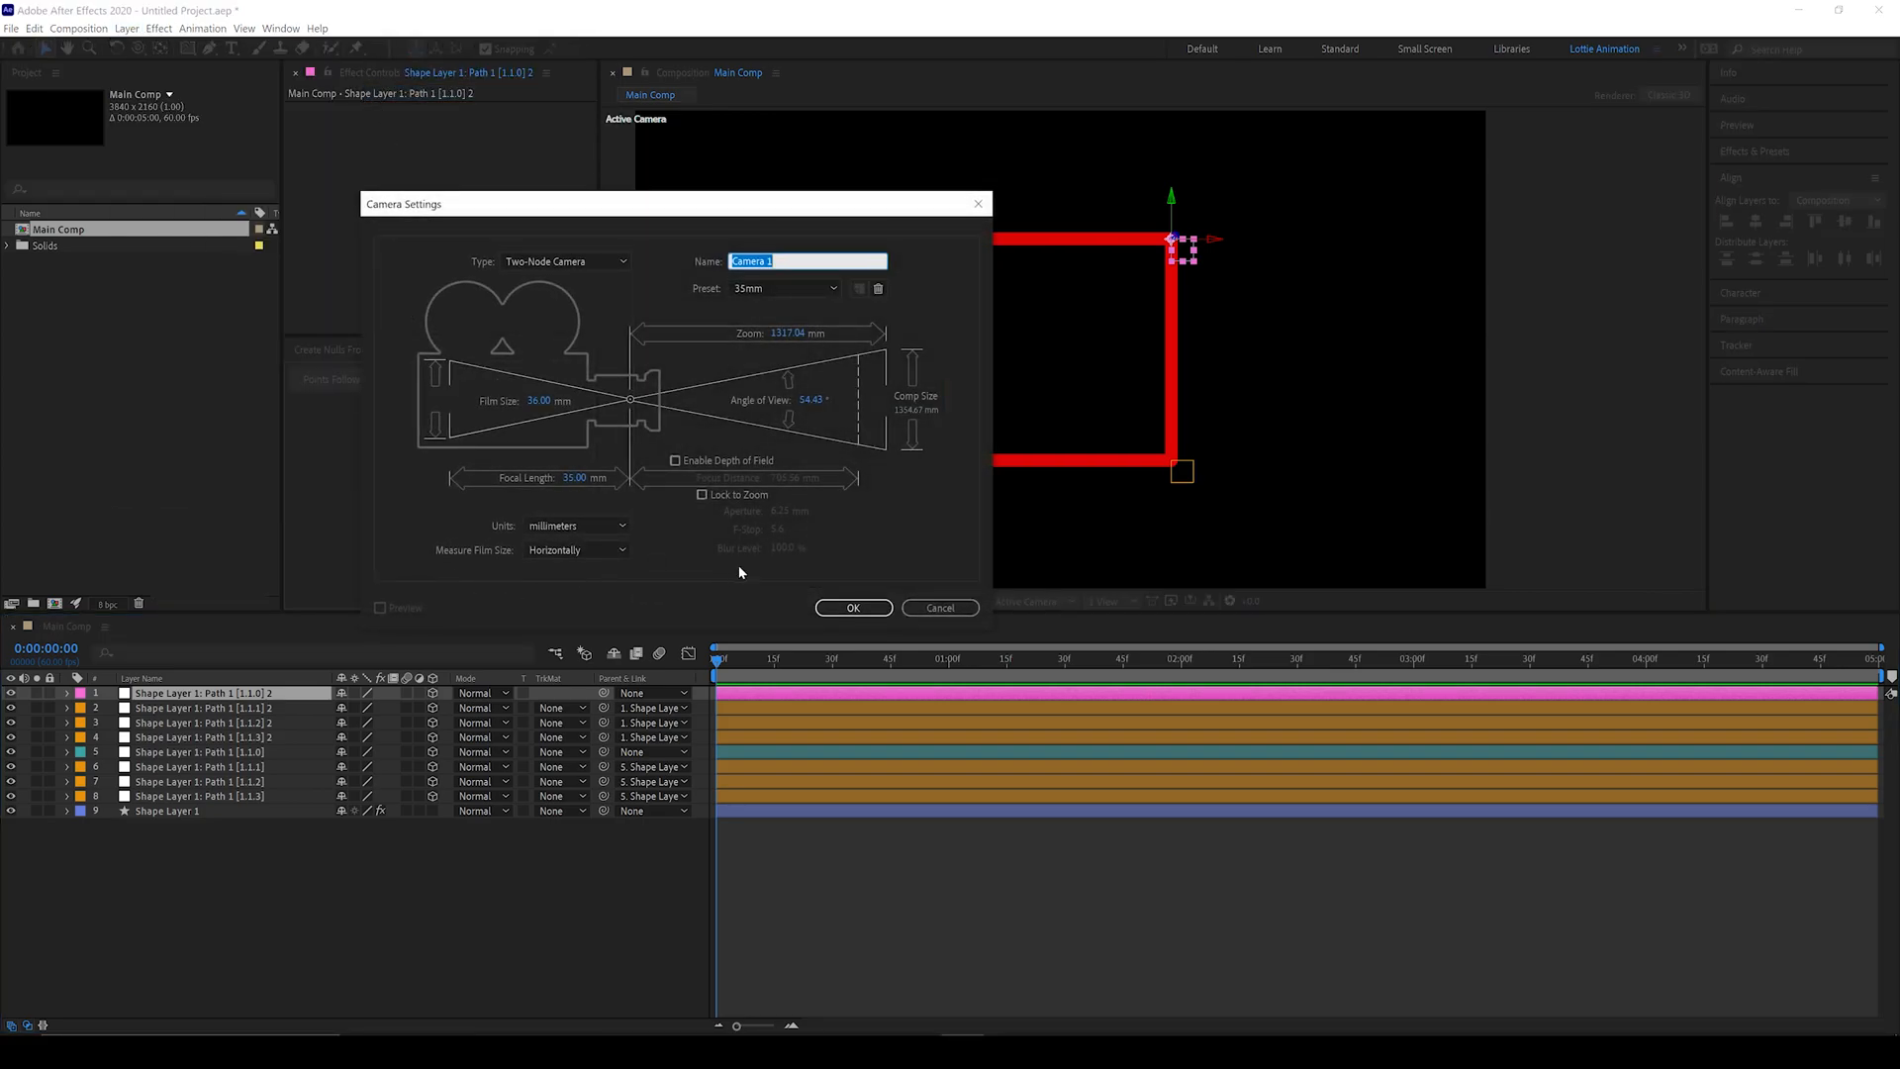
left_click(853, 607)
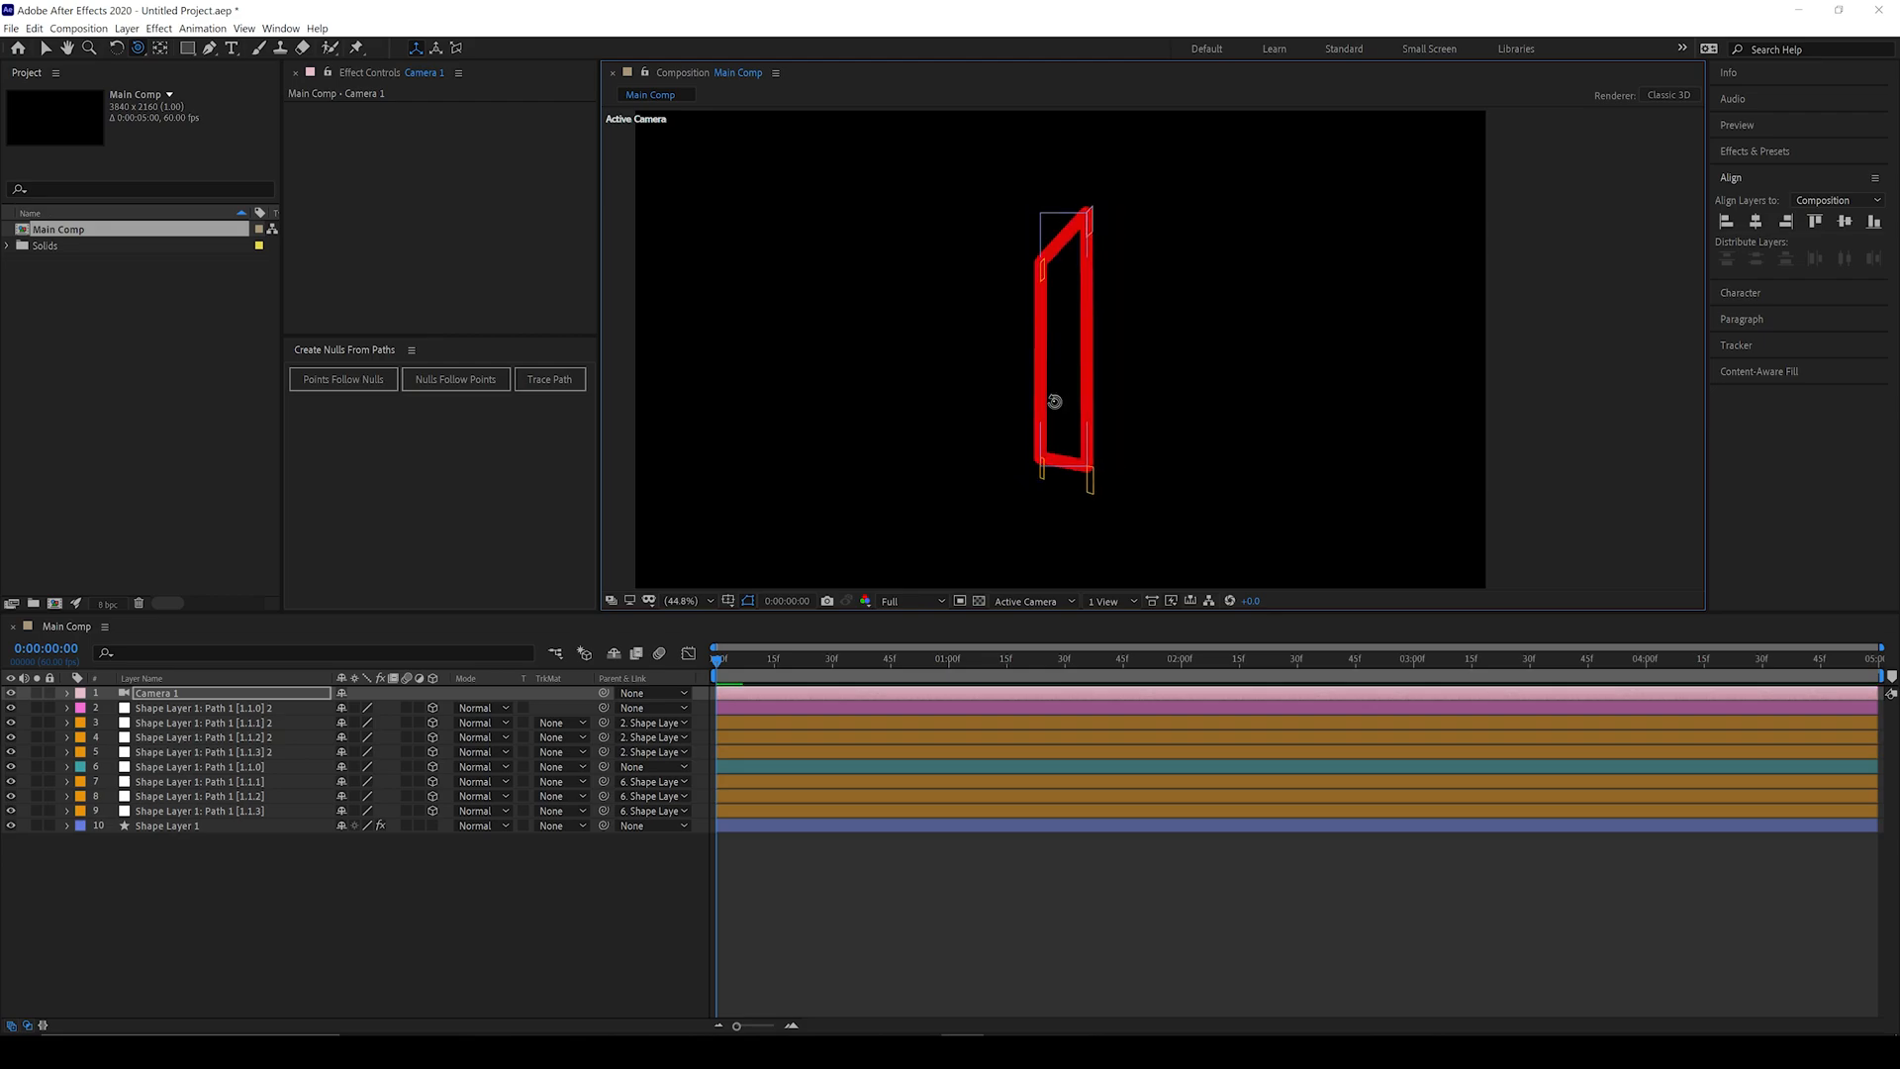
Step: Edit the duplicated corner null's Position to push it back in depth
left_click(200, 707)
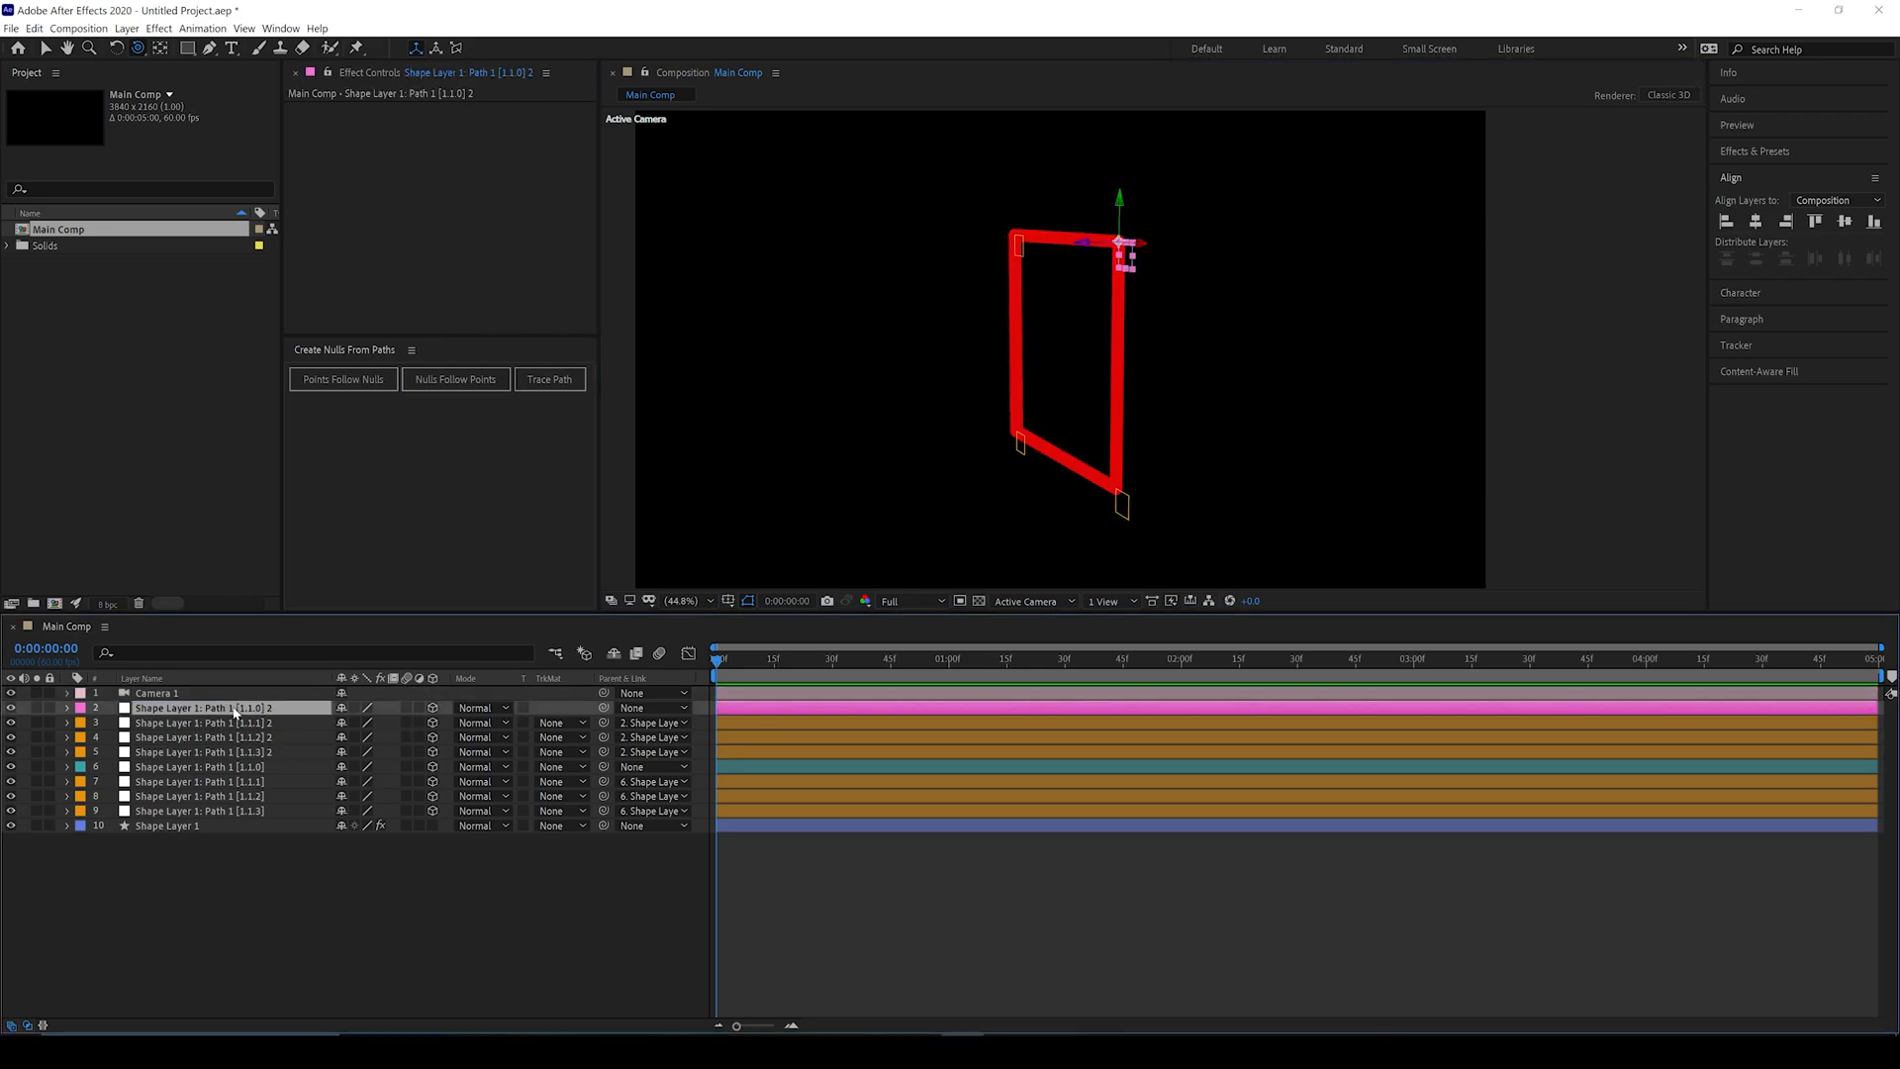
left_click(67, 708)
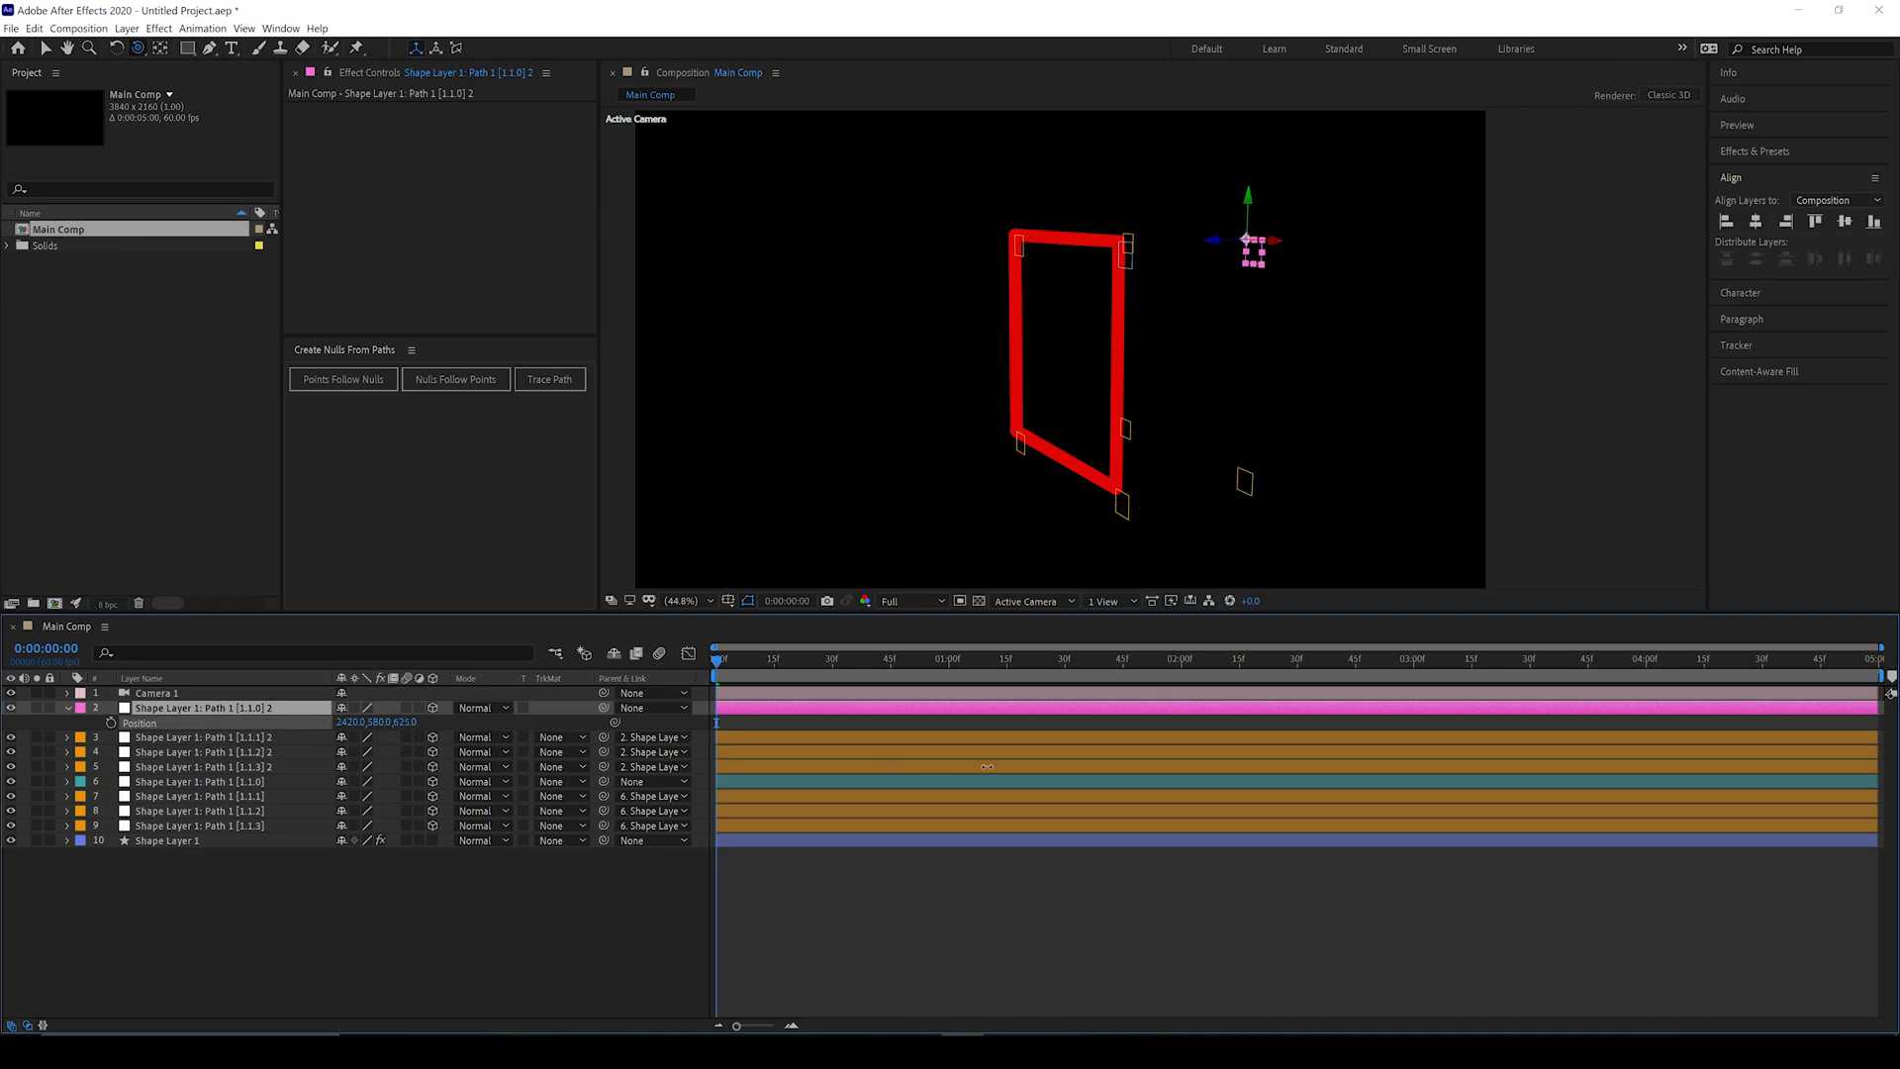
double_click(200, 708)
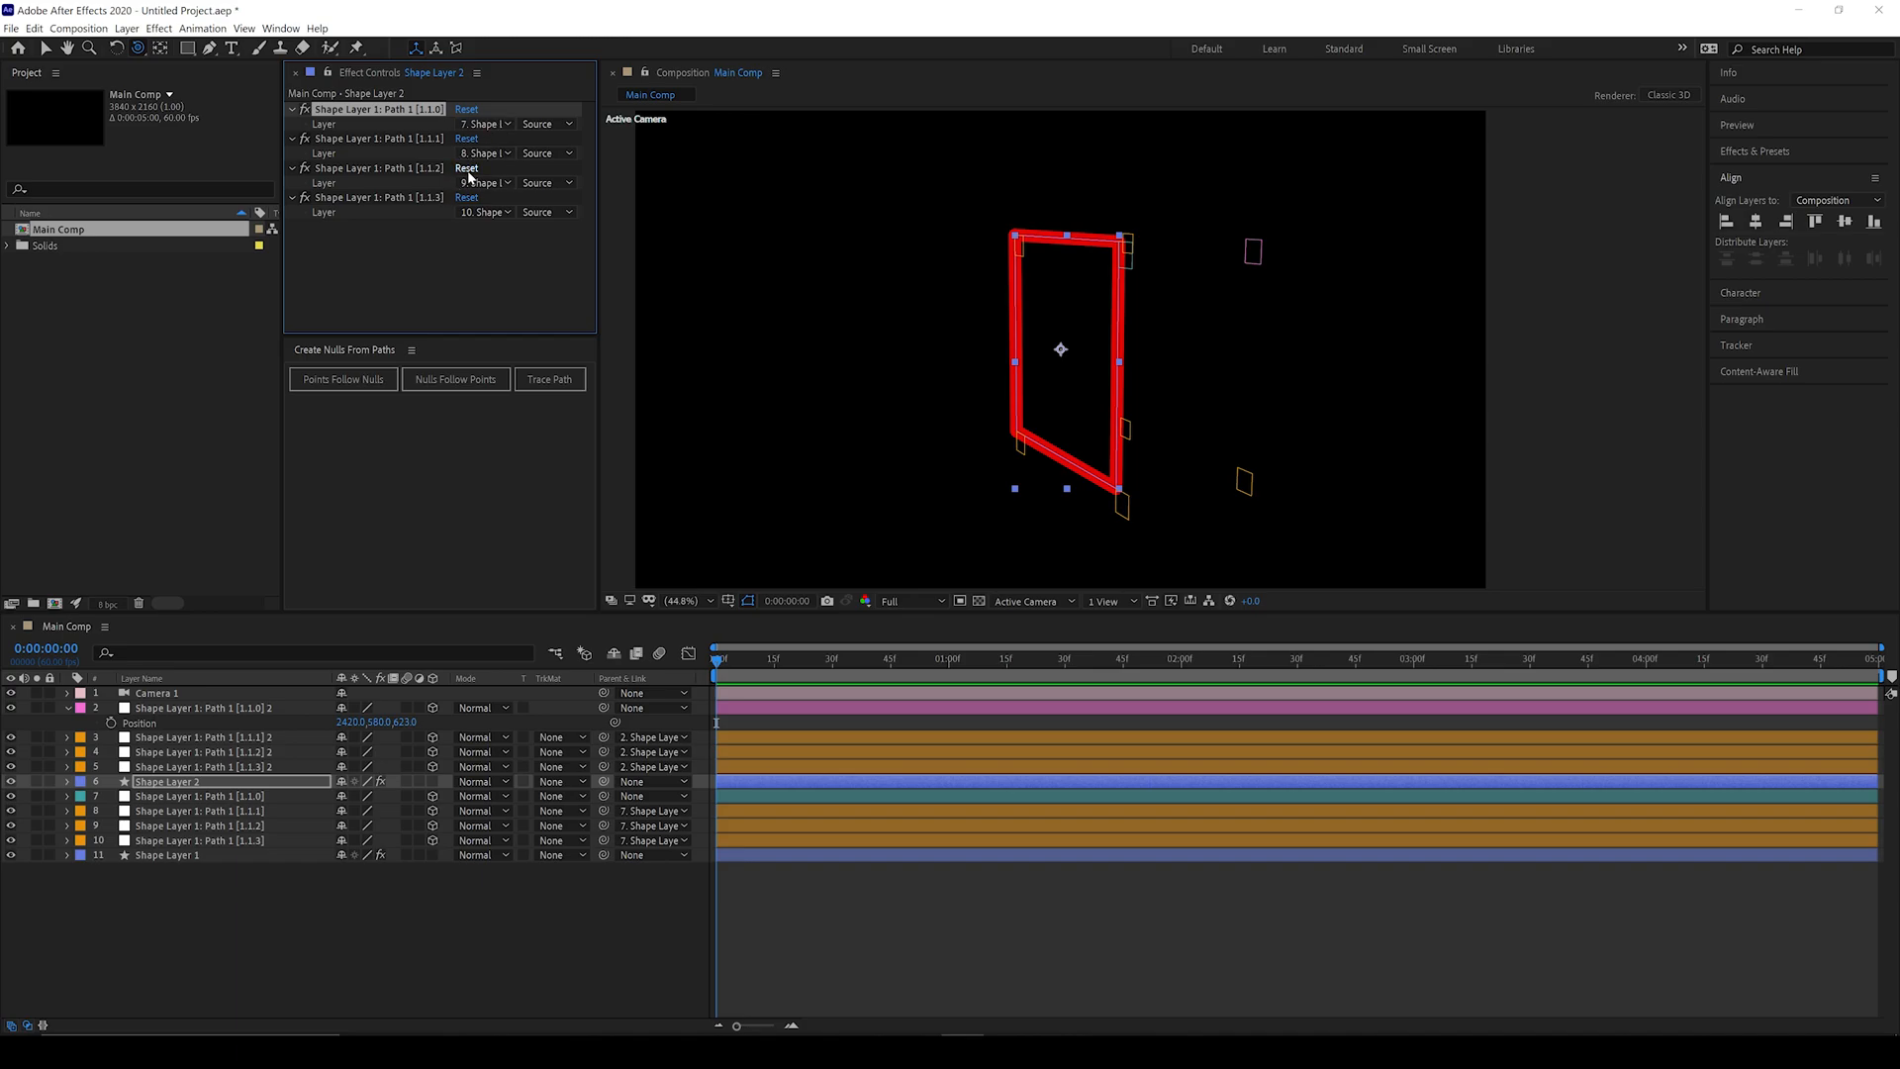
Step: Set Shape Layer 2's path-point Layer dropdowns to the duplicated null layers
left_click(485, 123)
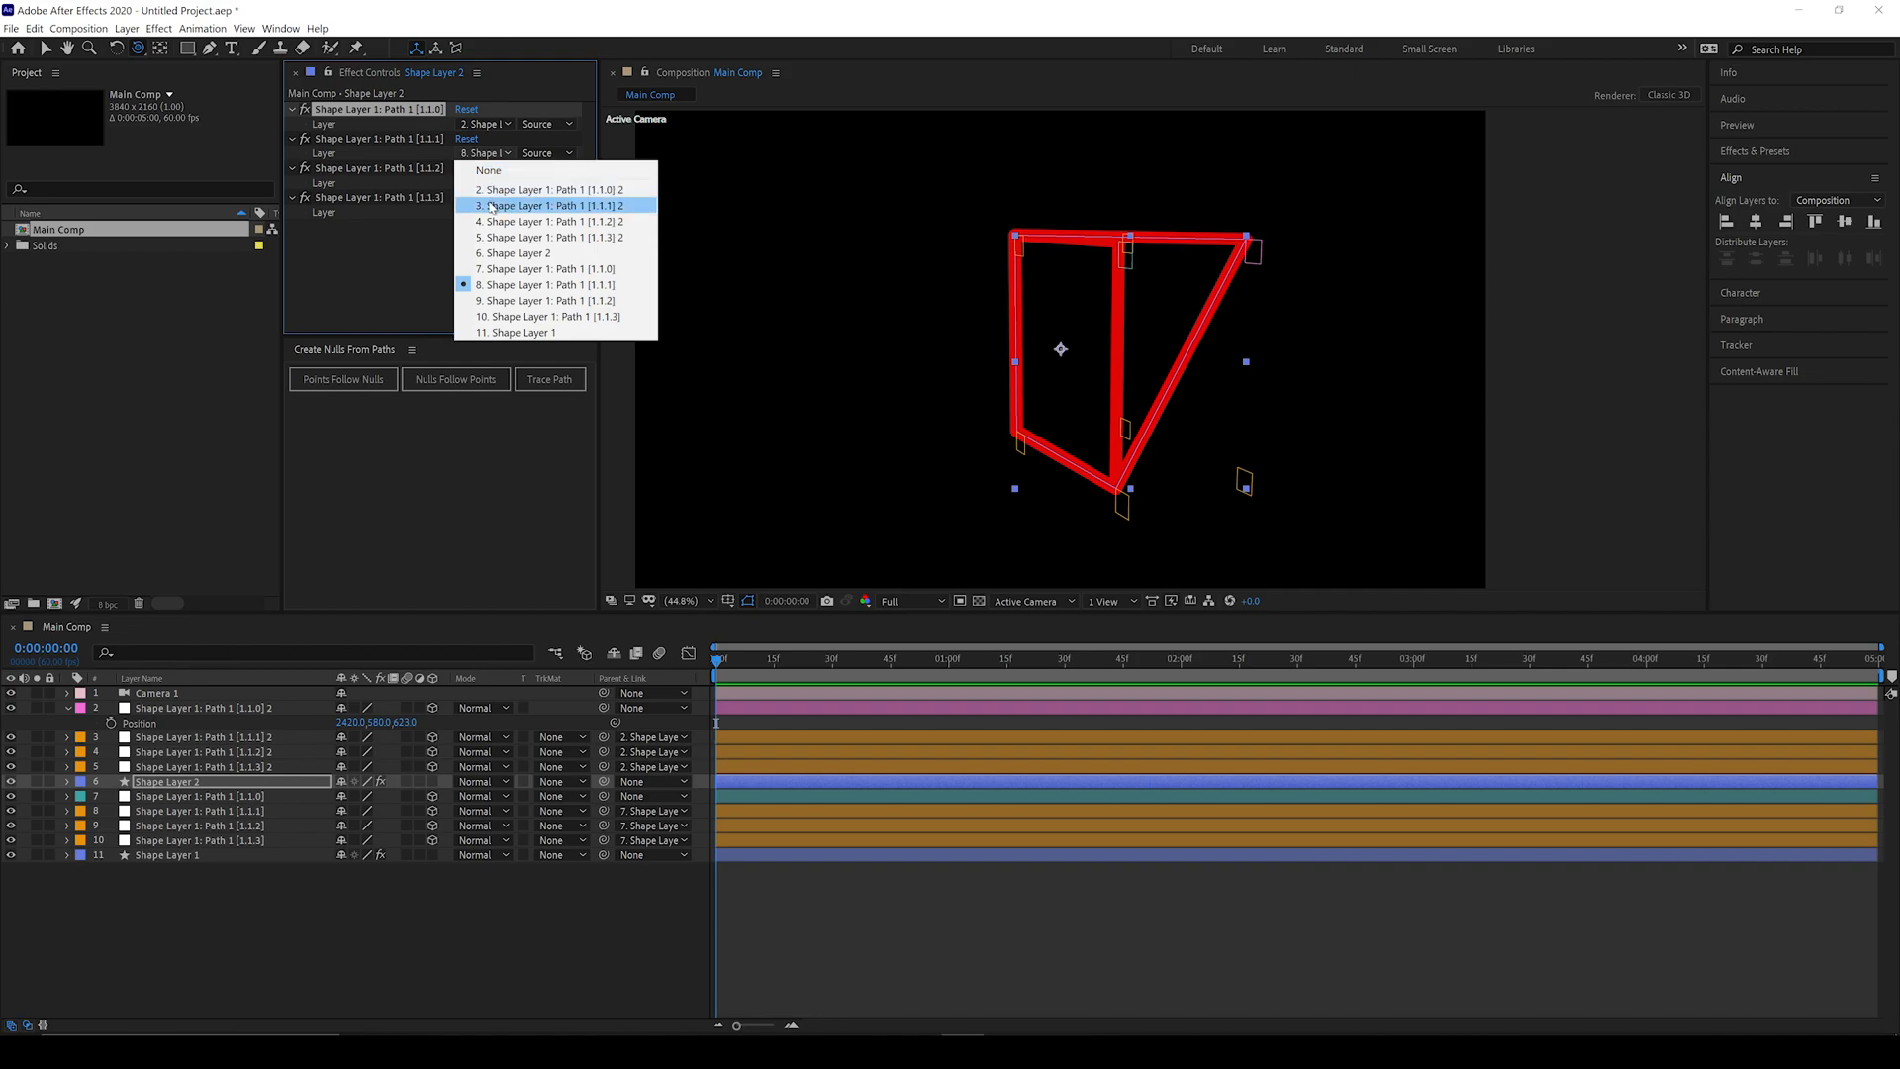
left_click(551, 205)
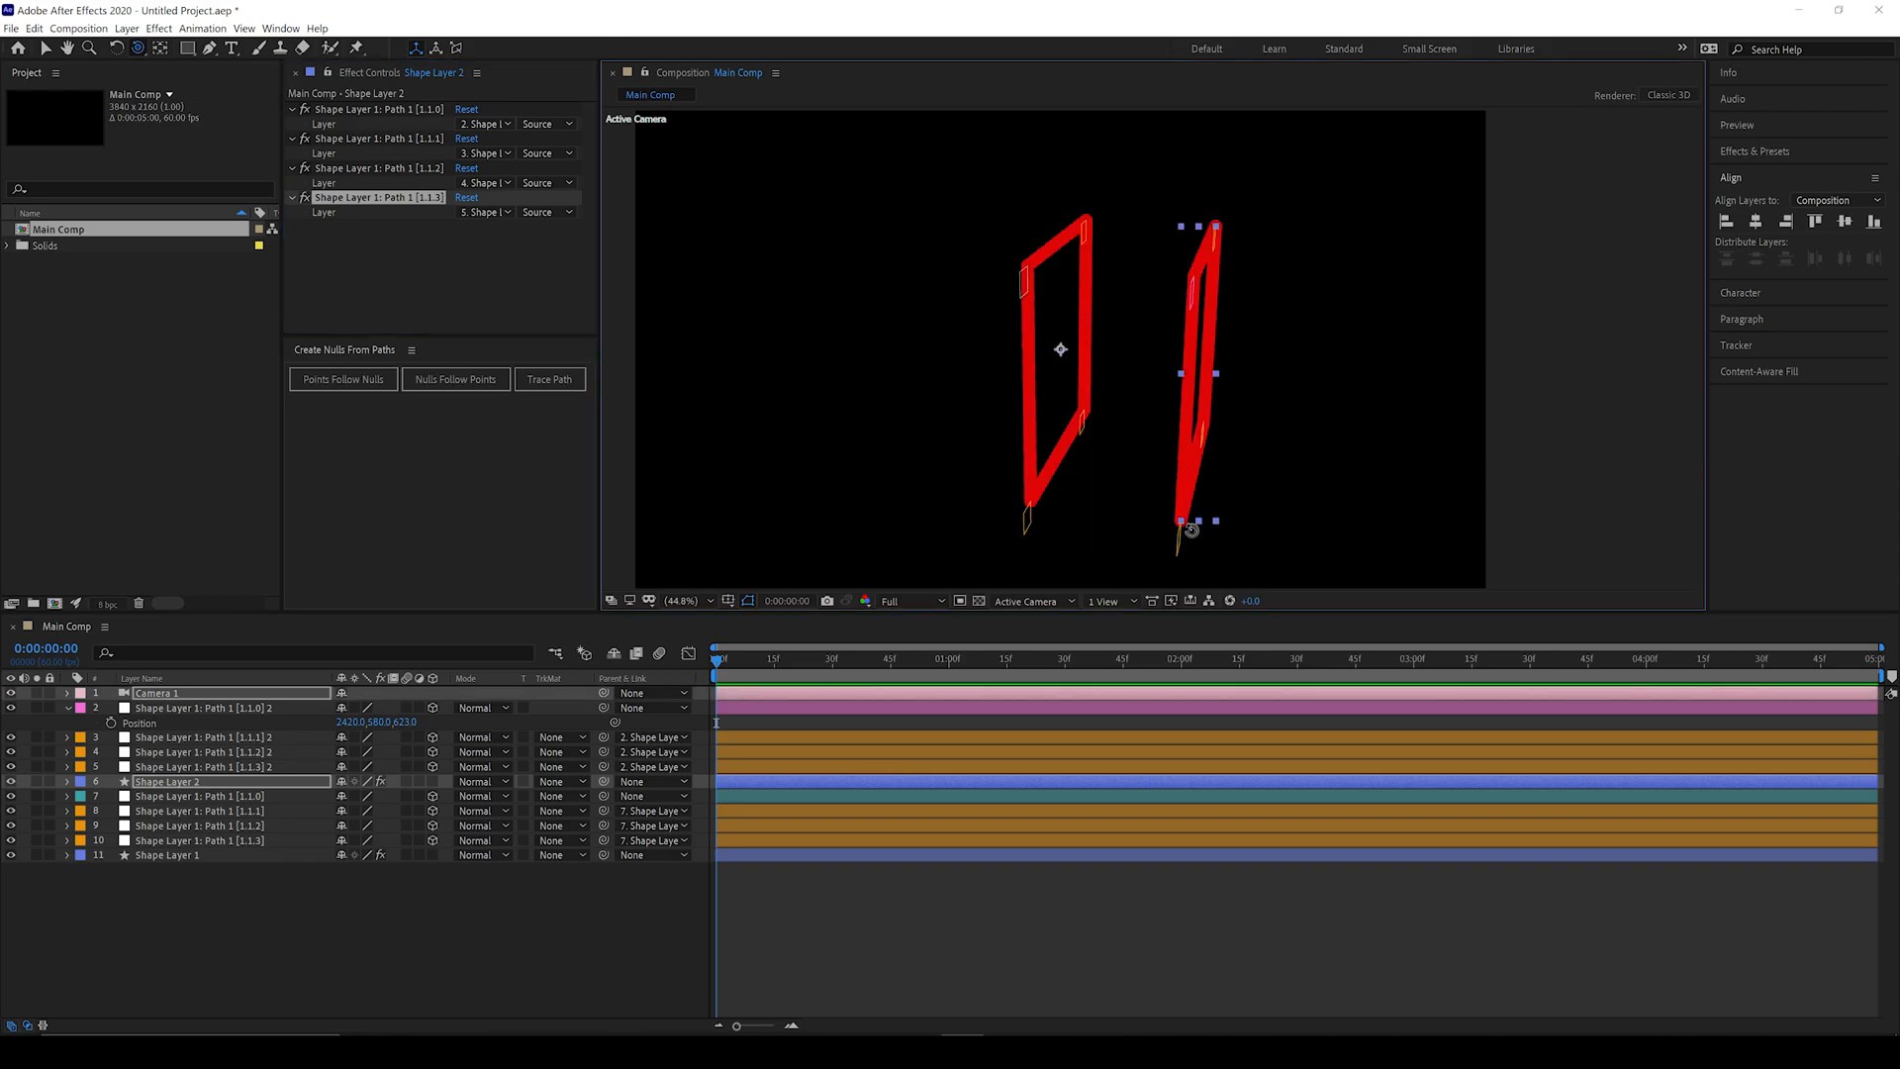
left_click_drag(1188, 527, 1182, 528)
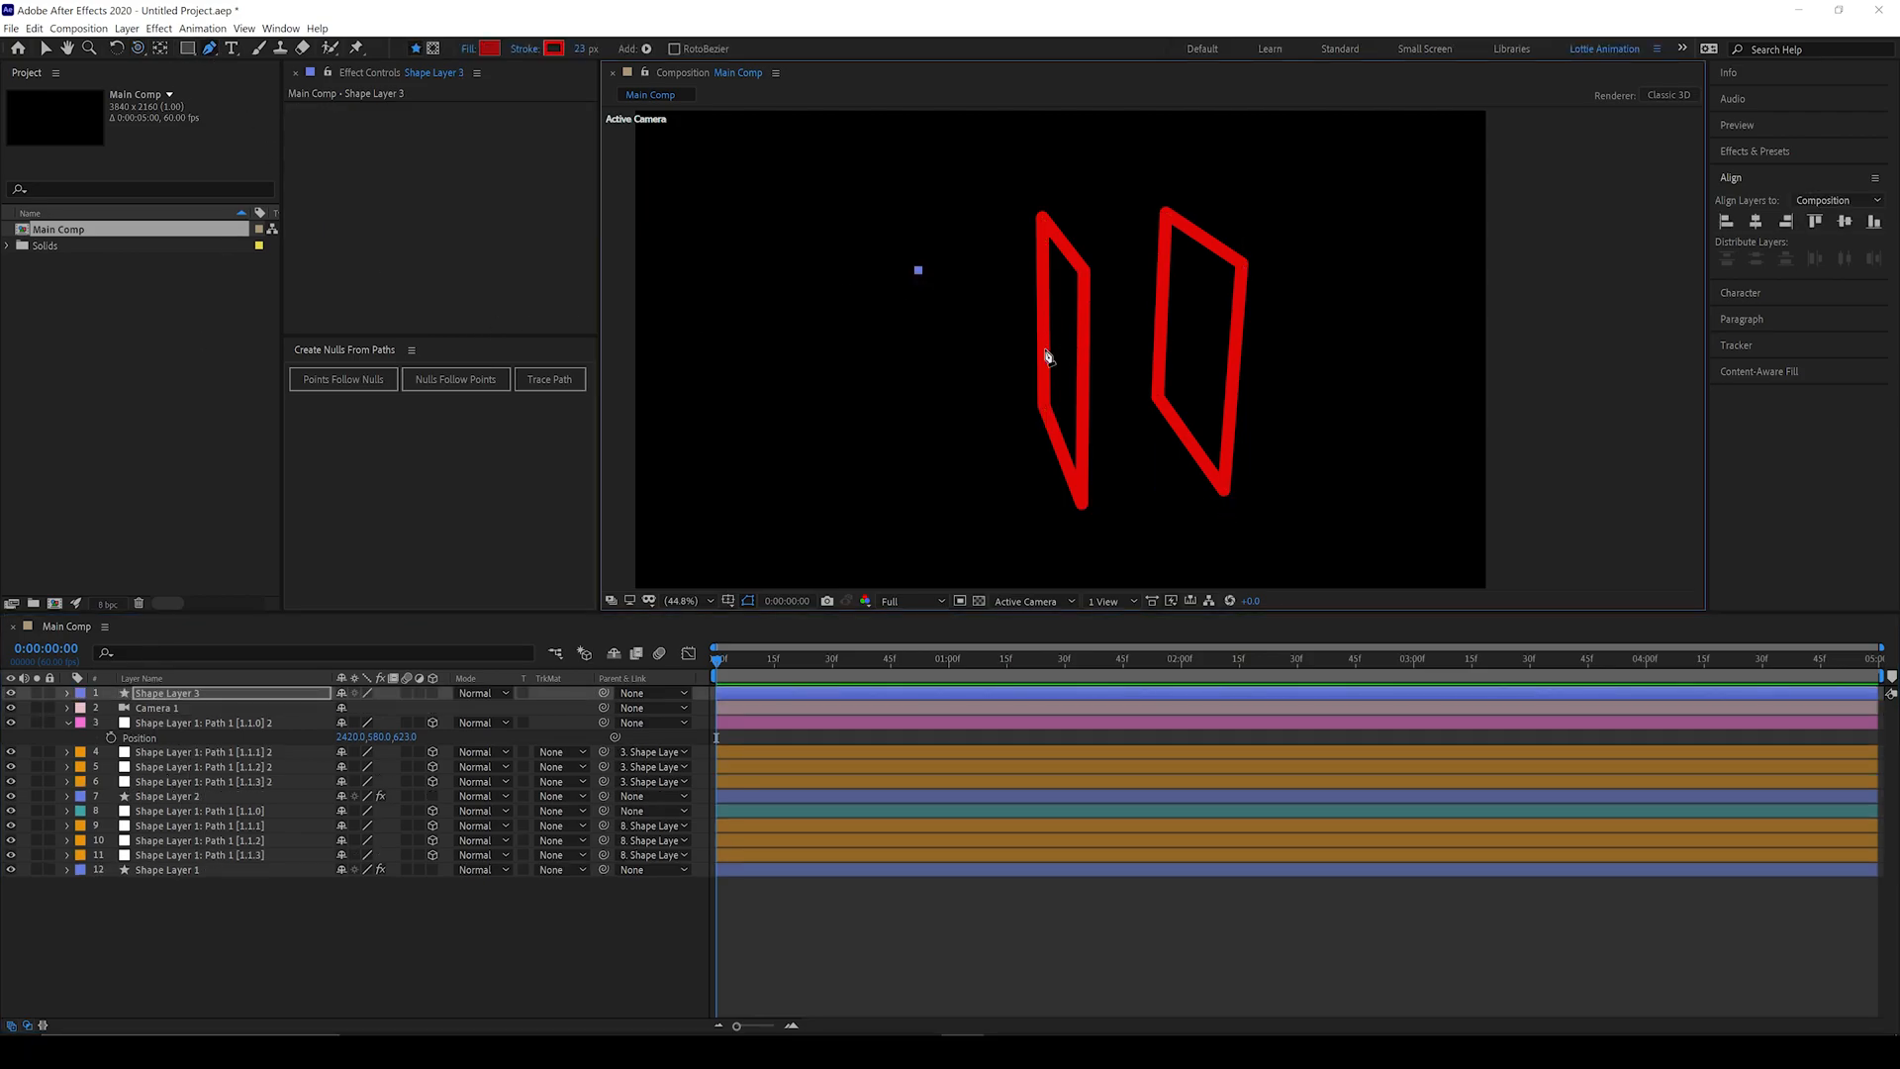
Step: Draw an edge line between the faces and link its start and end to new nulls
left_click_drag(918, 270, 1021, 350)
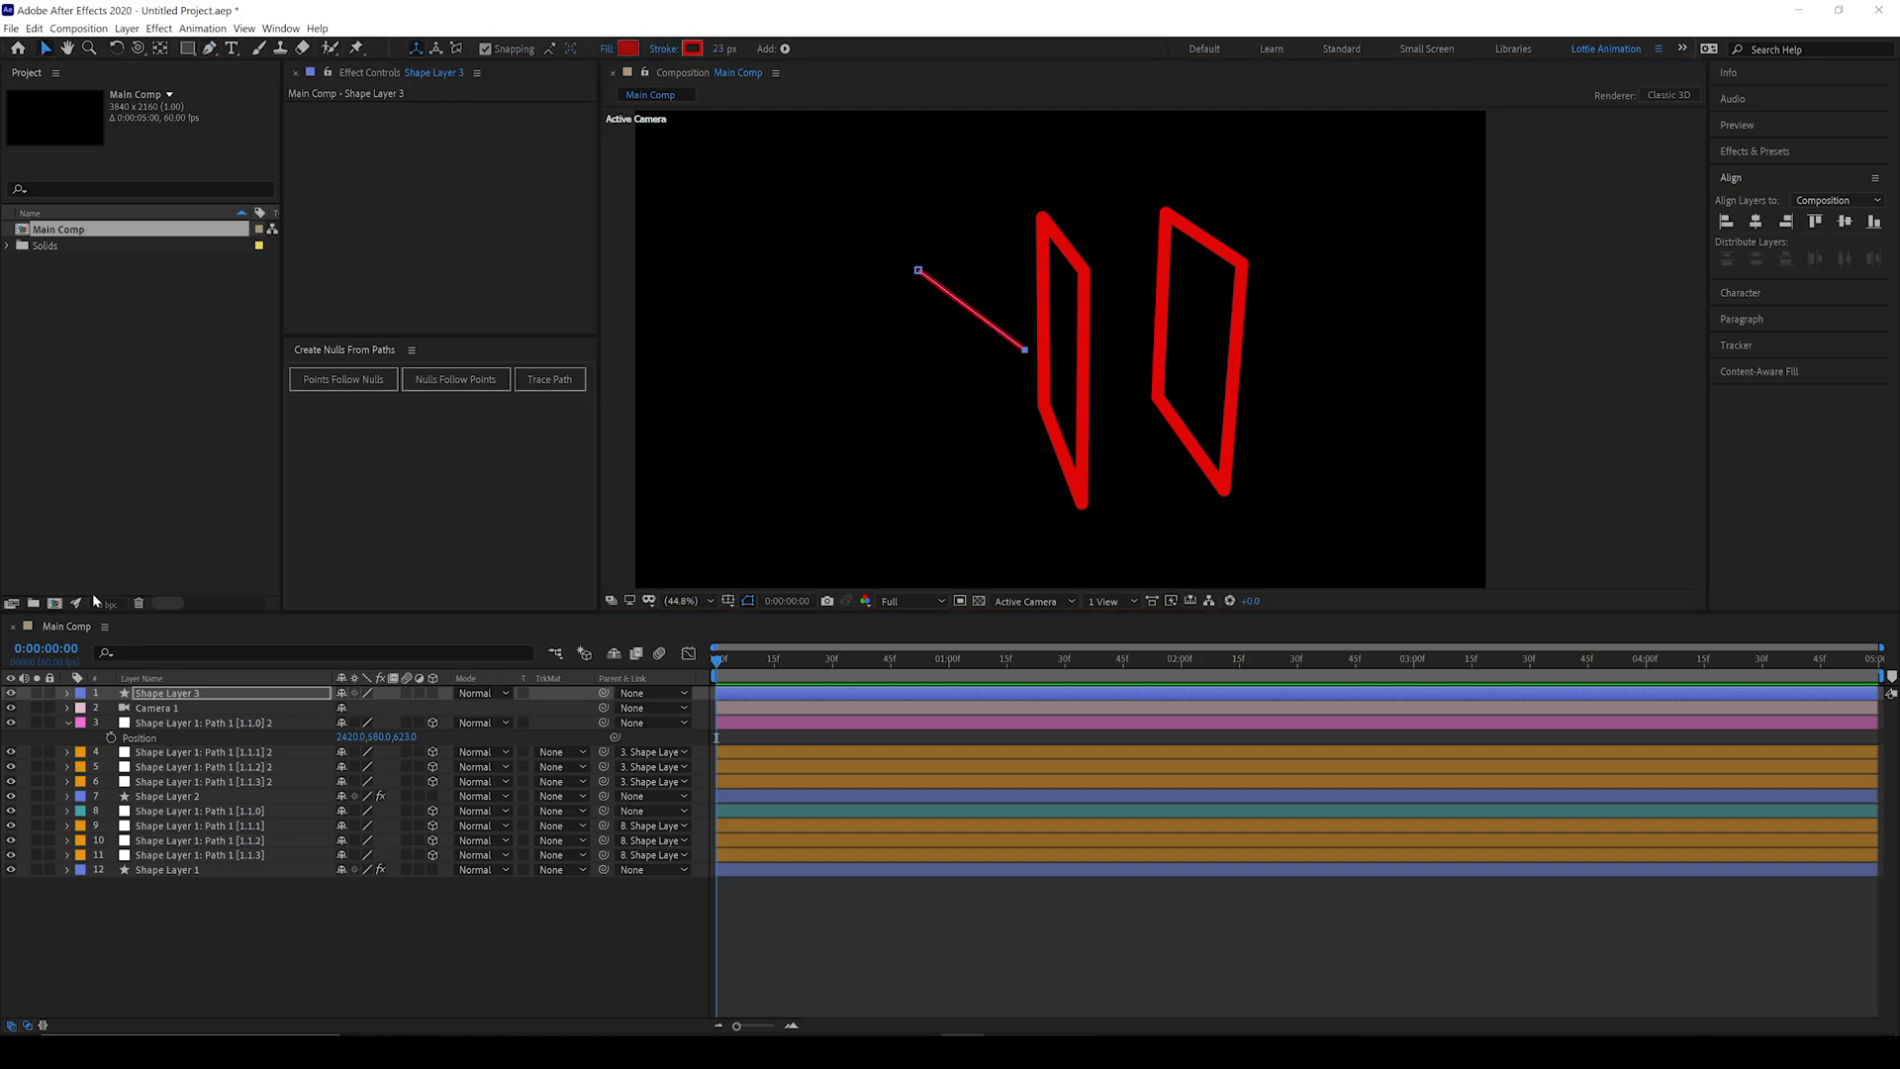
left_click(343, 379)
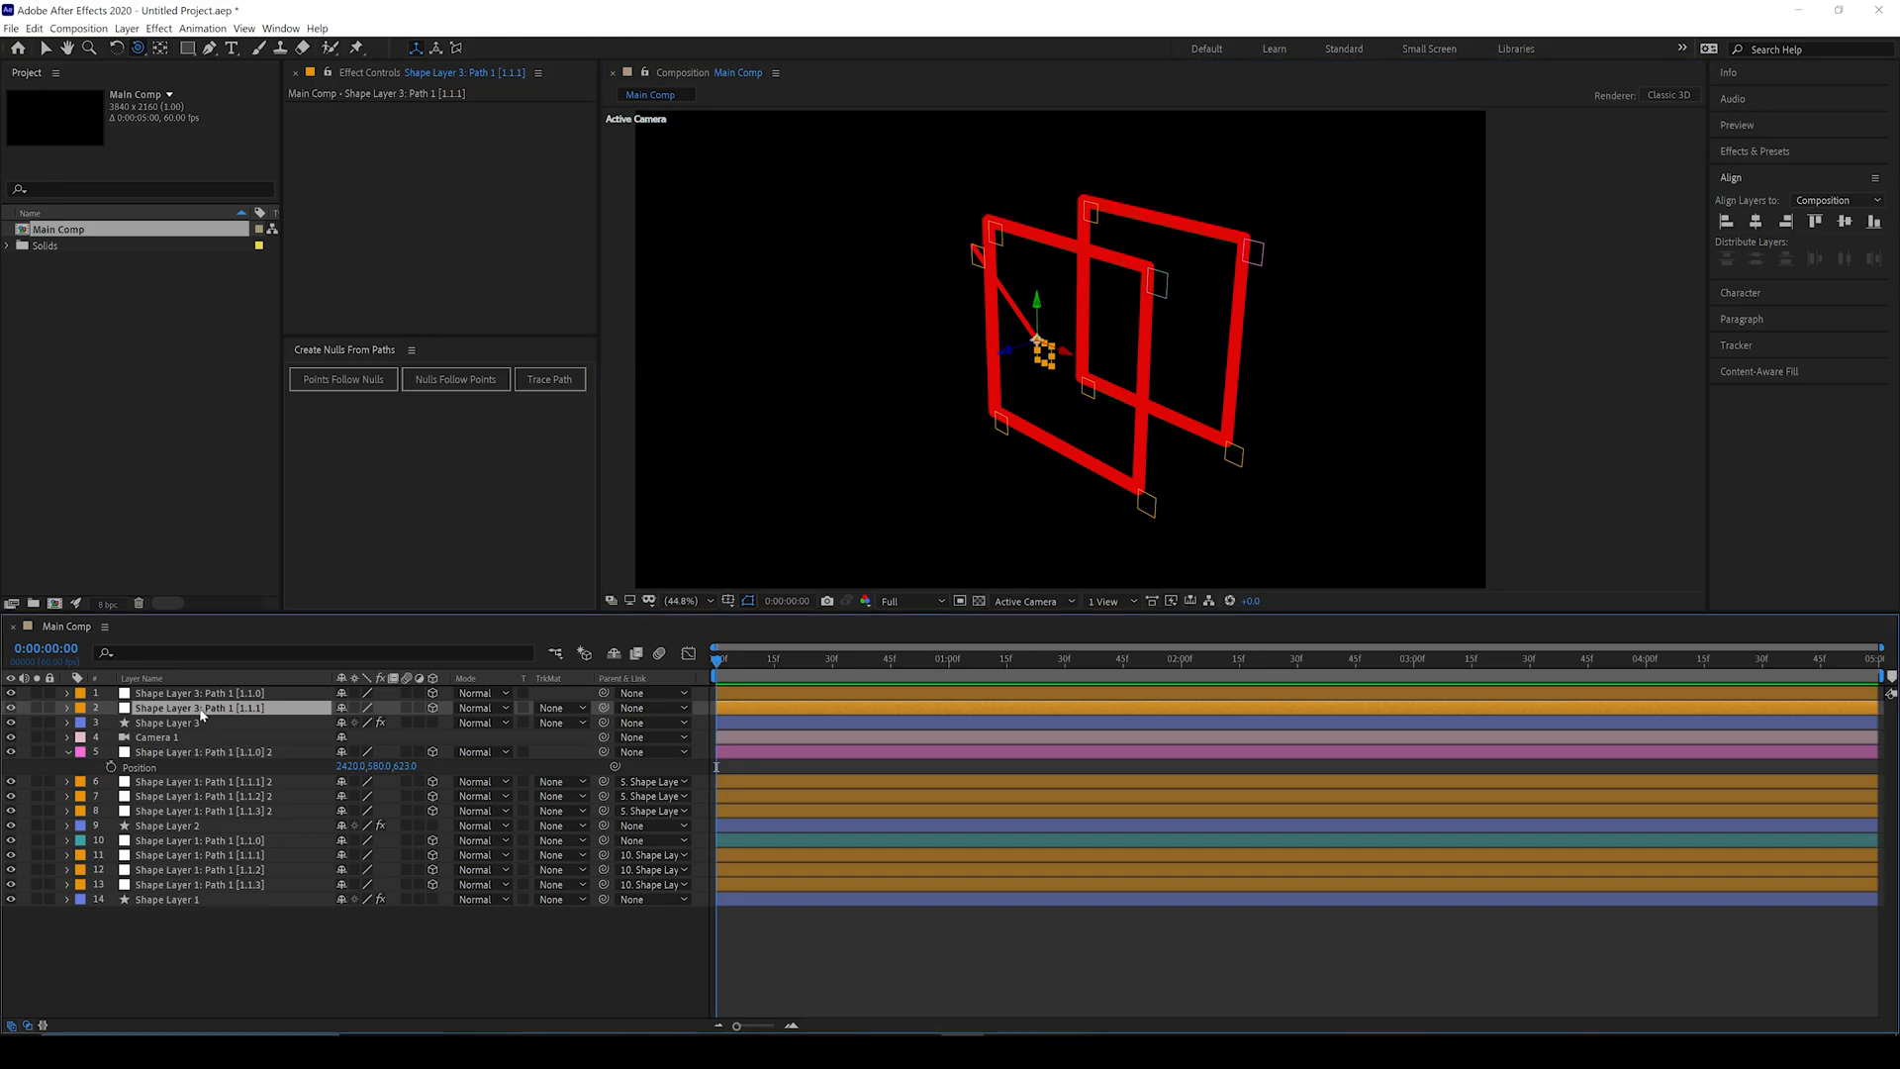
left_click(167, 722)
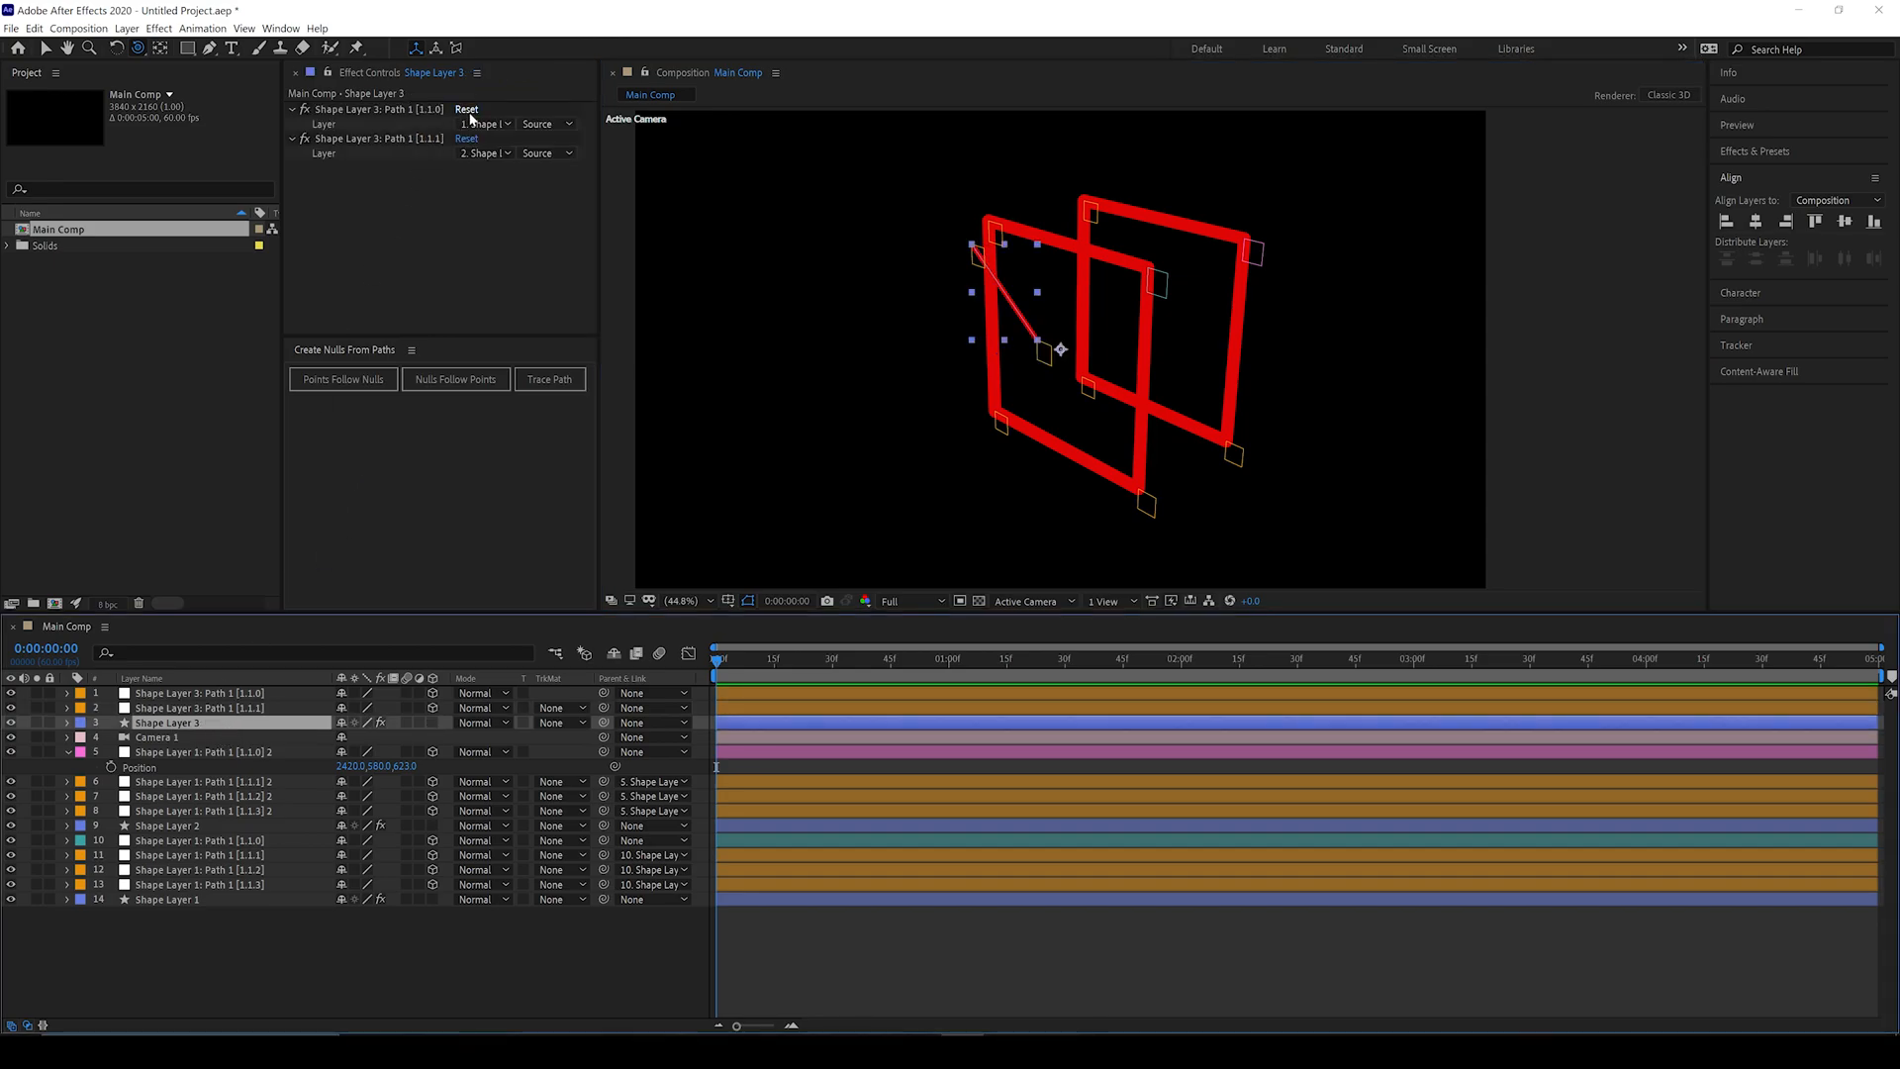
left_click(484, 124)
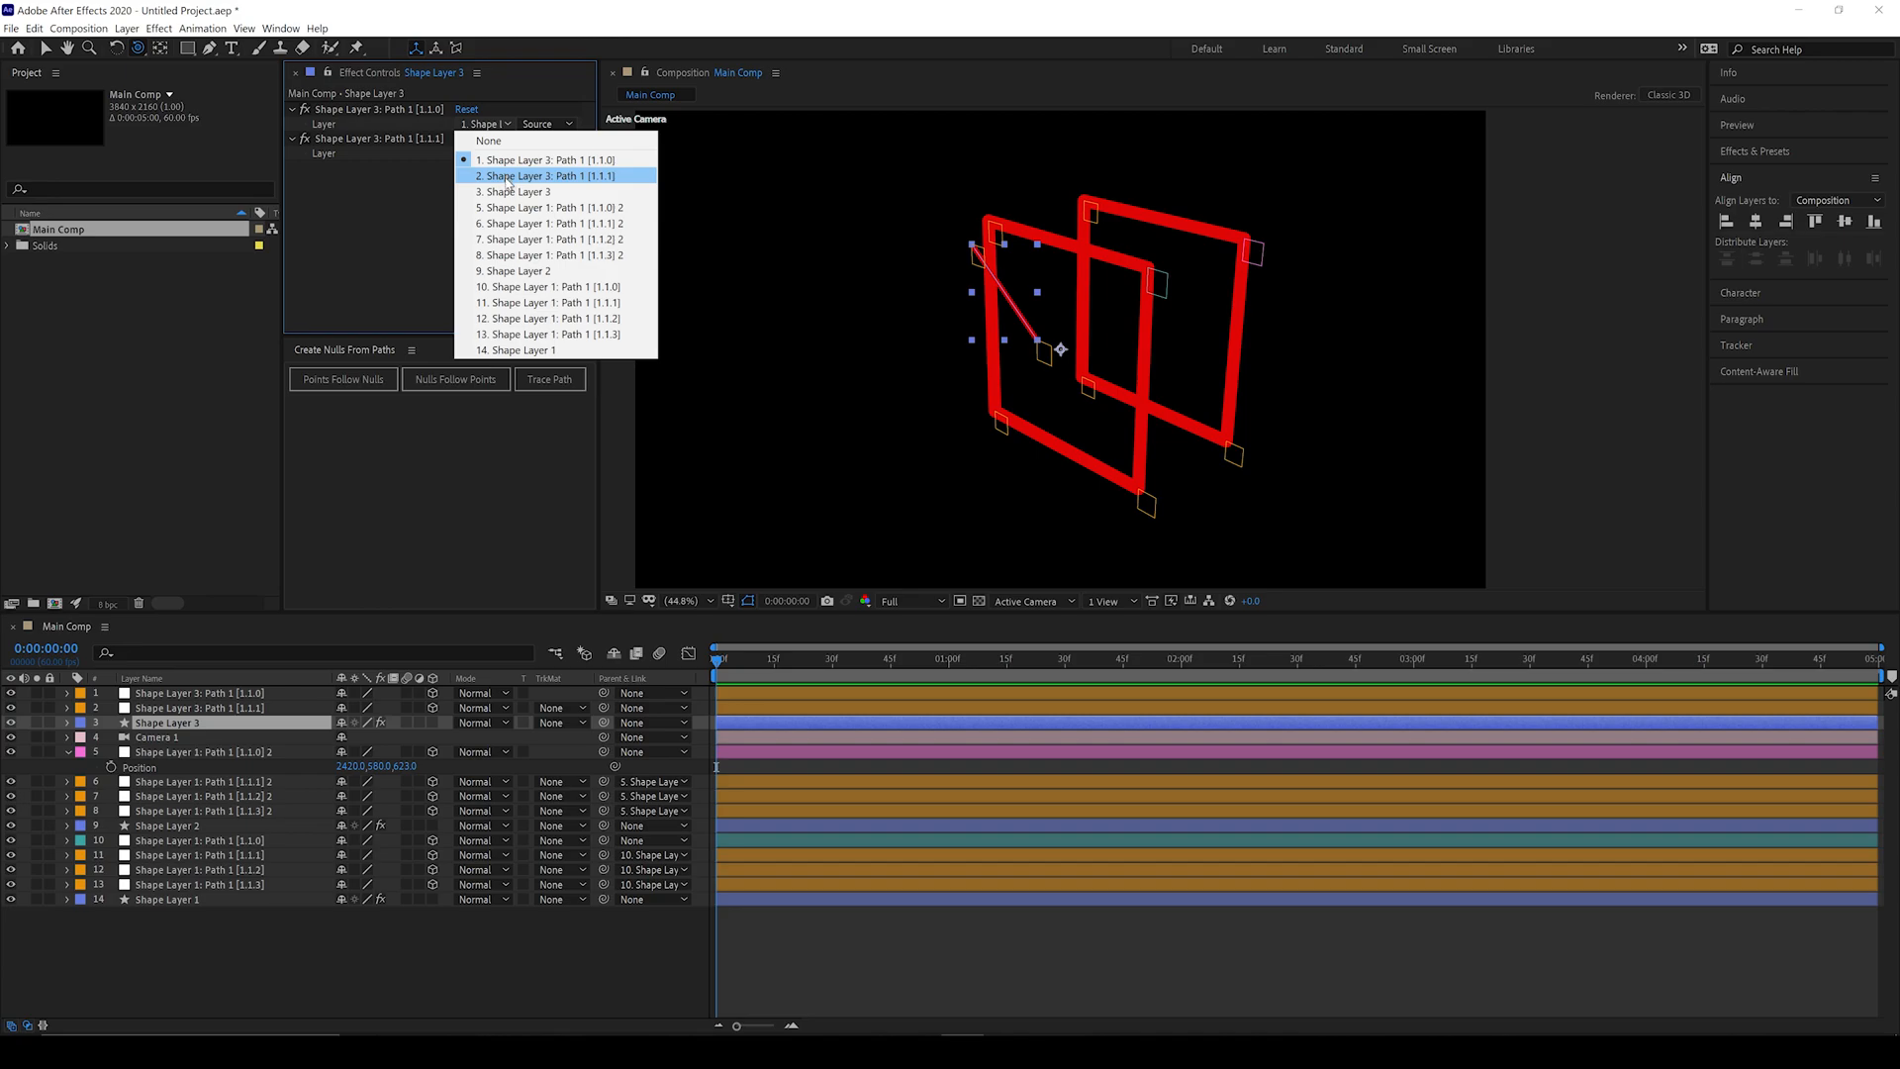
left_click(548, 223)
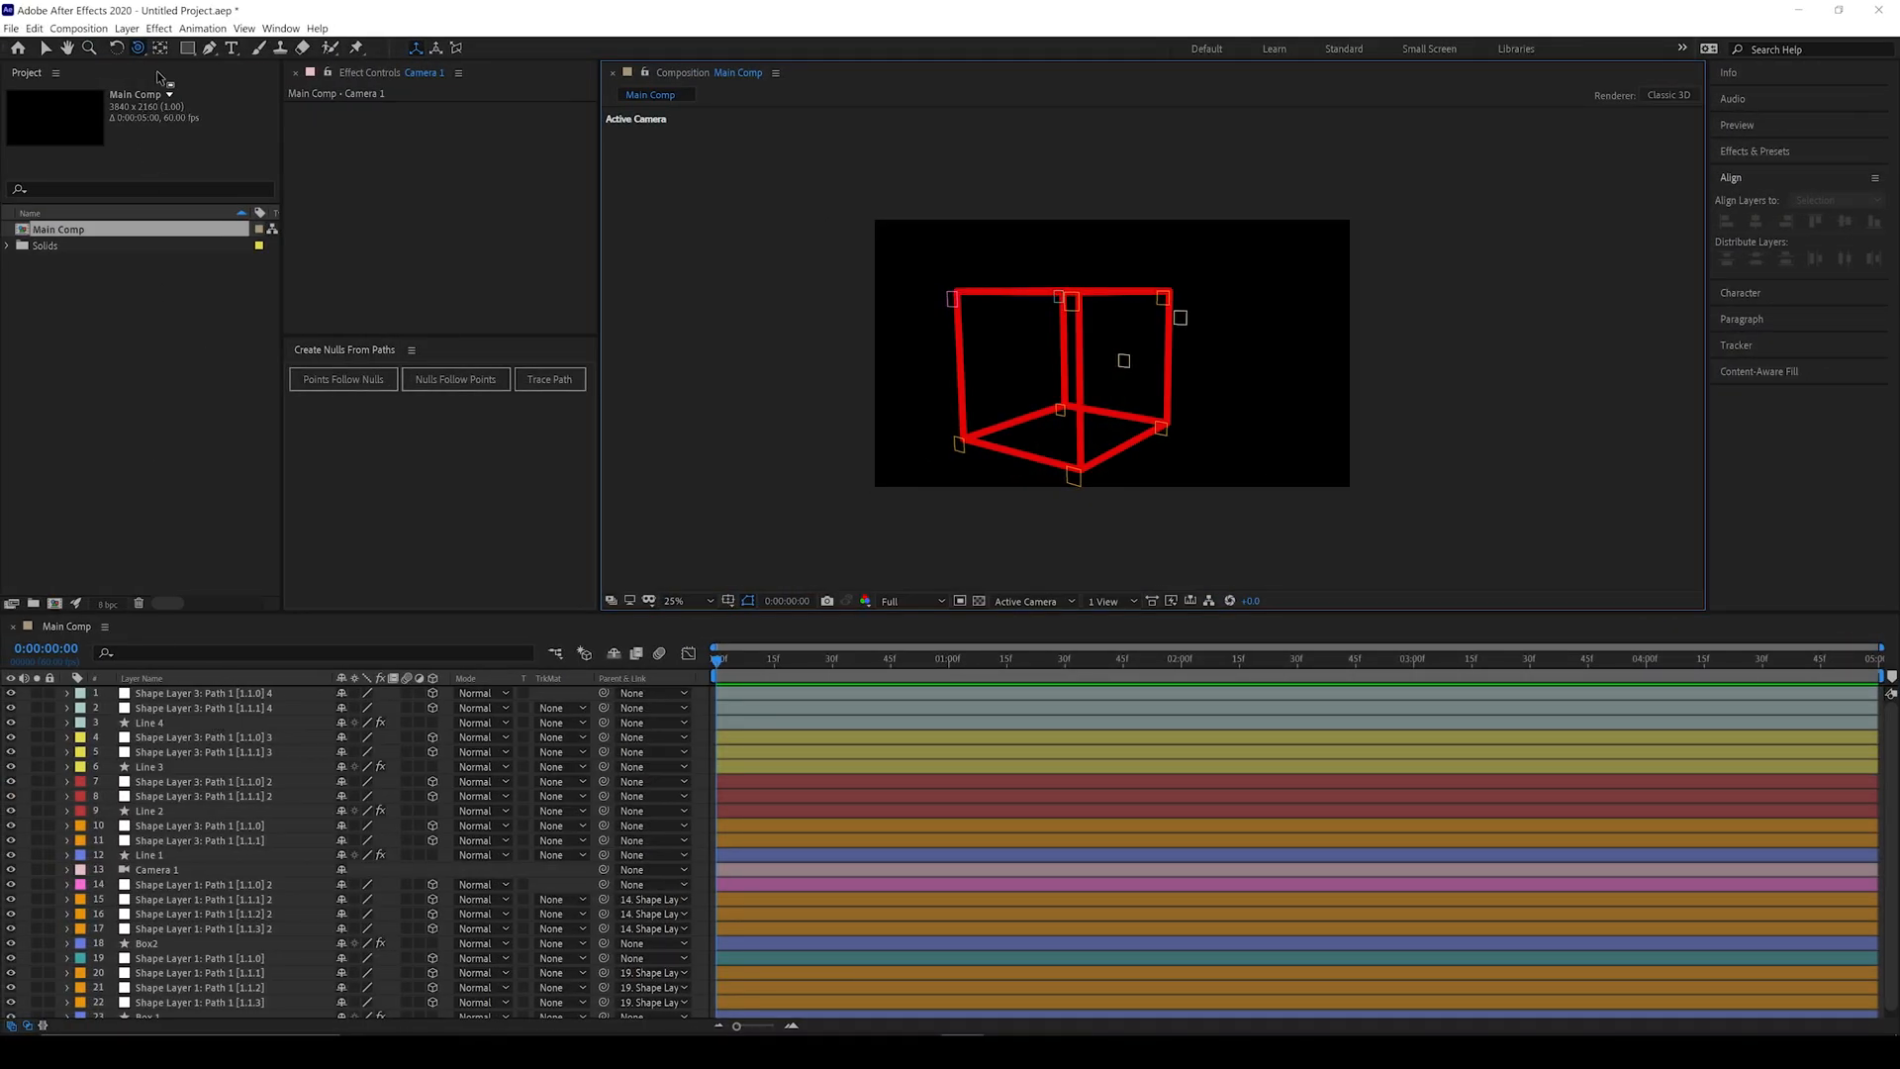
Step: Add a new camera layer via Layer > New > Camera
left_click(126, 28)
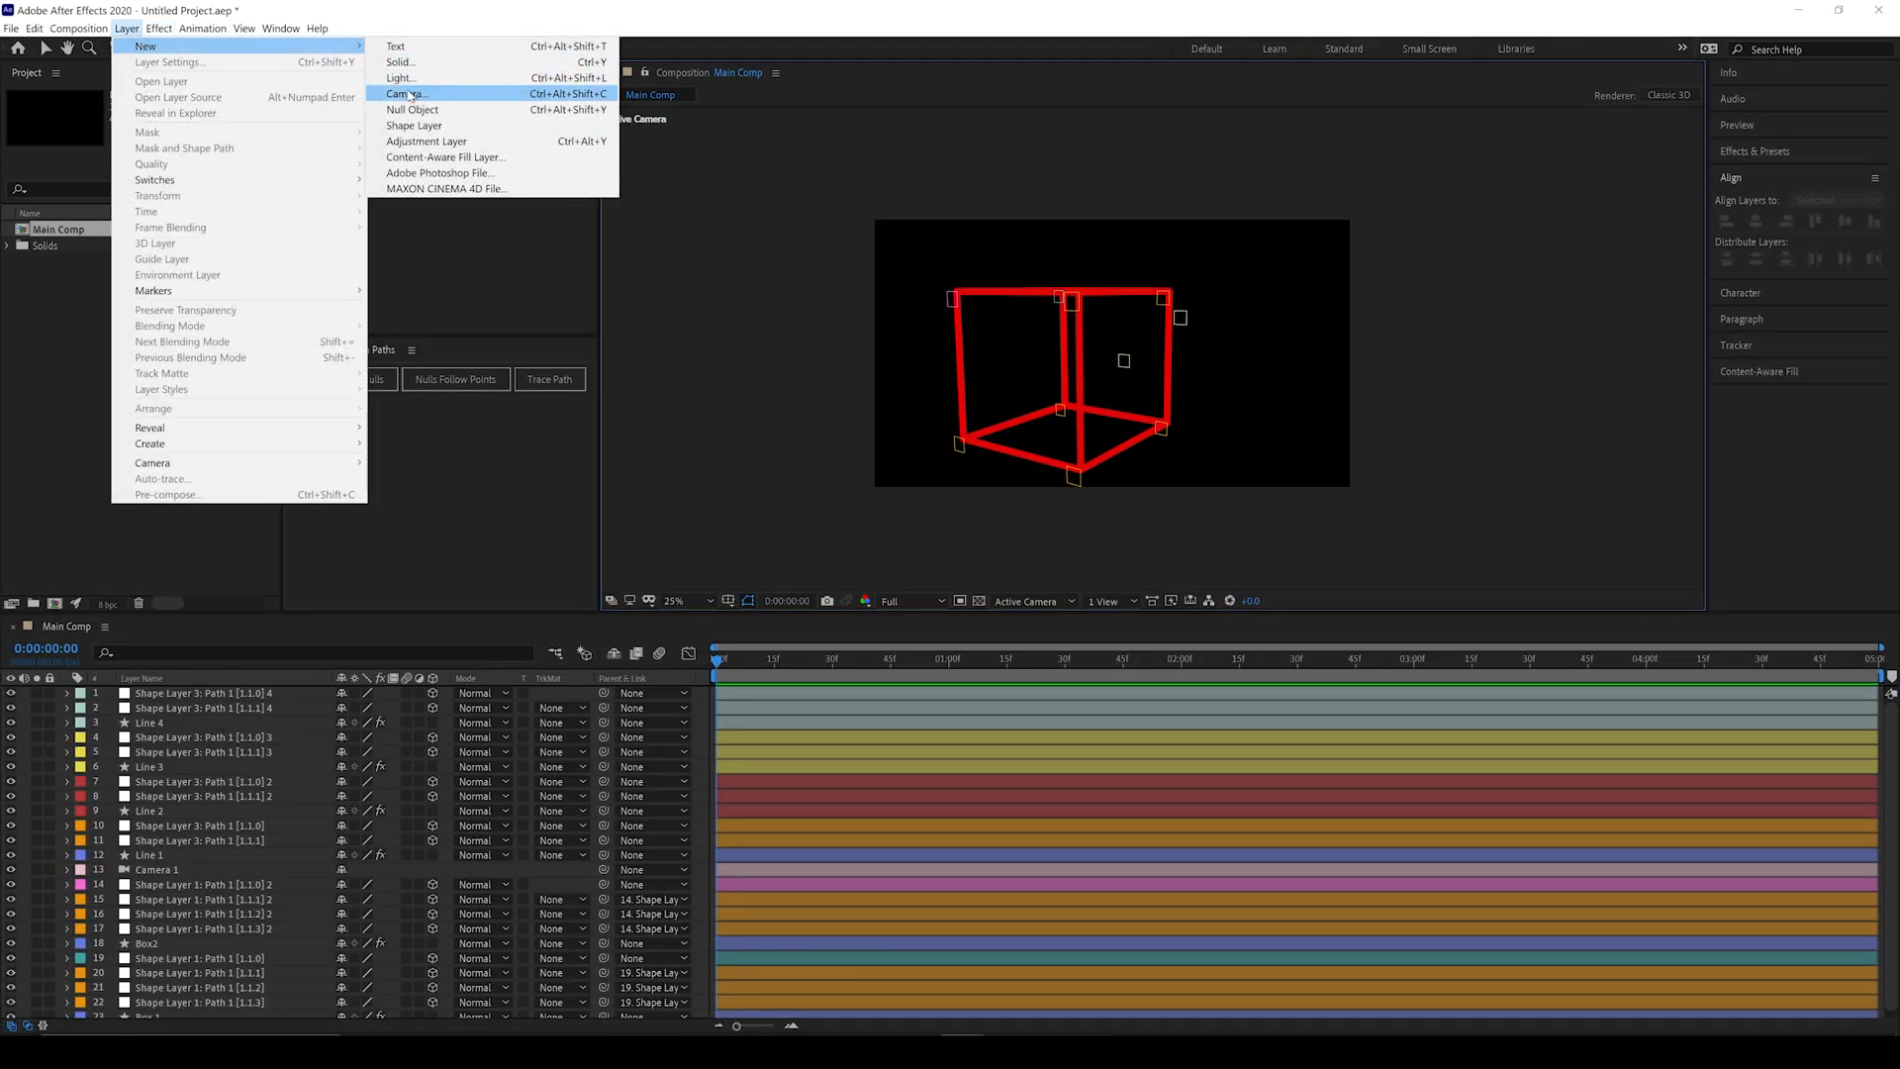
left_click(412, 109)
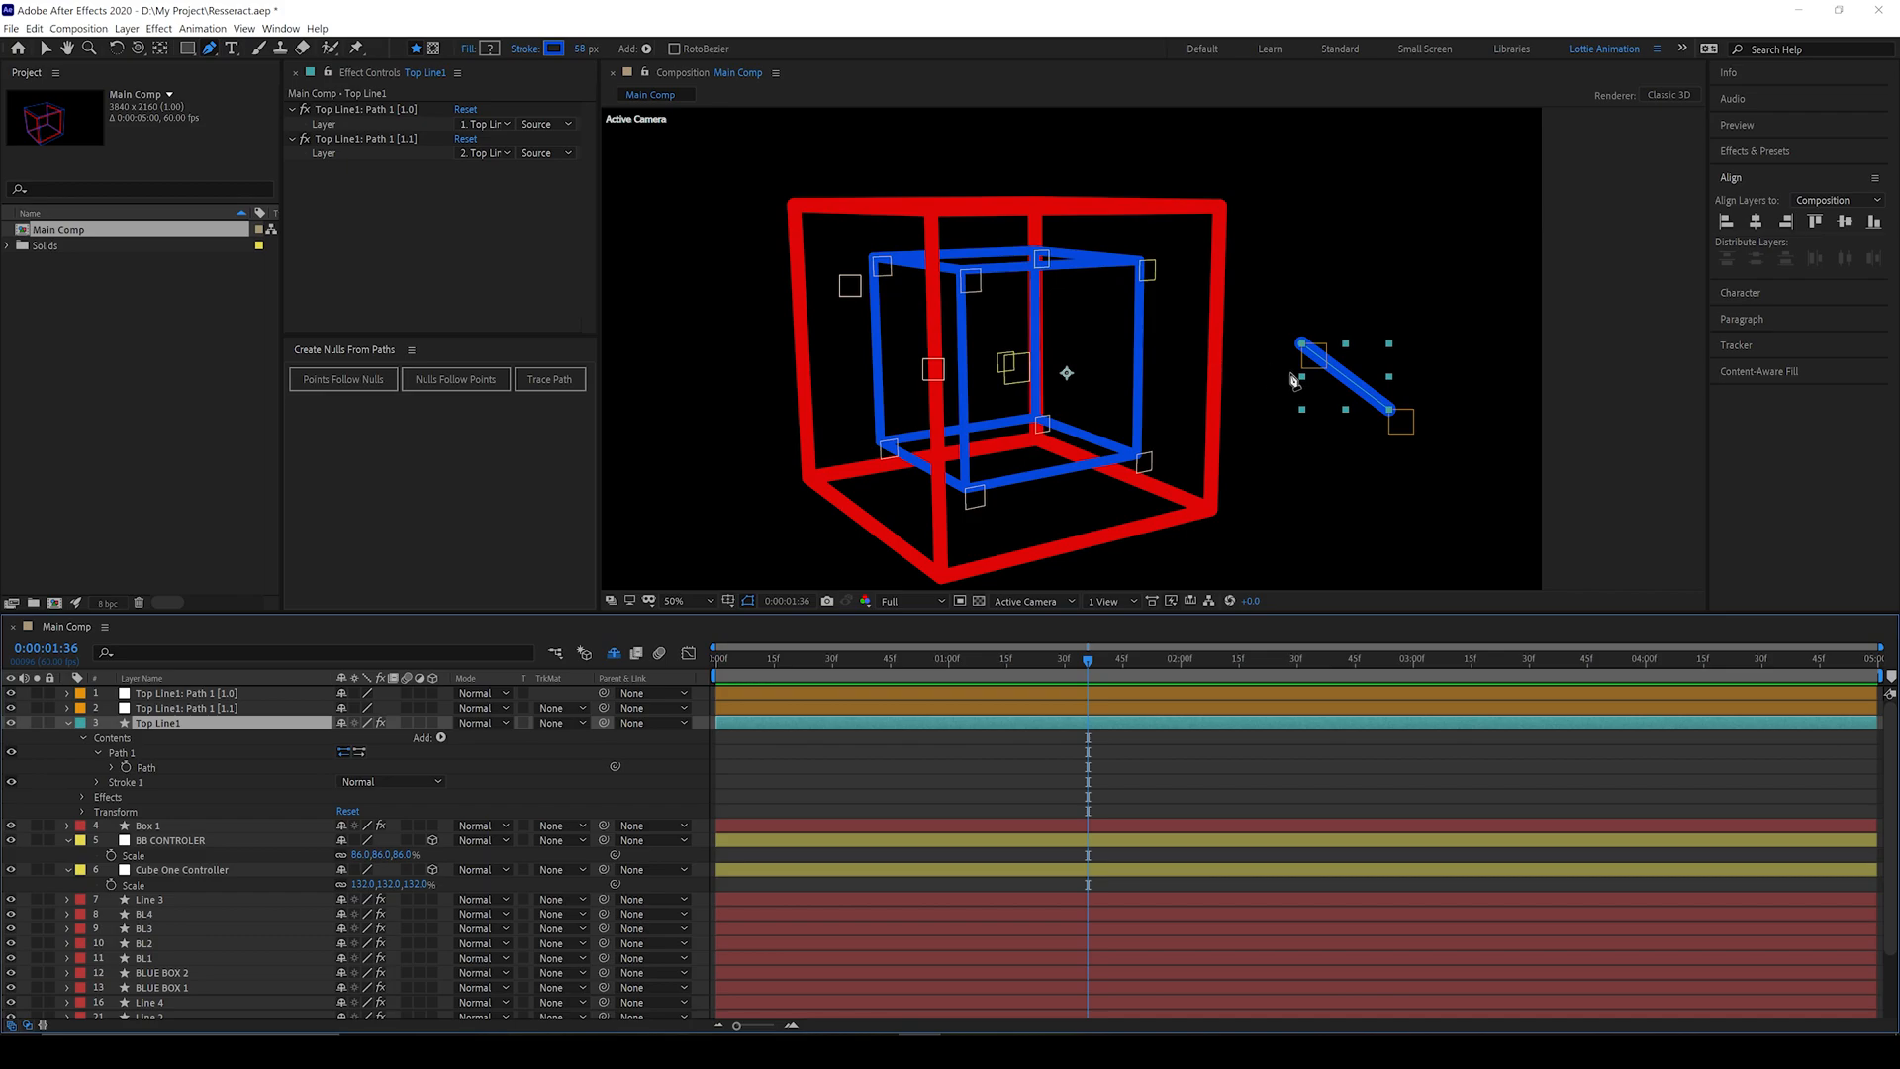
left_click(45, 49)
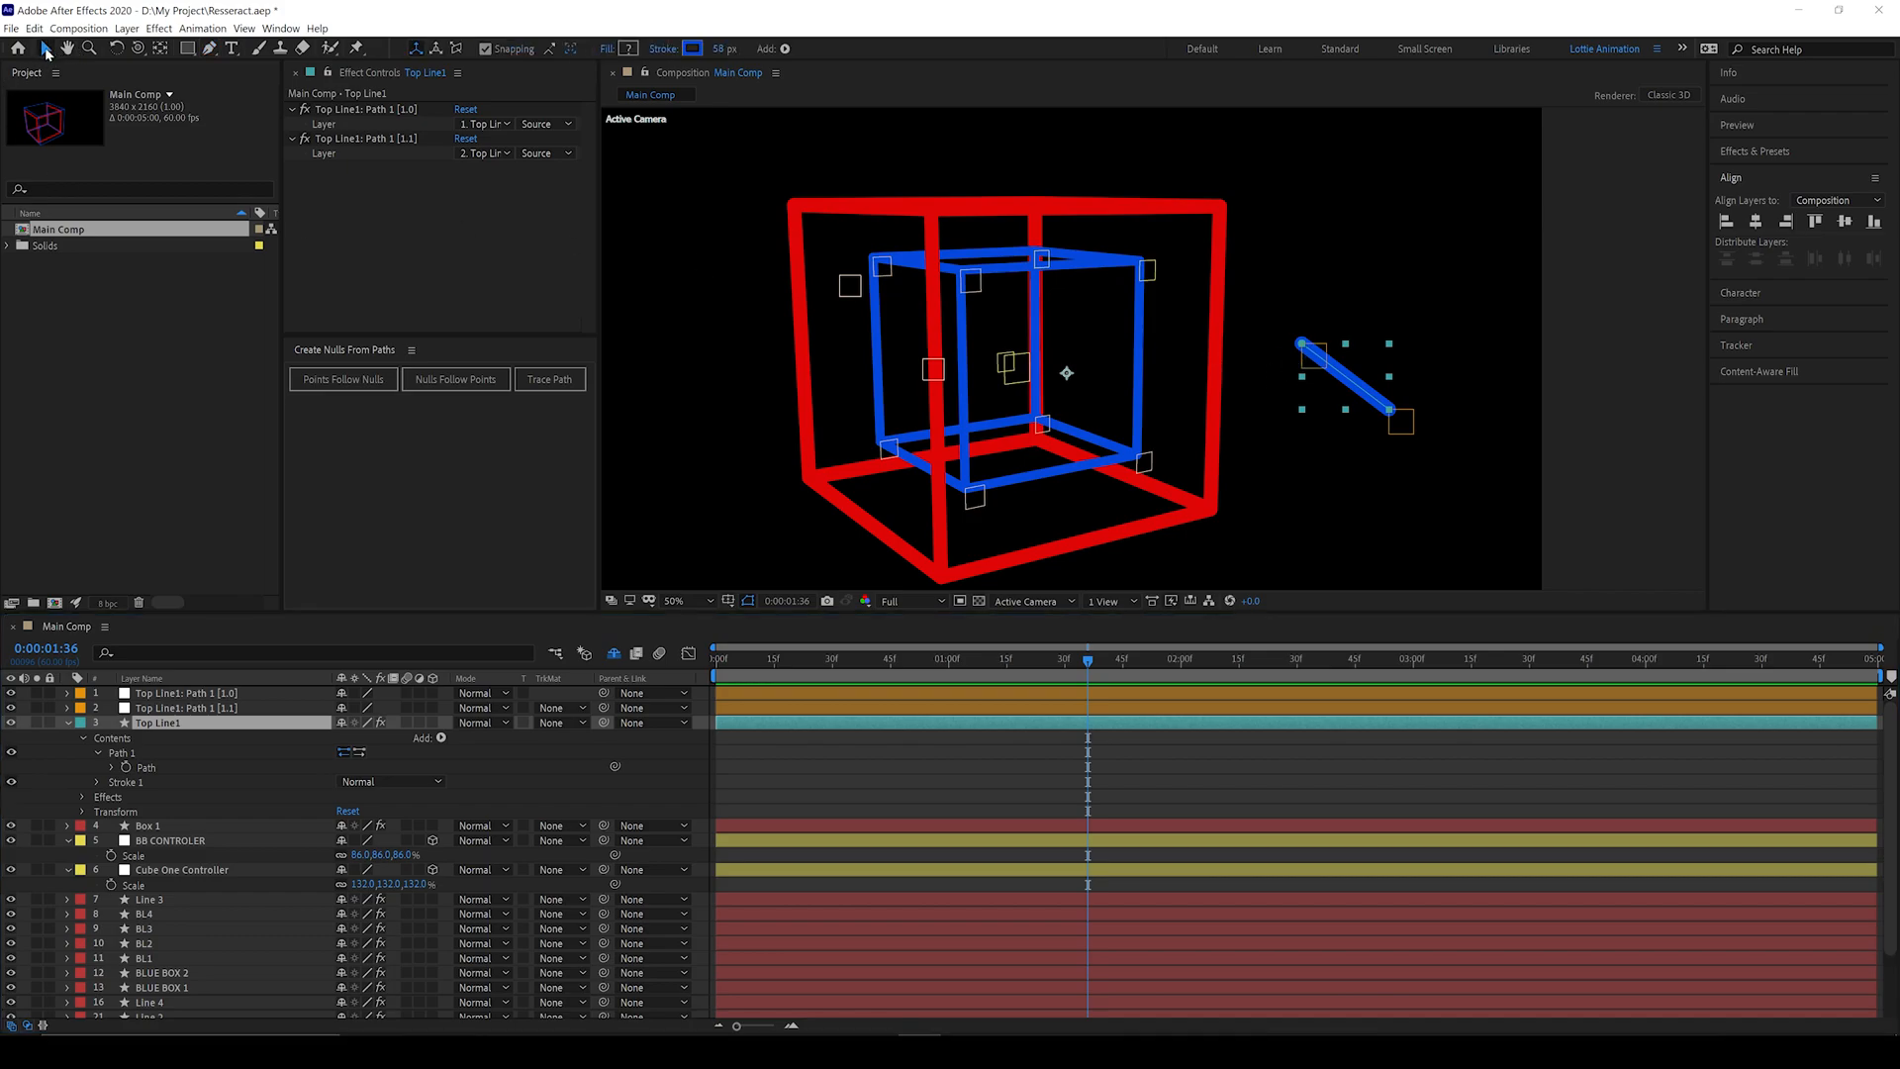
mouse_move(427, 177)
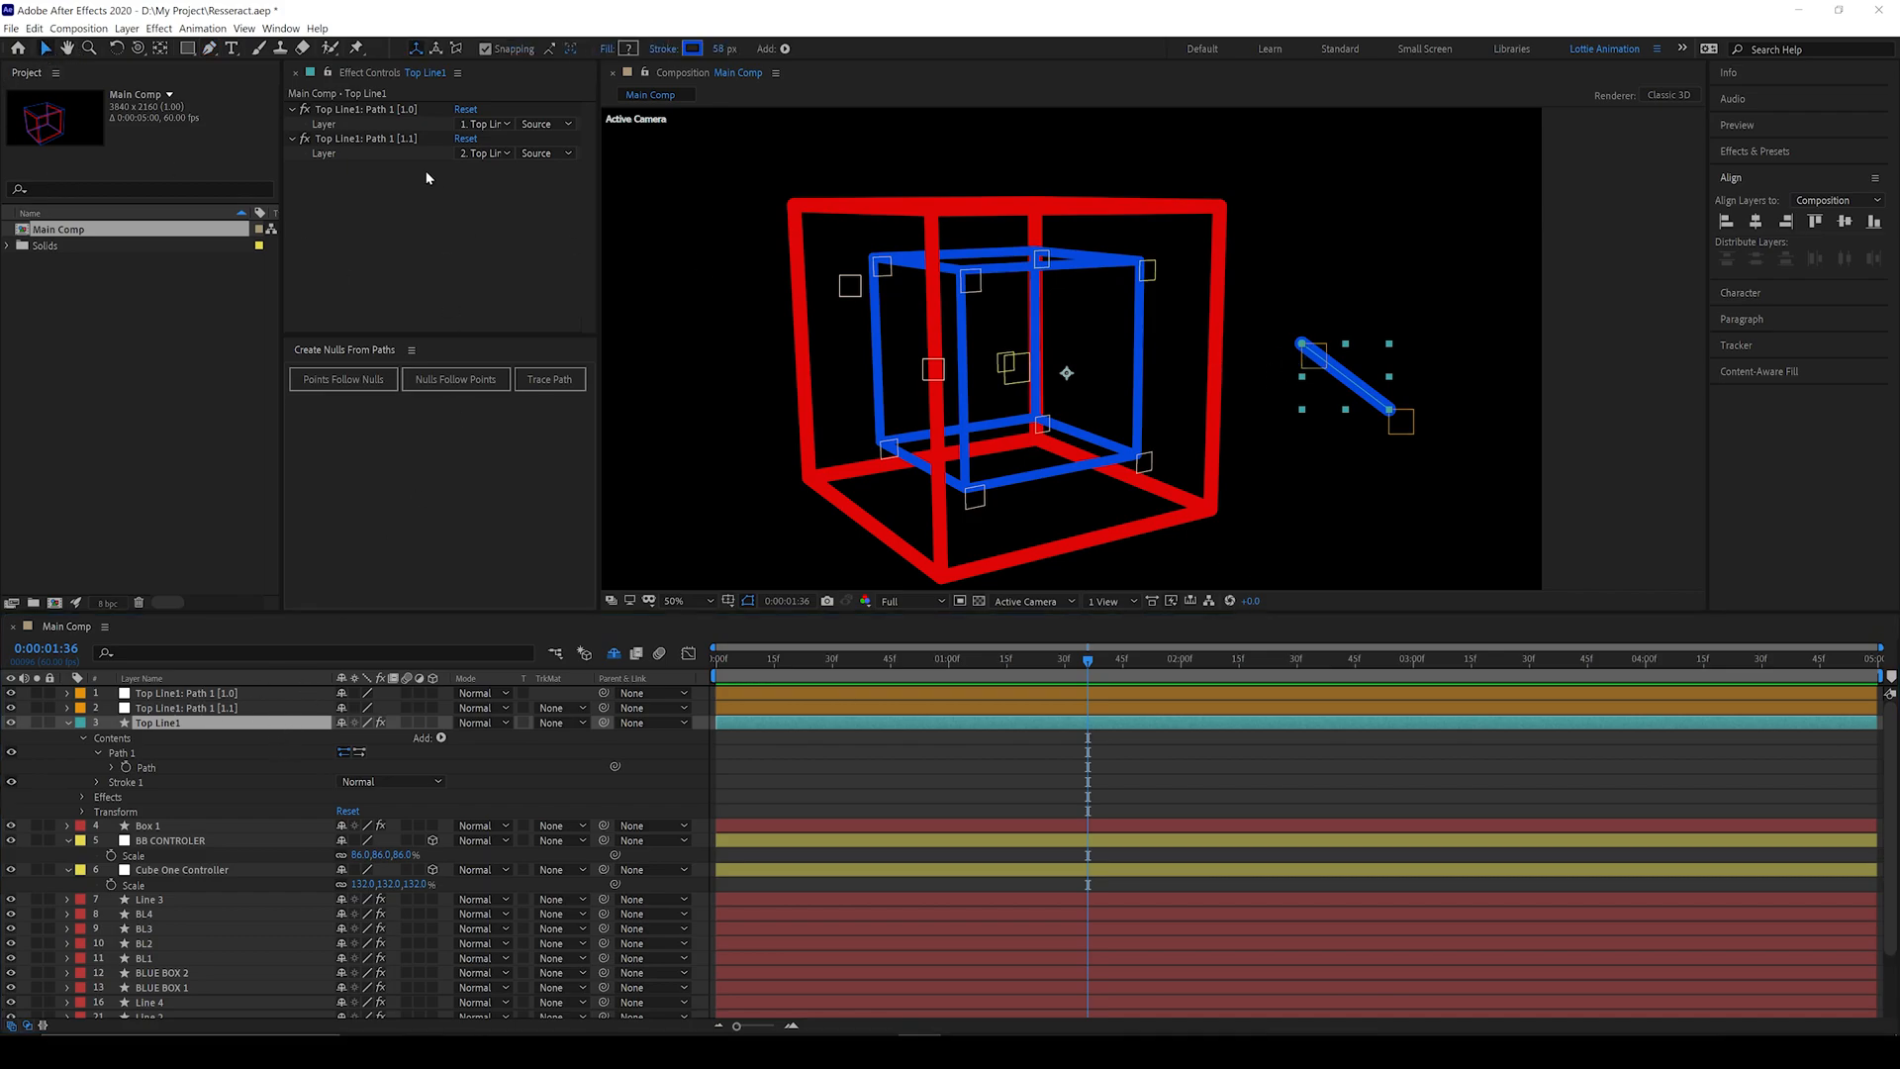
left_click(148, 826)
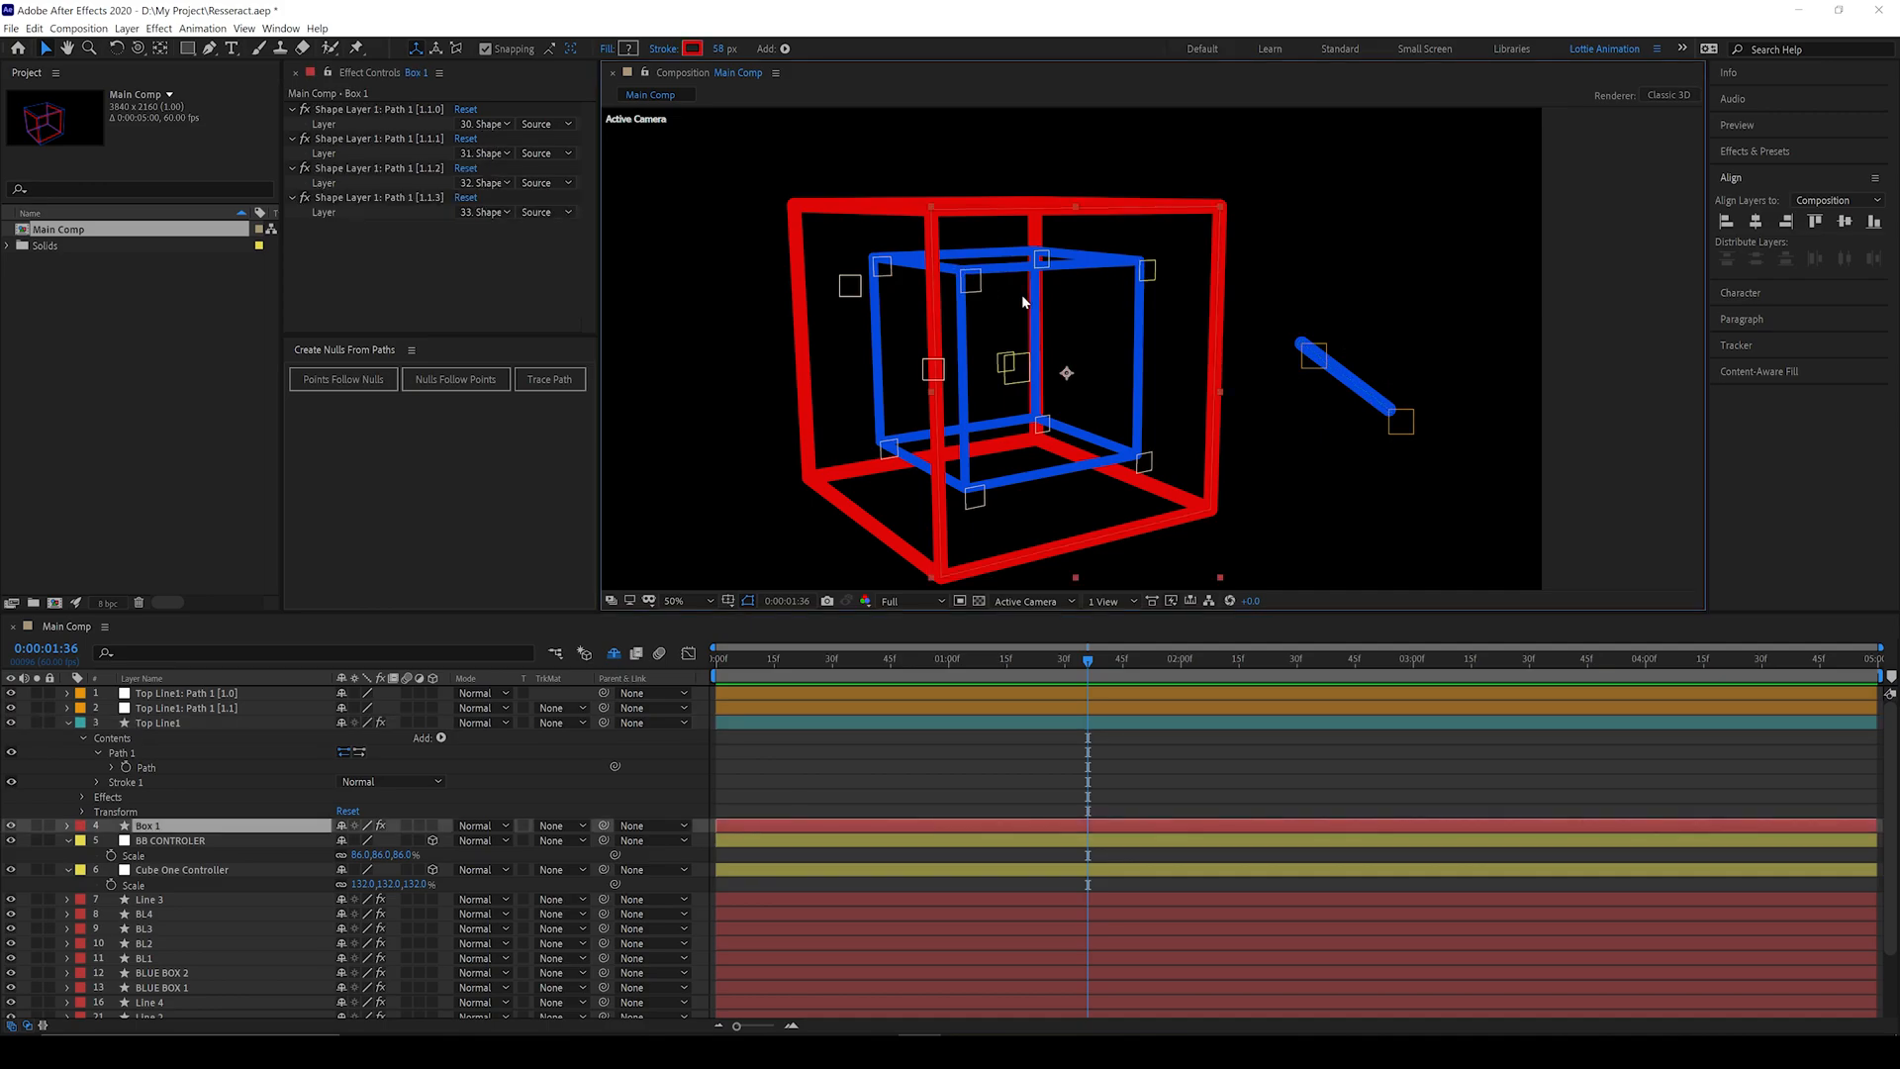
mouse_move(1128, 596)
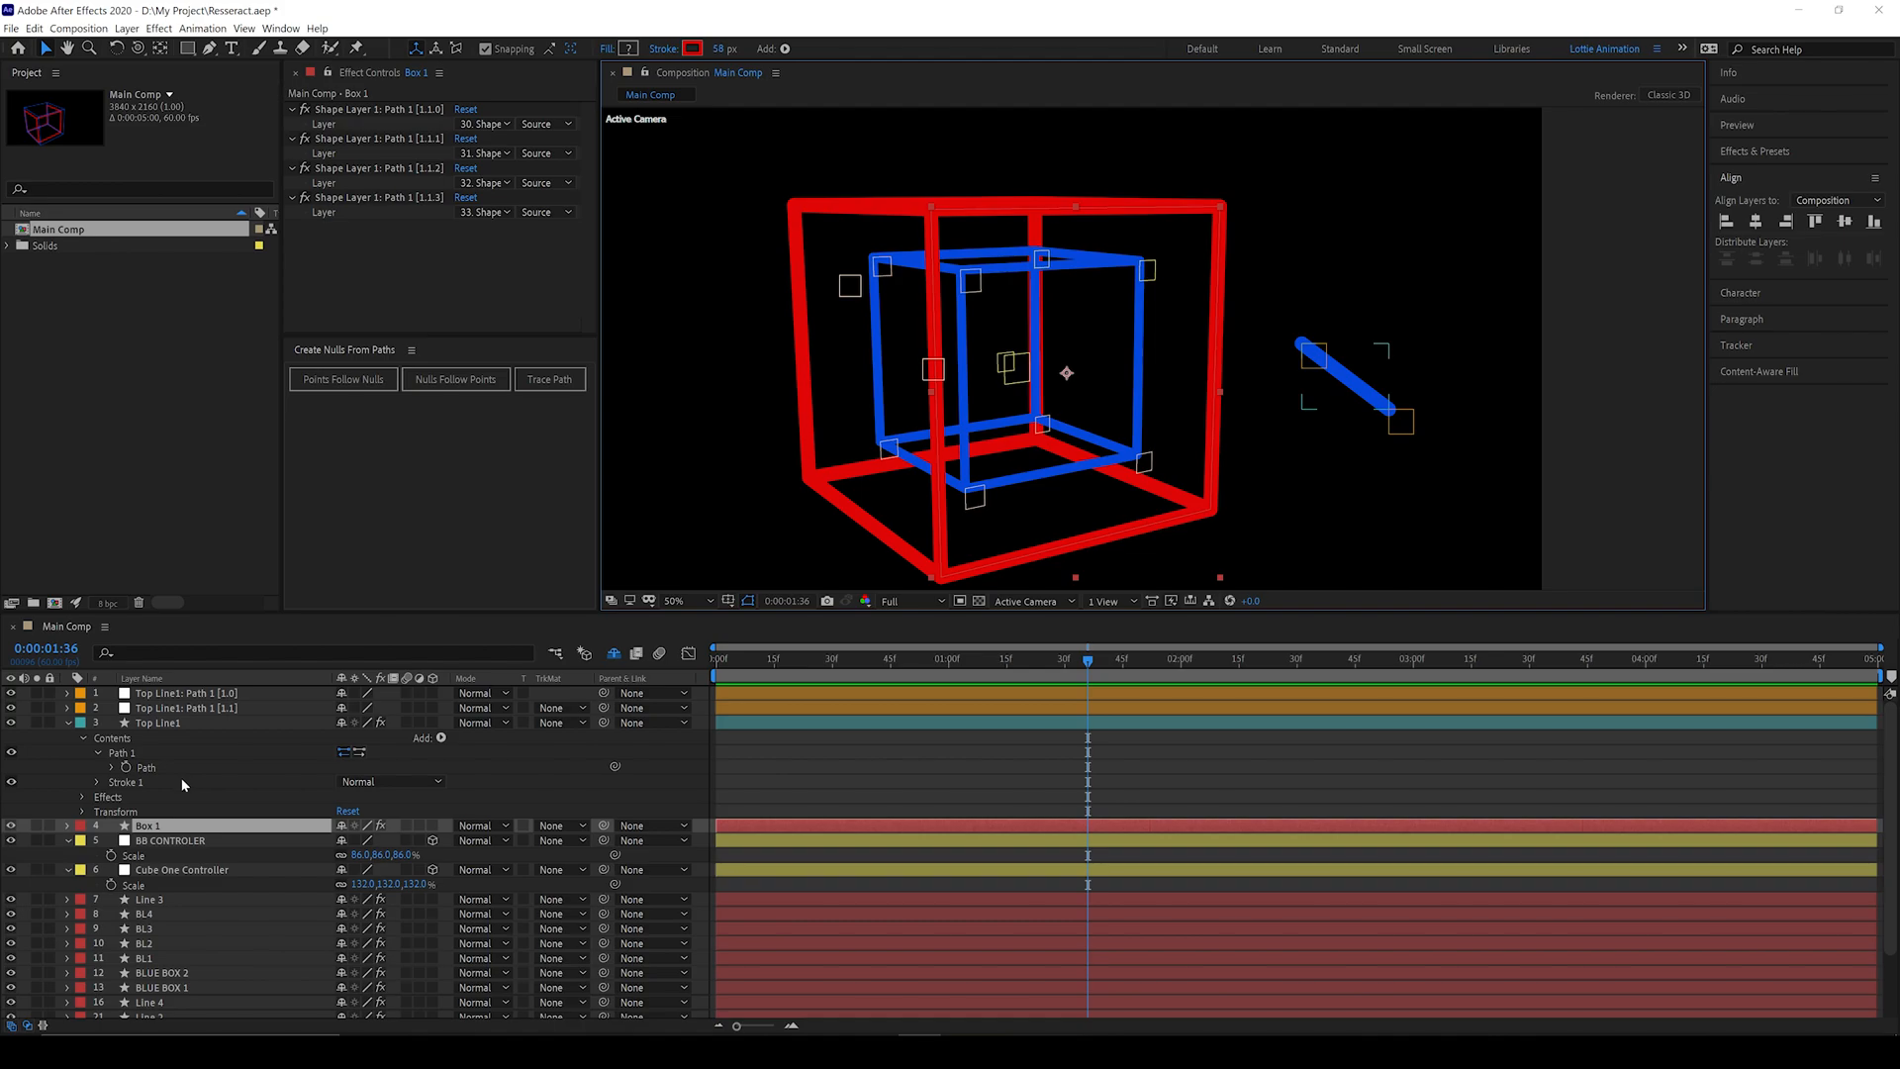
scroll("down", 3)
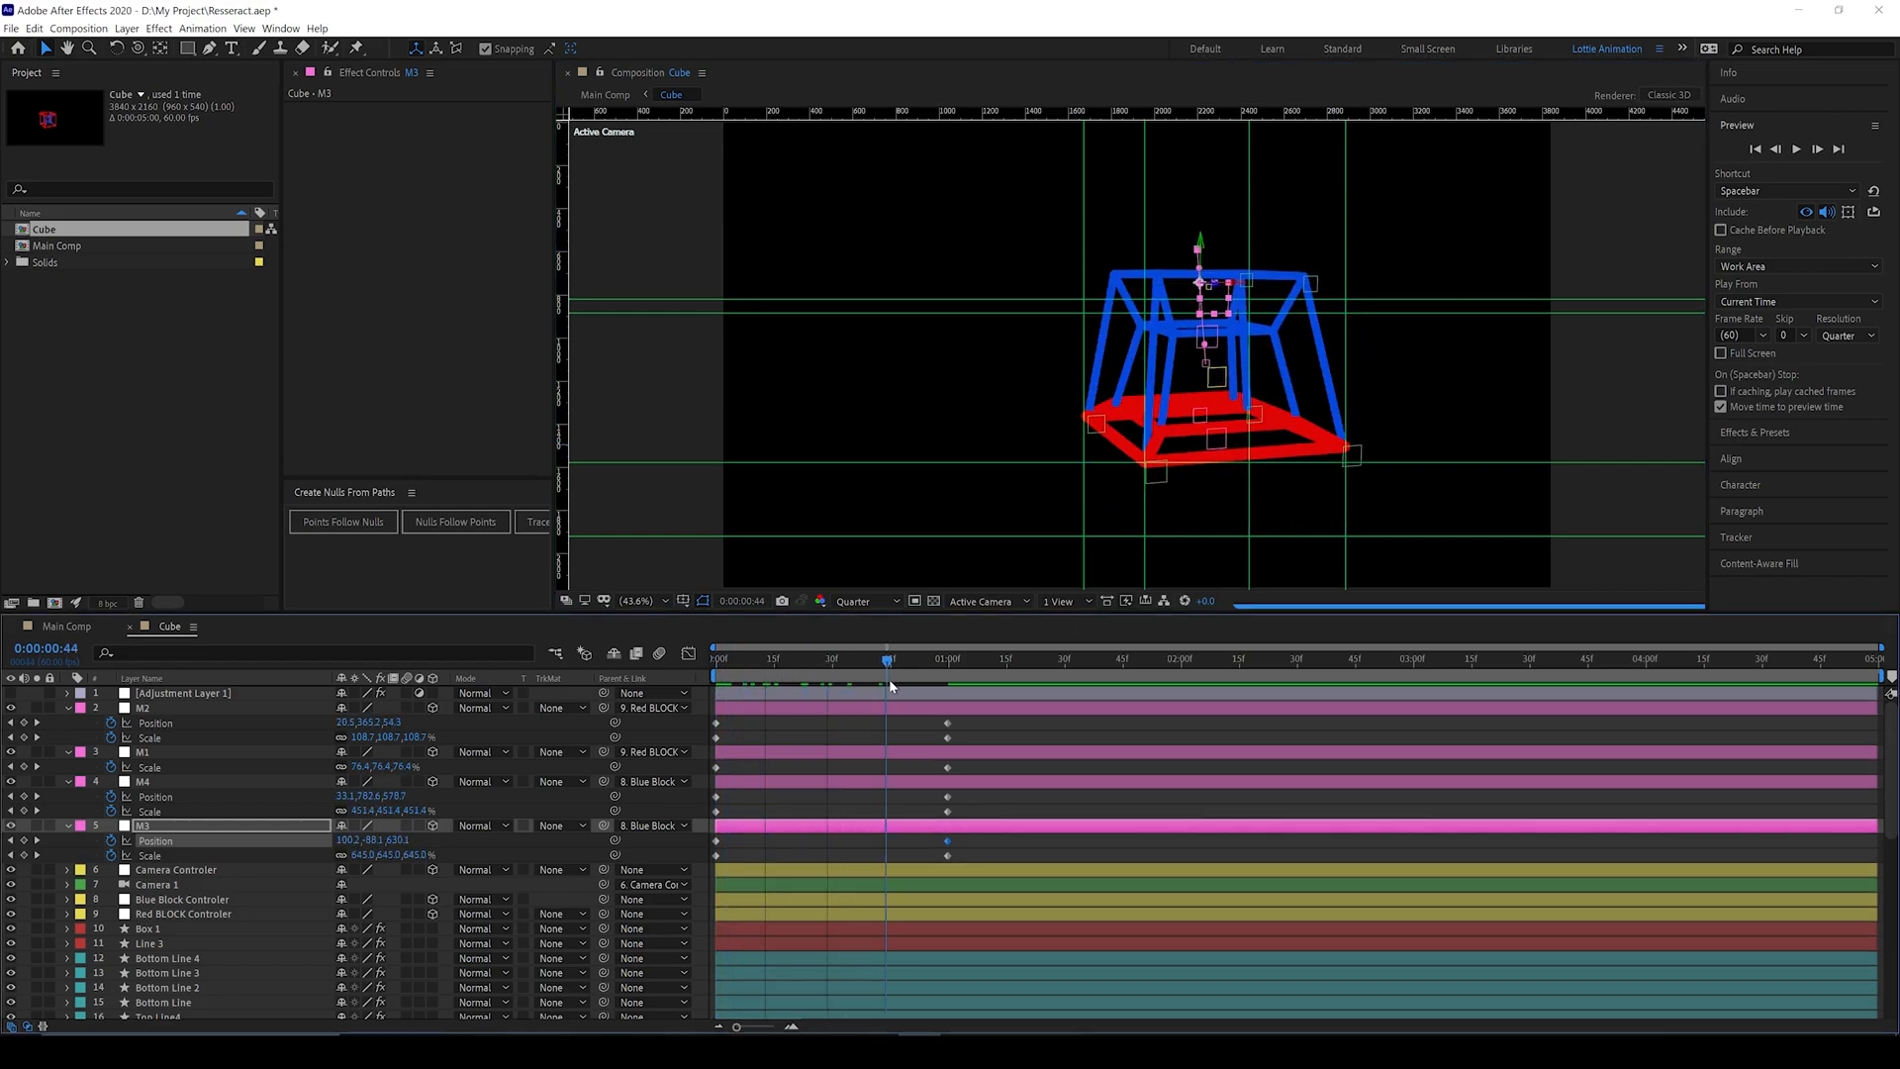
Step: Jump to the one-second mark and set the M nulls' Position and Scale keyframes
left_click(946, 658)
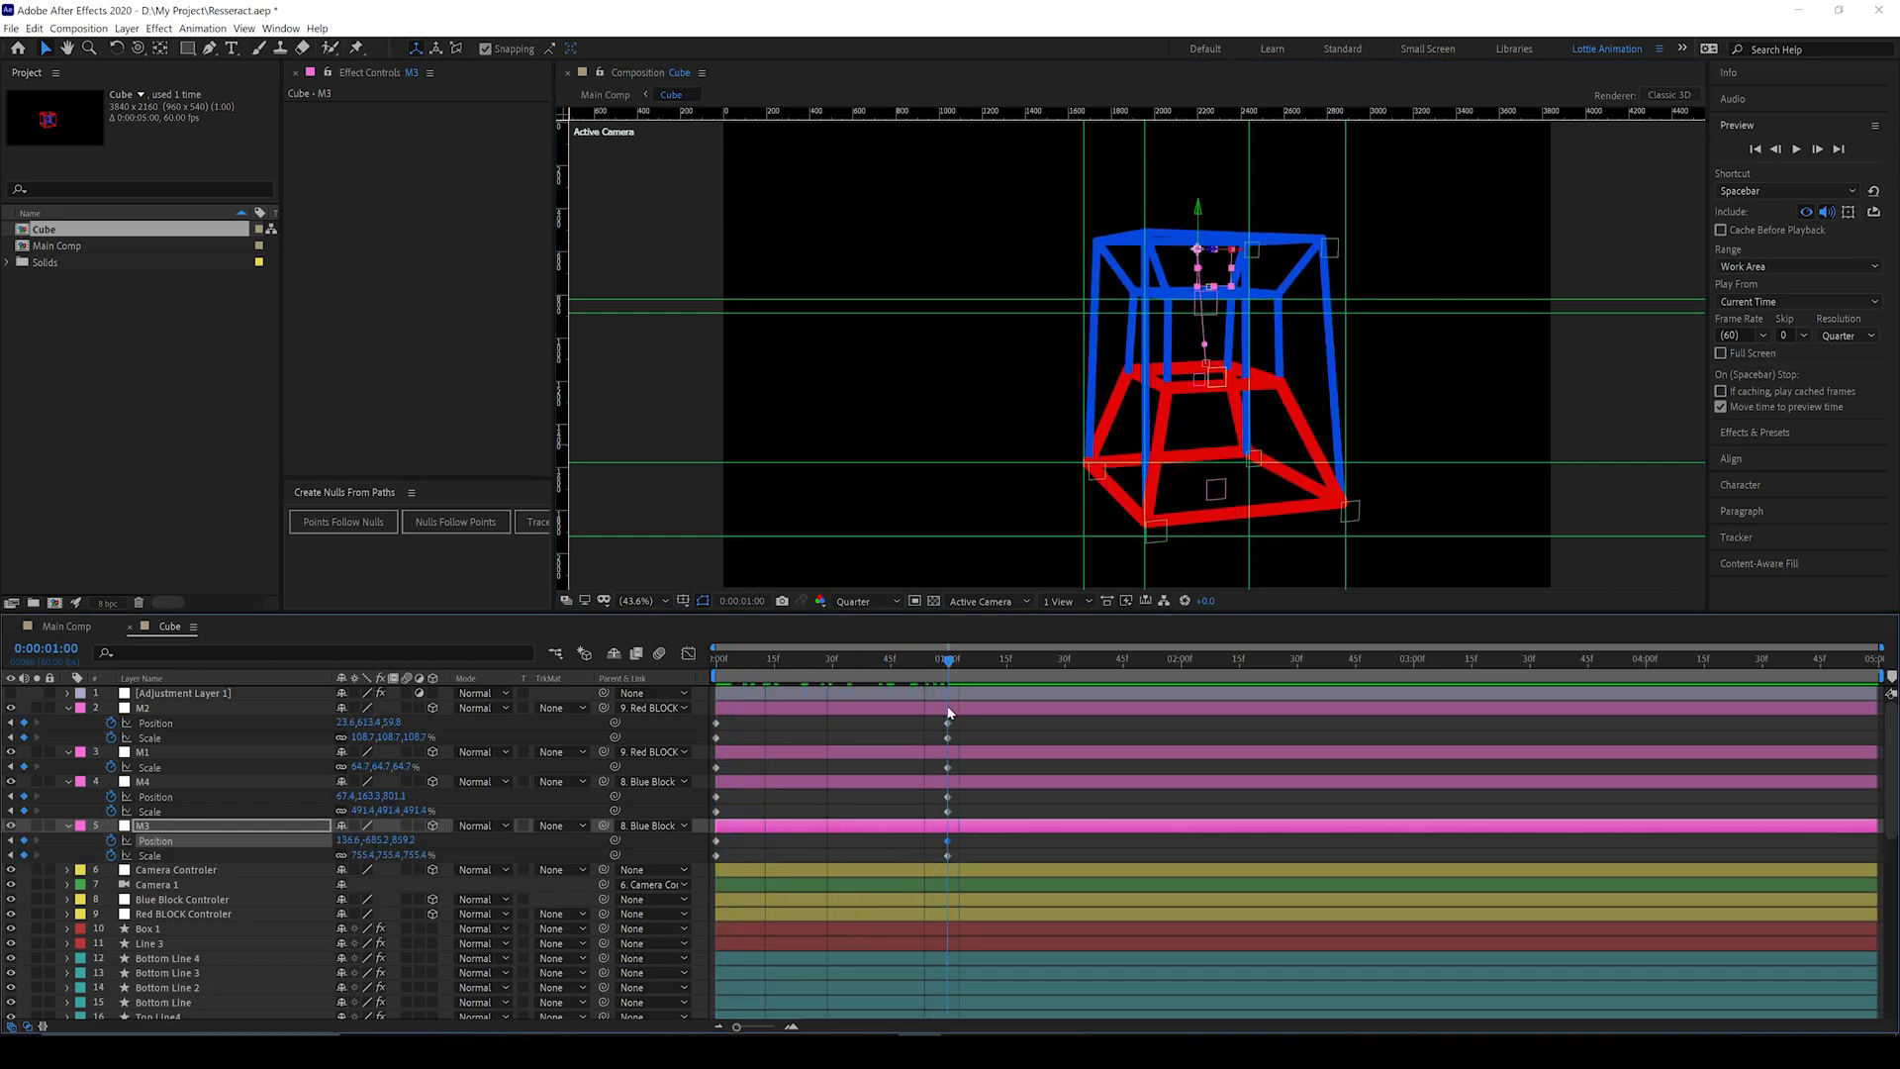
left_click(155, 841)
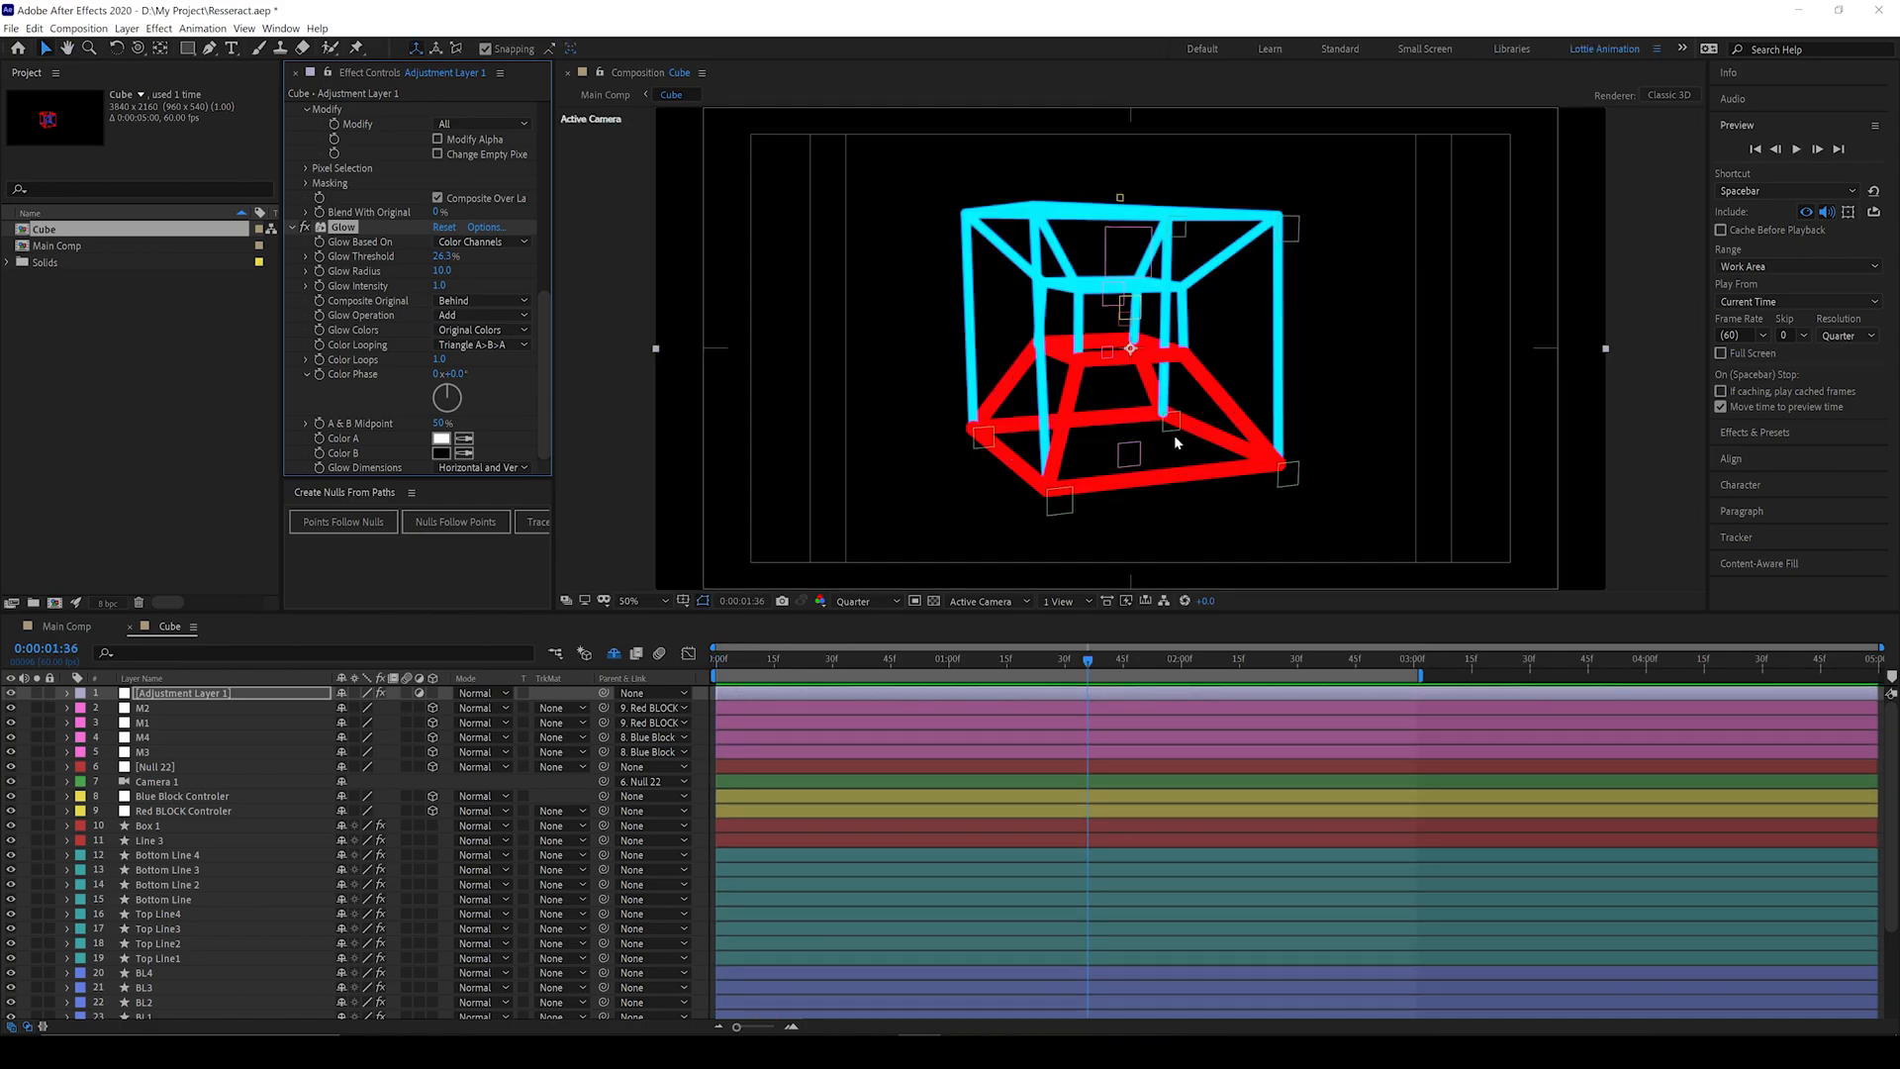
mouse_move(1179, 555)
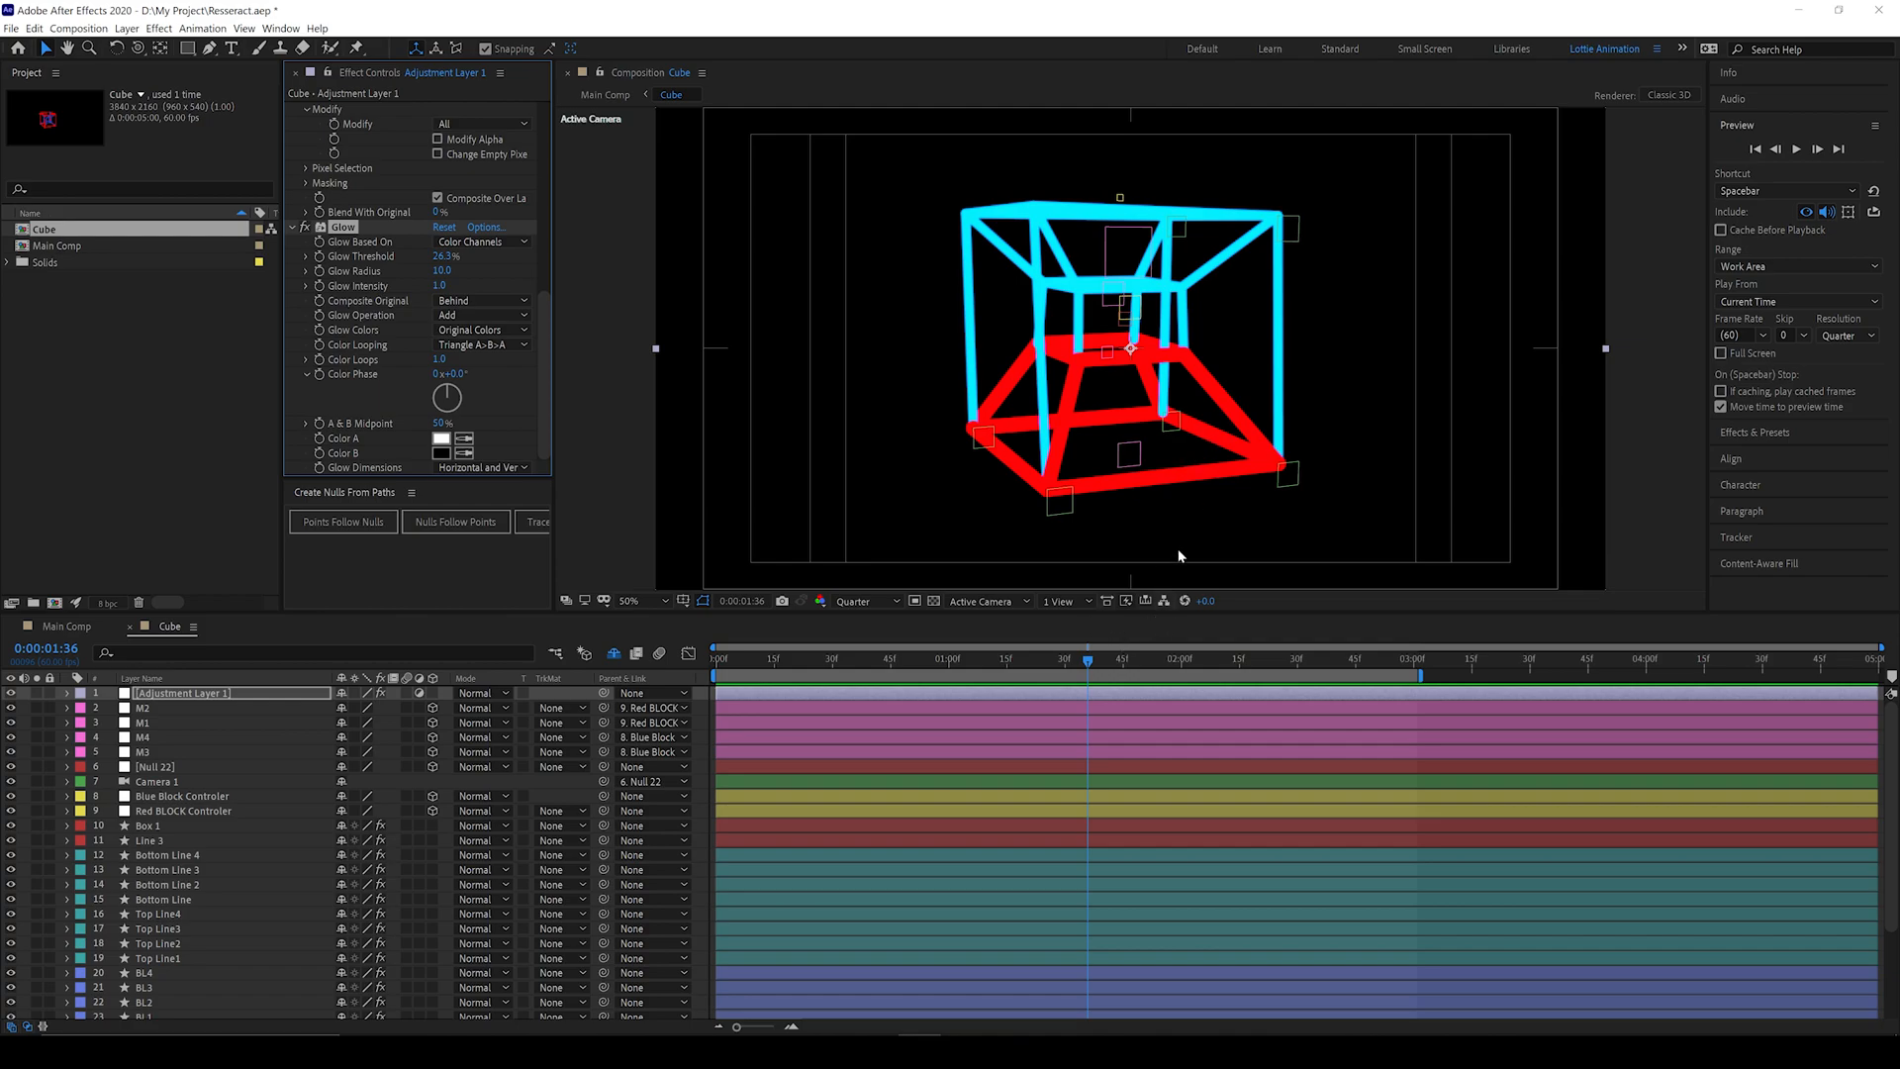